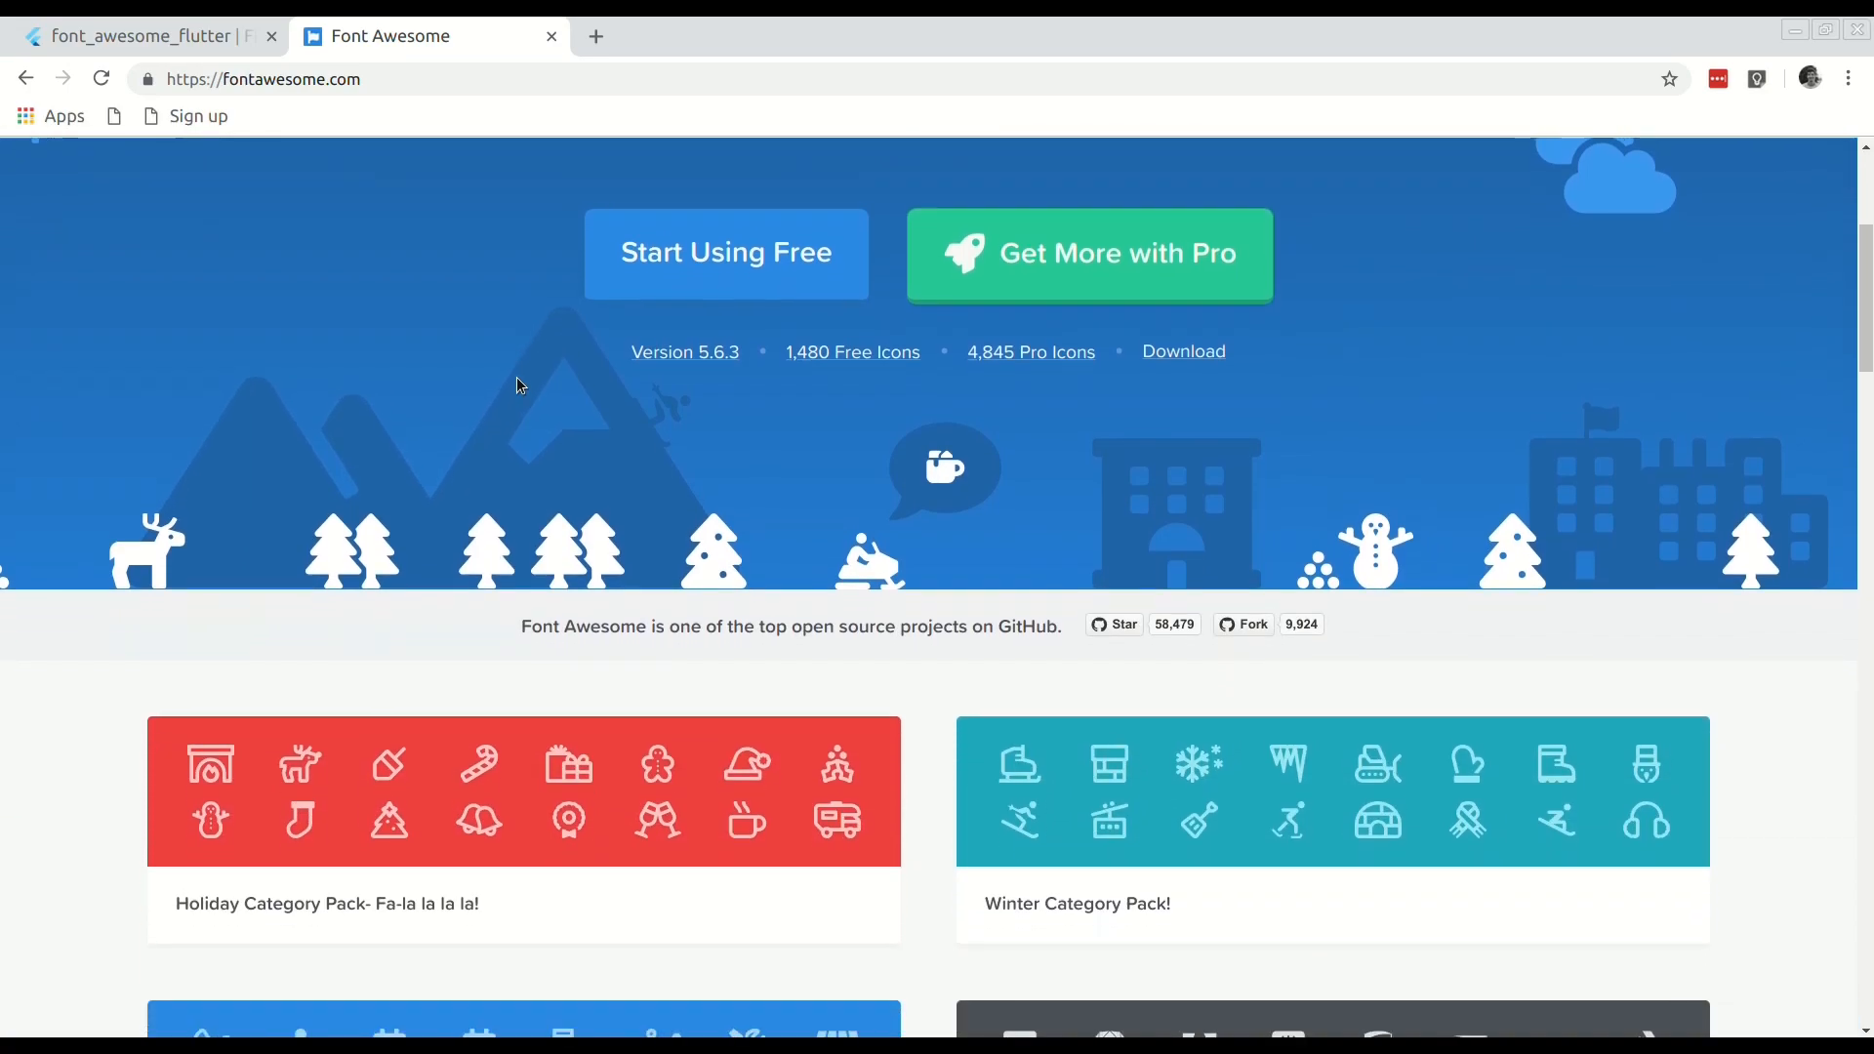
# Step: Read the font_awesome_flutter 8.2.0 README through its installation and usage example
pyautogui.scroll(-3)
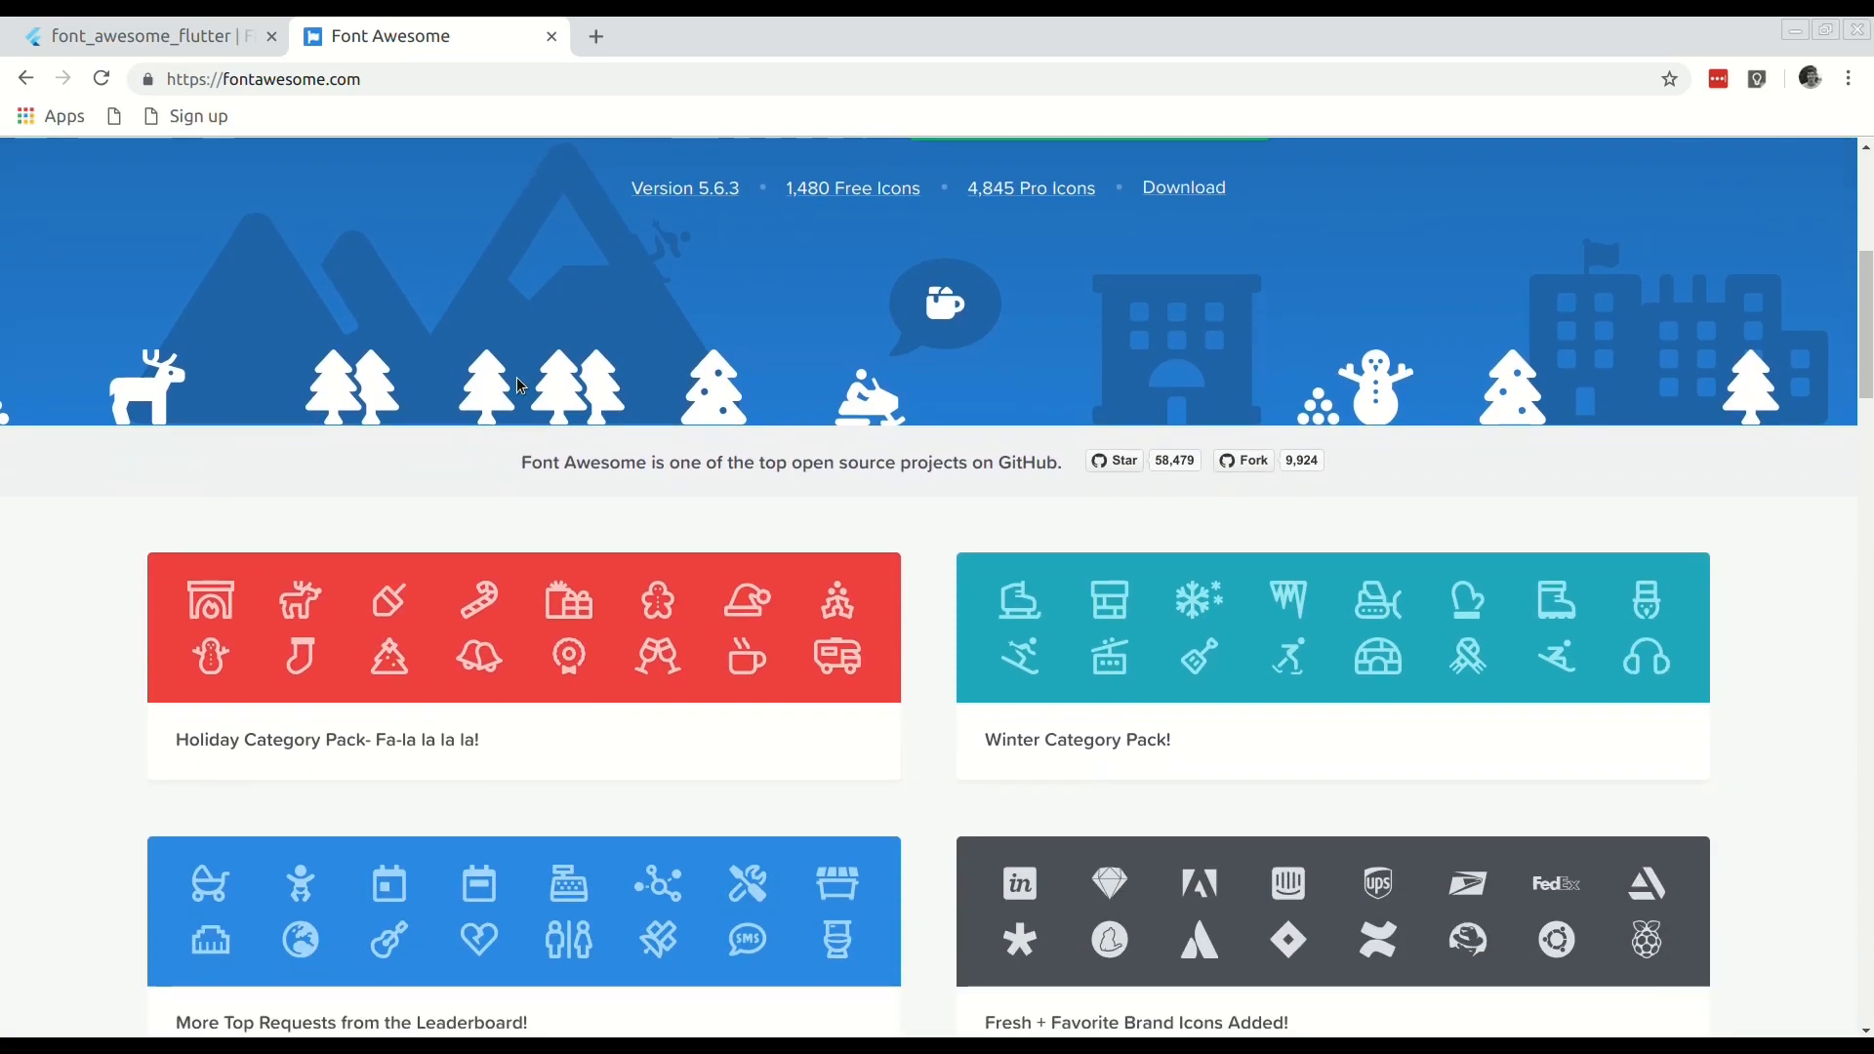
pyautogui.scroll(-3)
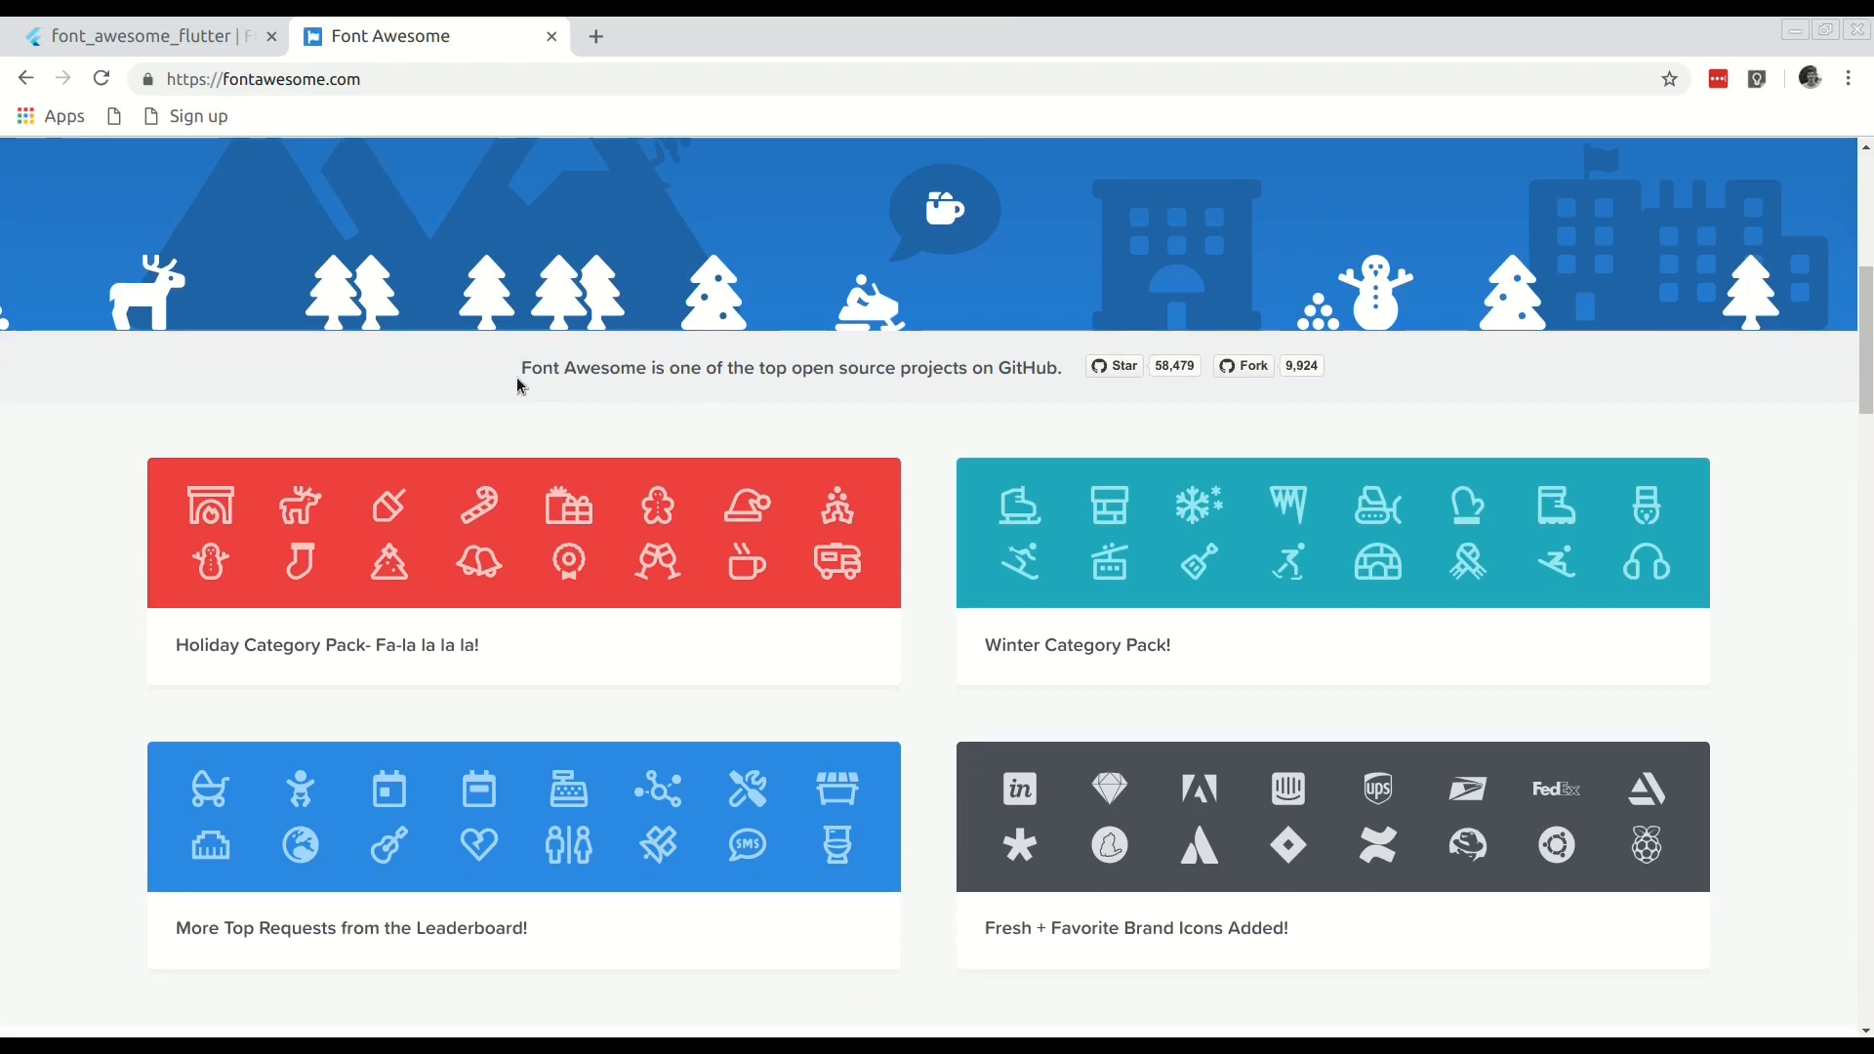
pyautogui.scroll(-3)
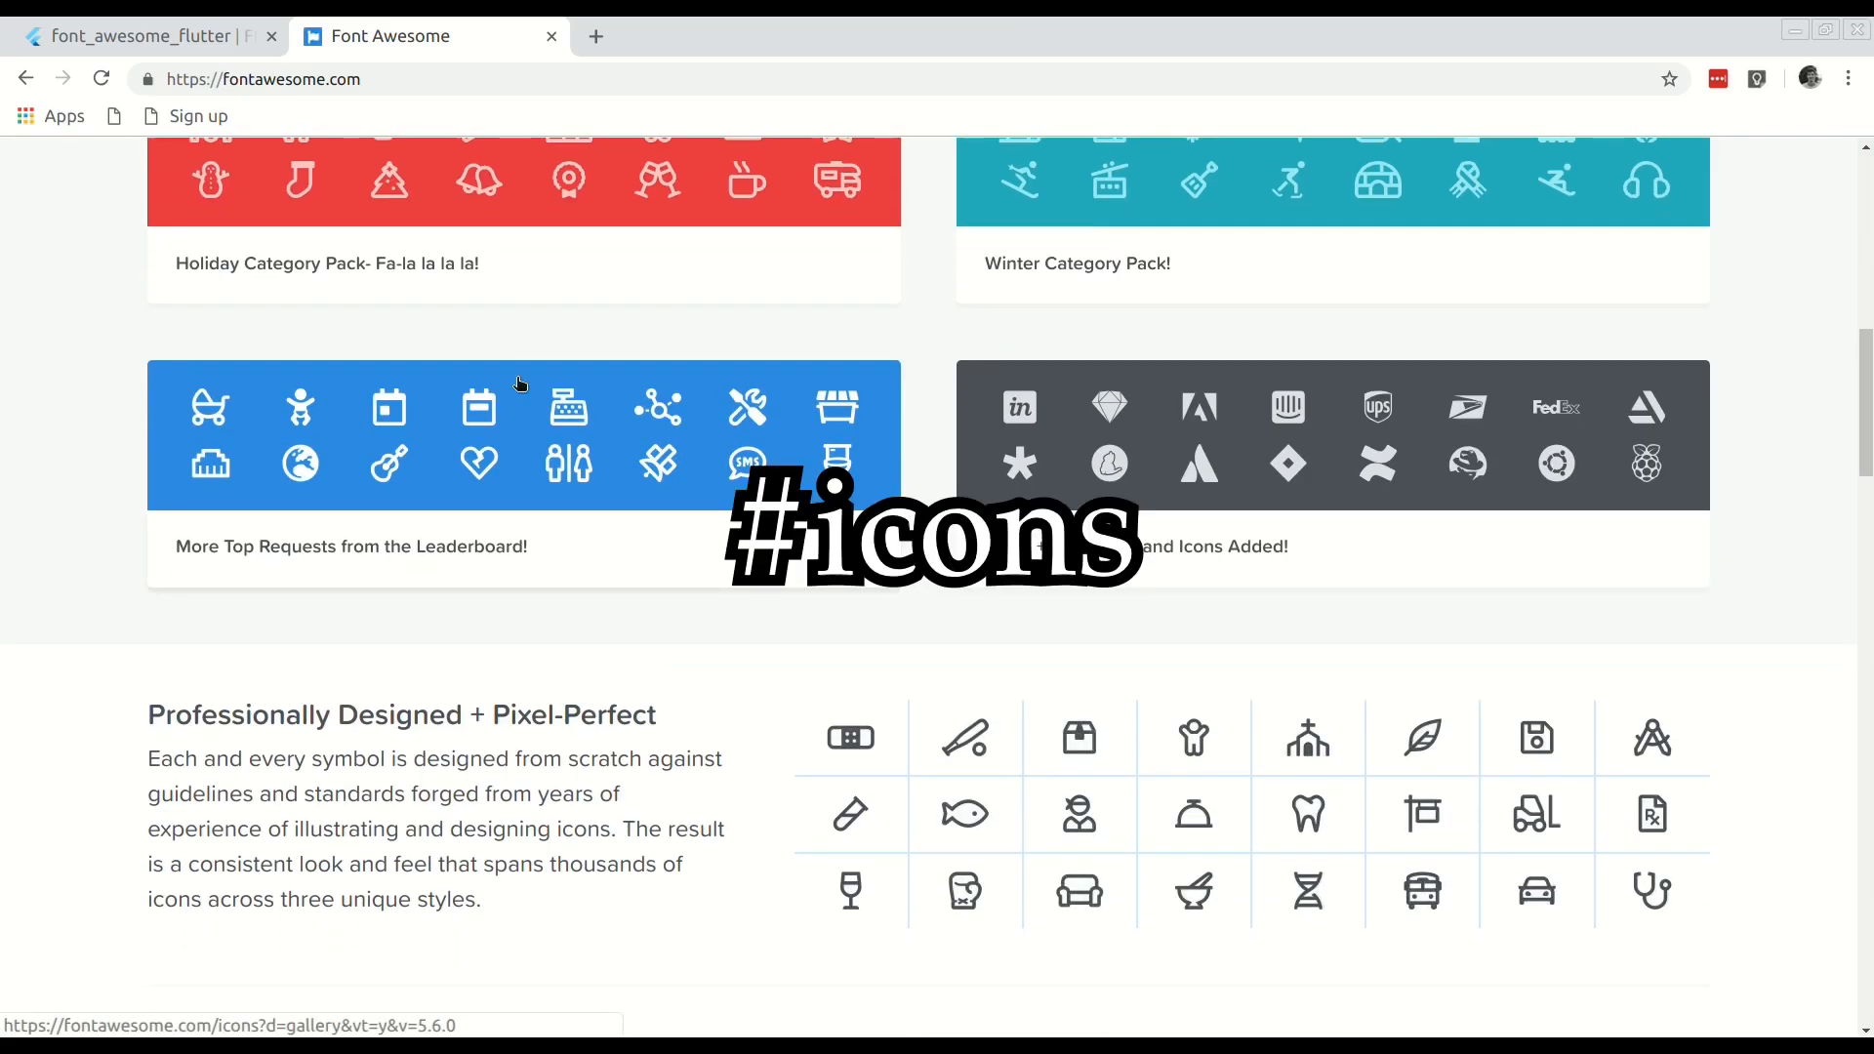
pyautogui.click(143, 36)
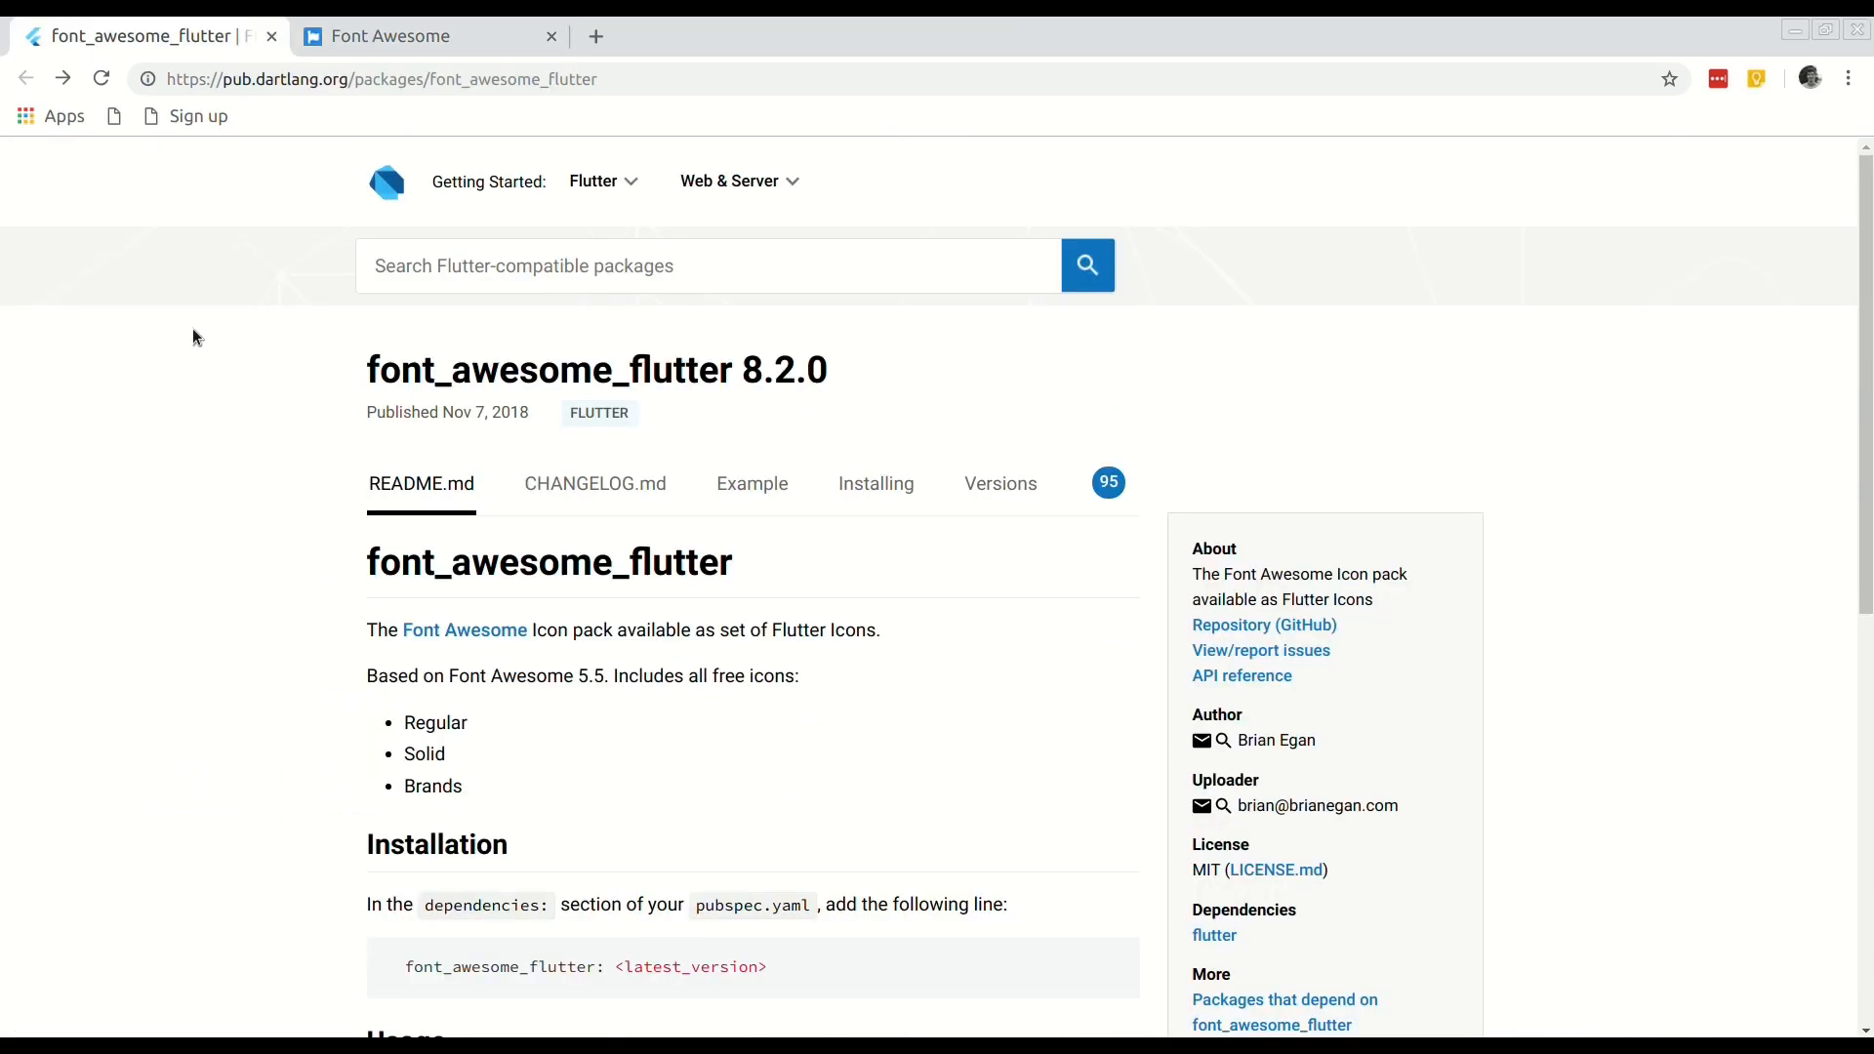
pyautogui.scroll(-3)
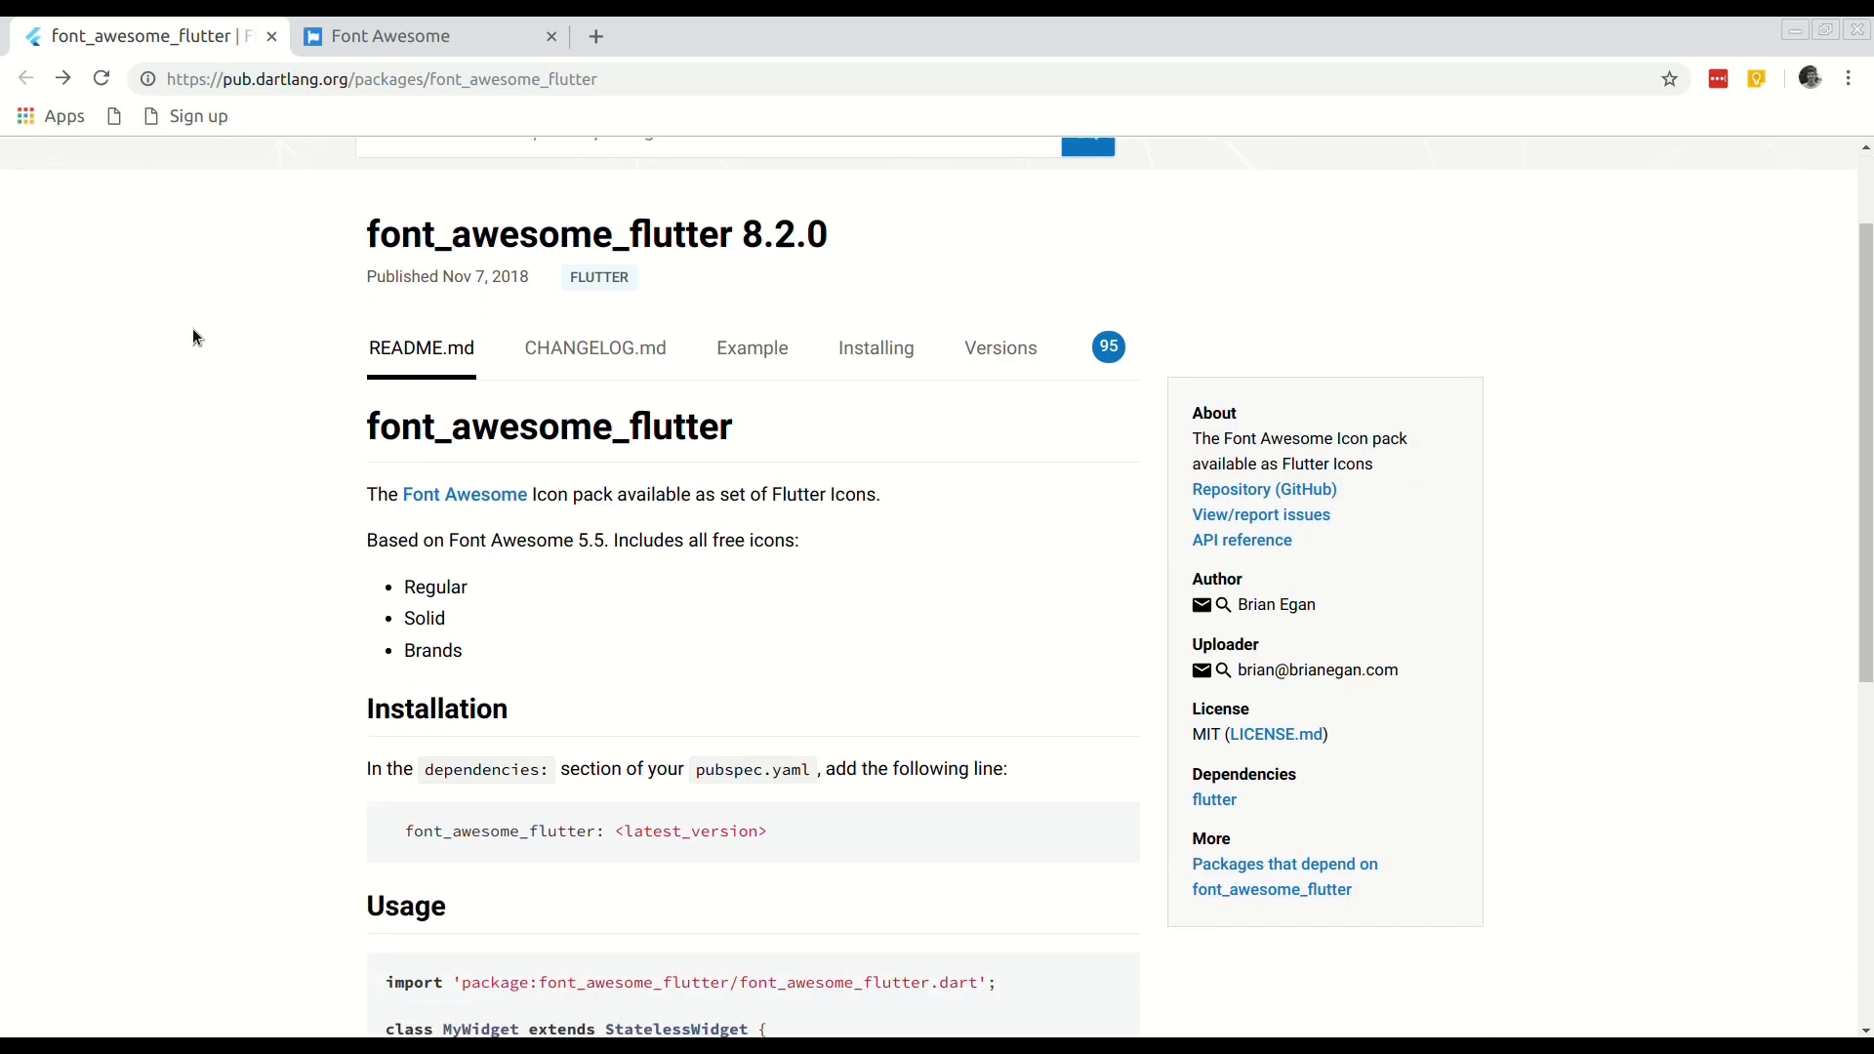
pyautogui.scroll(-3)
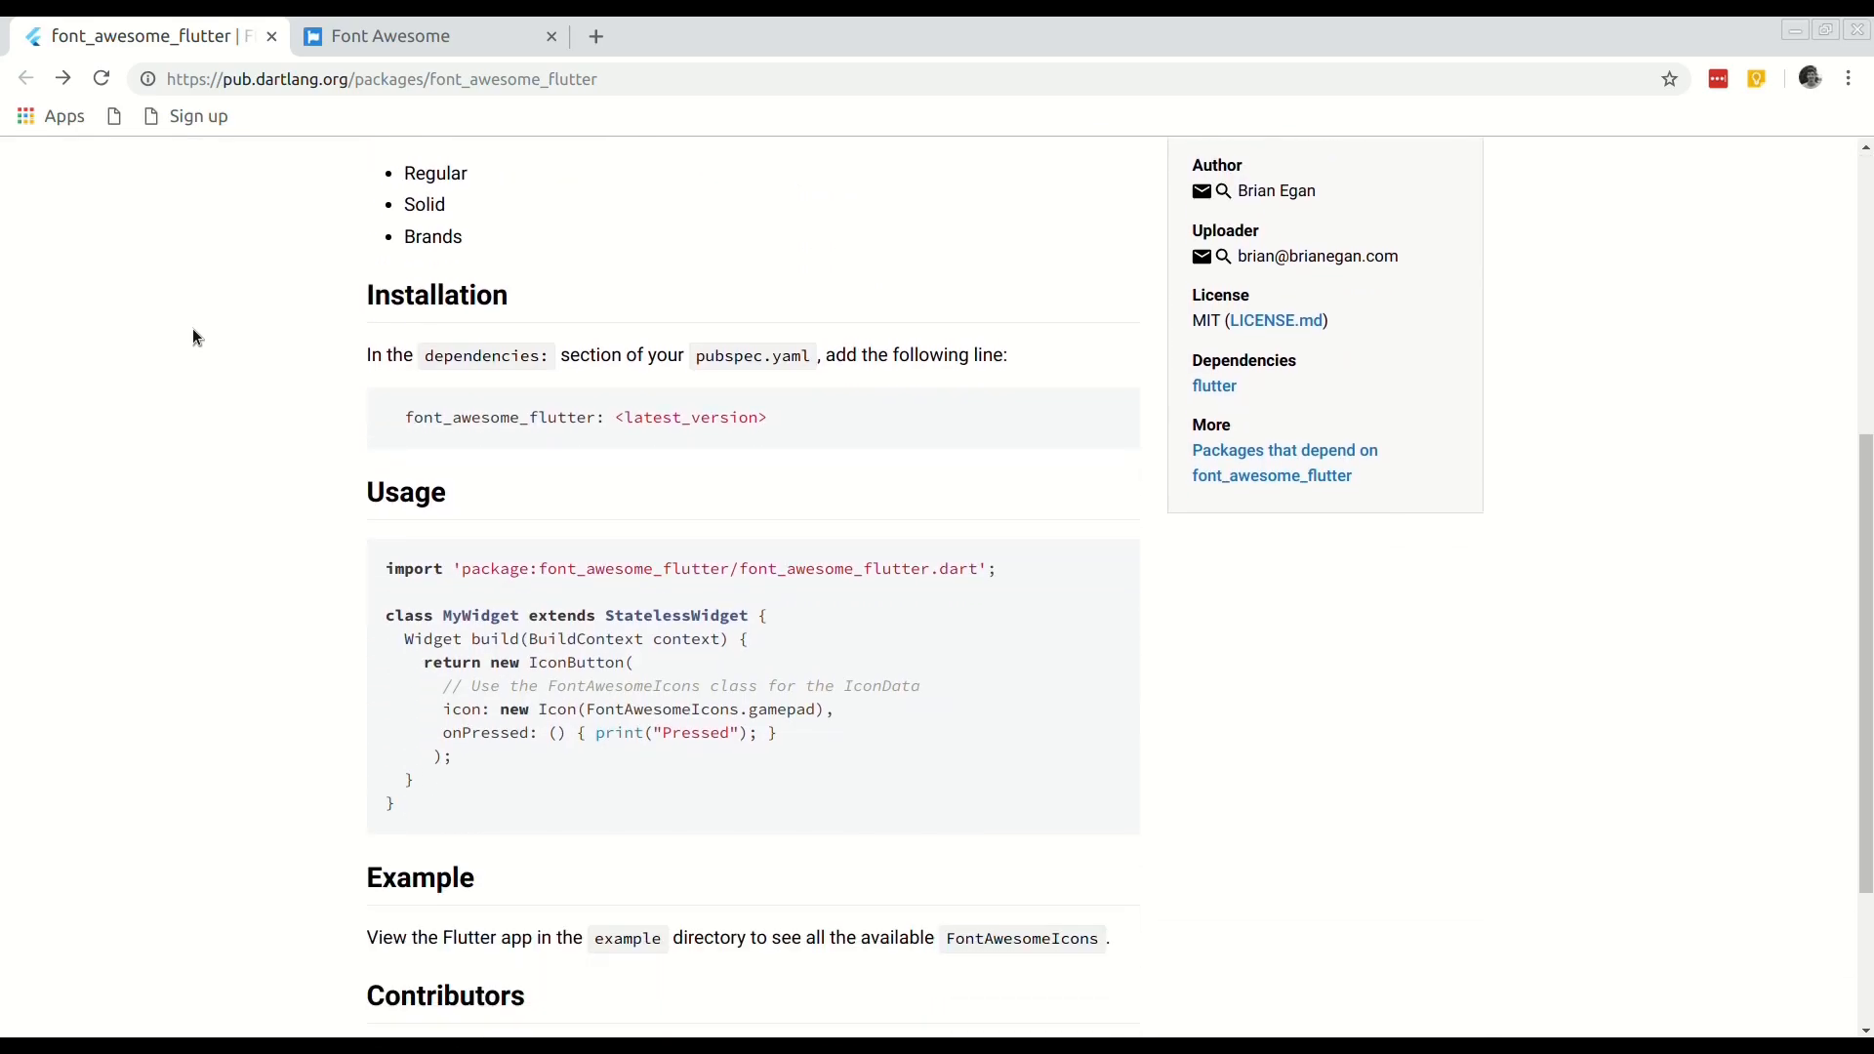
pyautogui.scroll(-3)
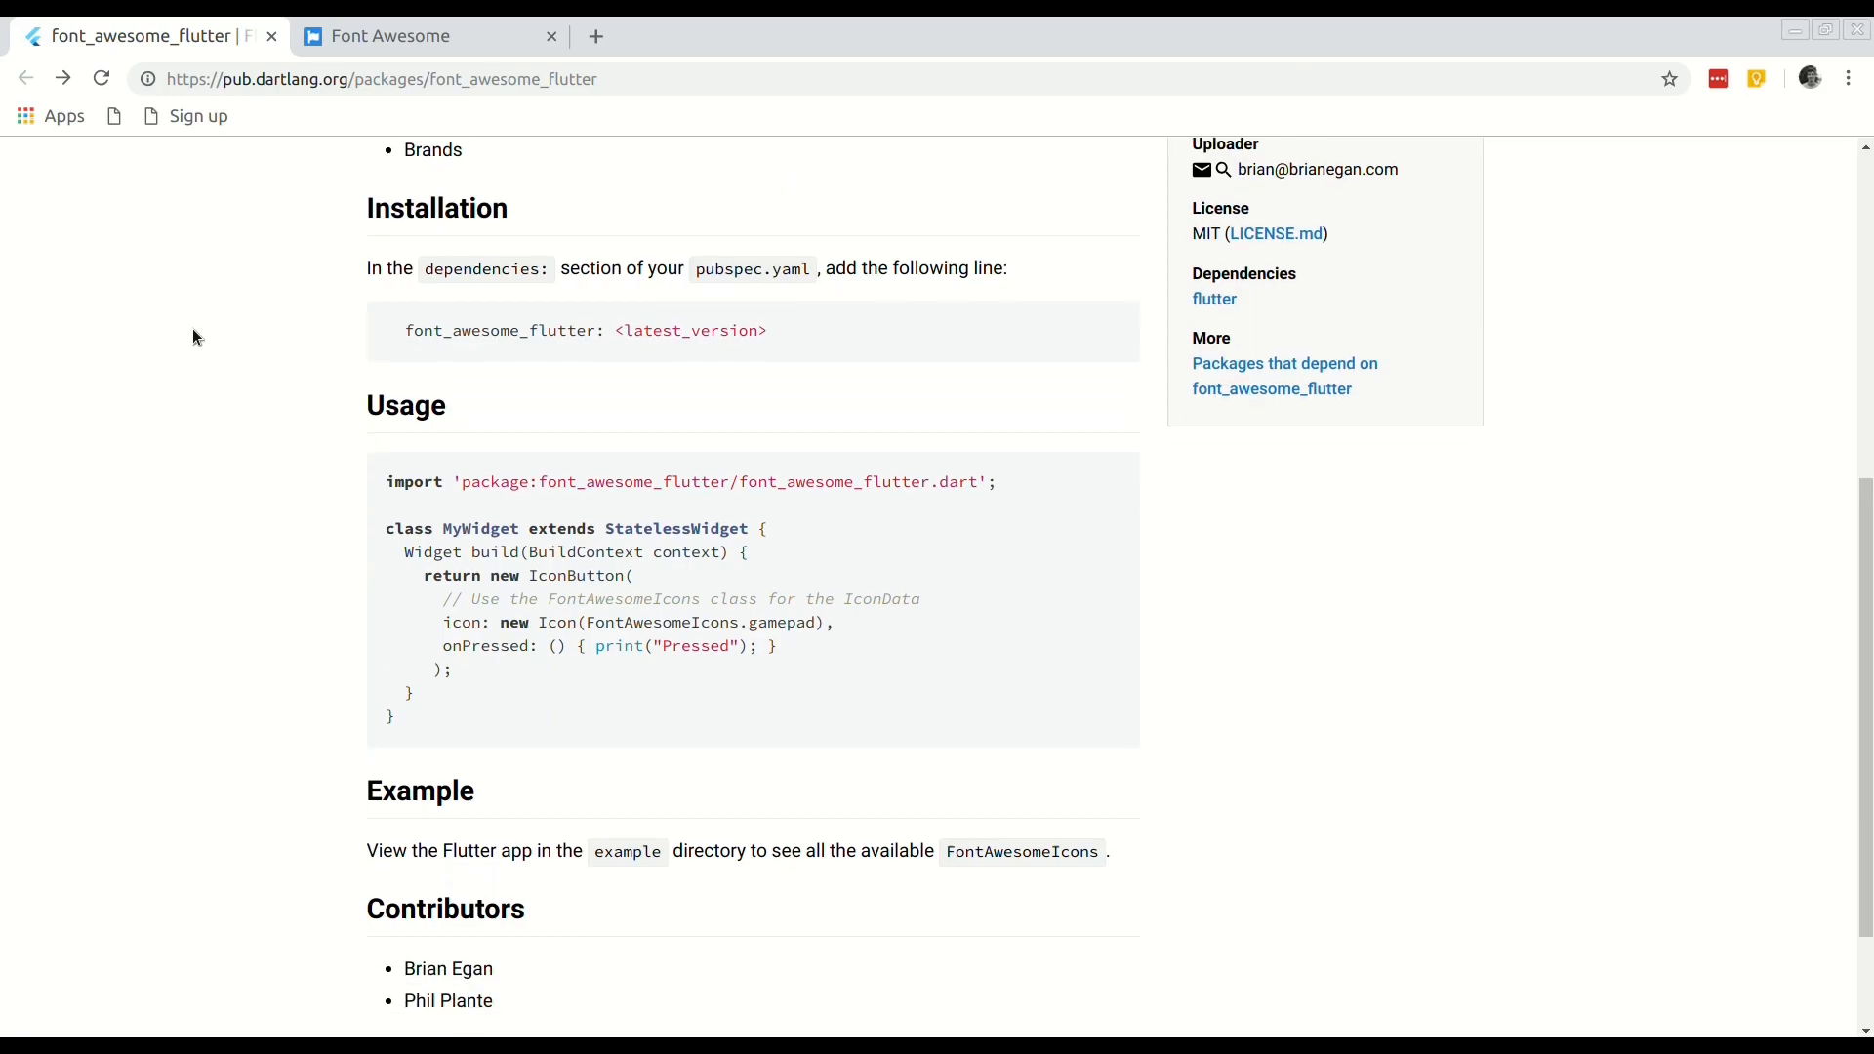
pyautogui.scroll(-3)
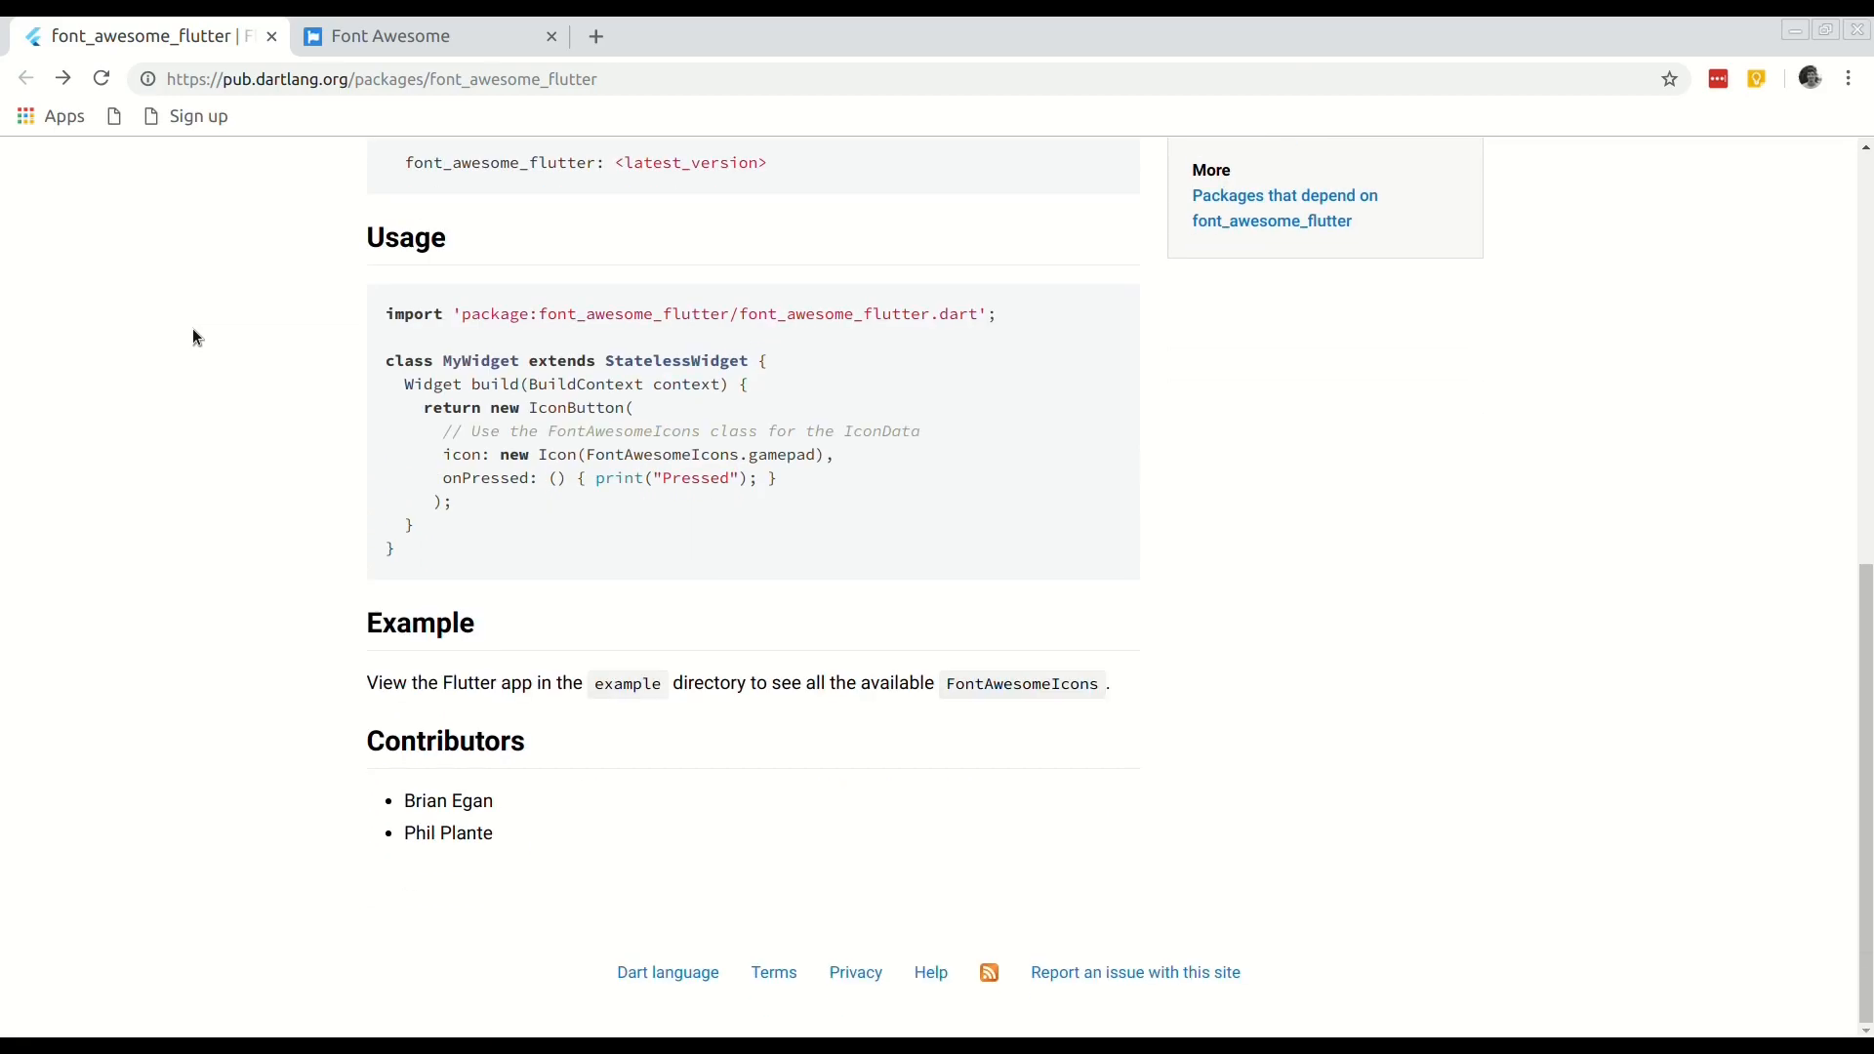
pyautogui.scroll(3)
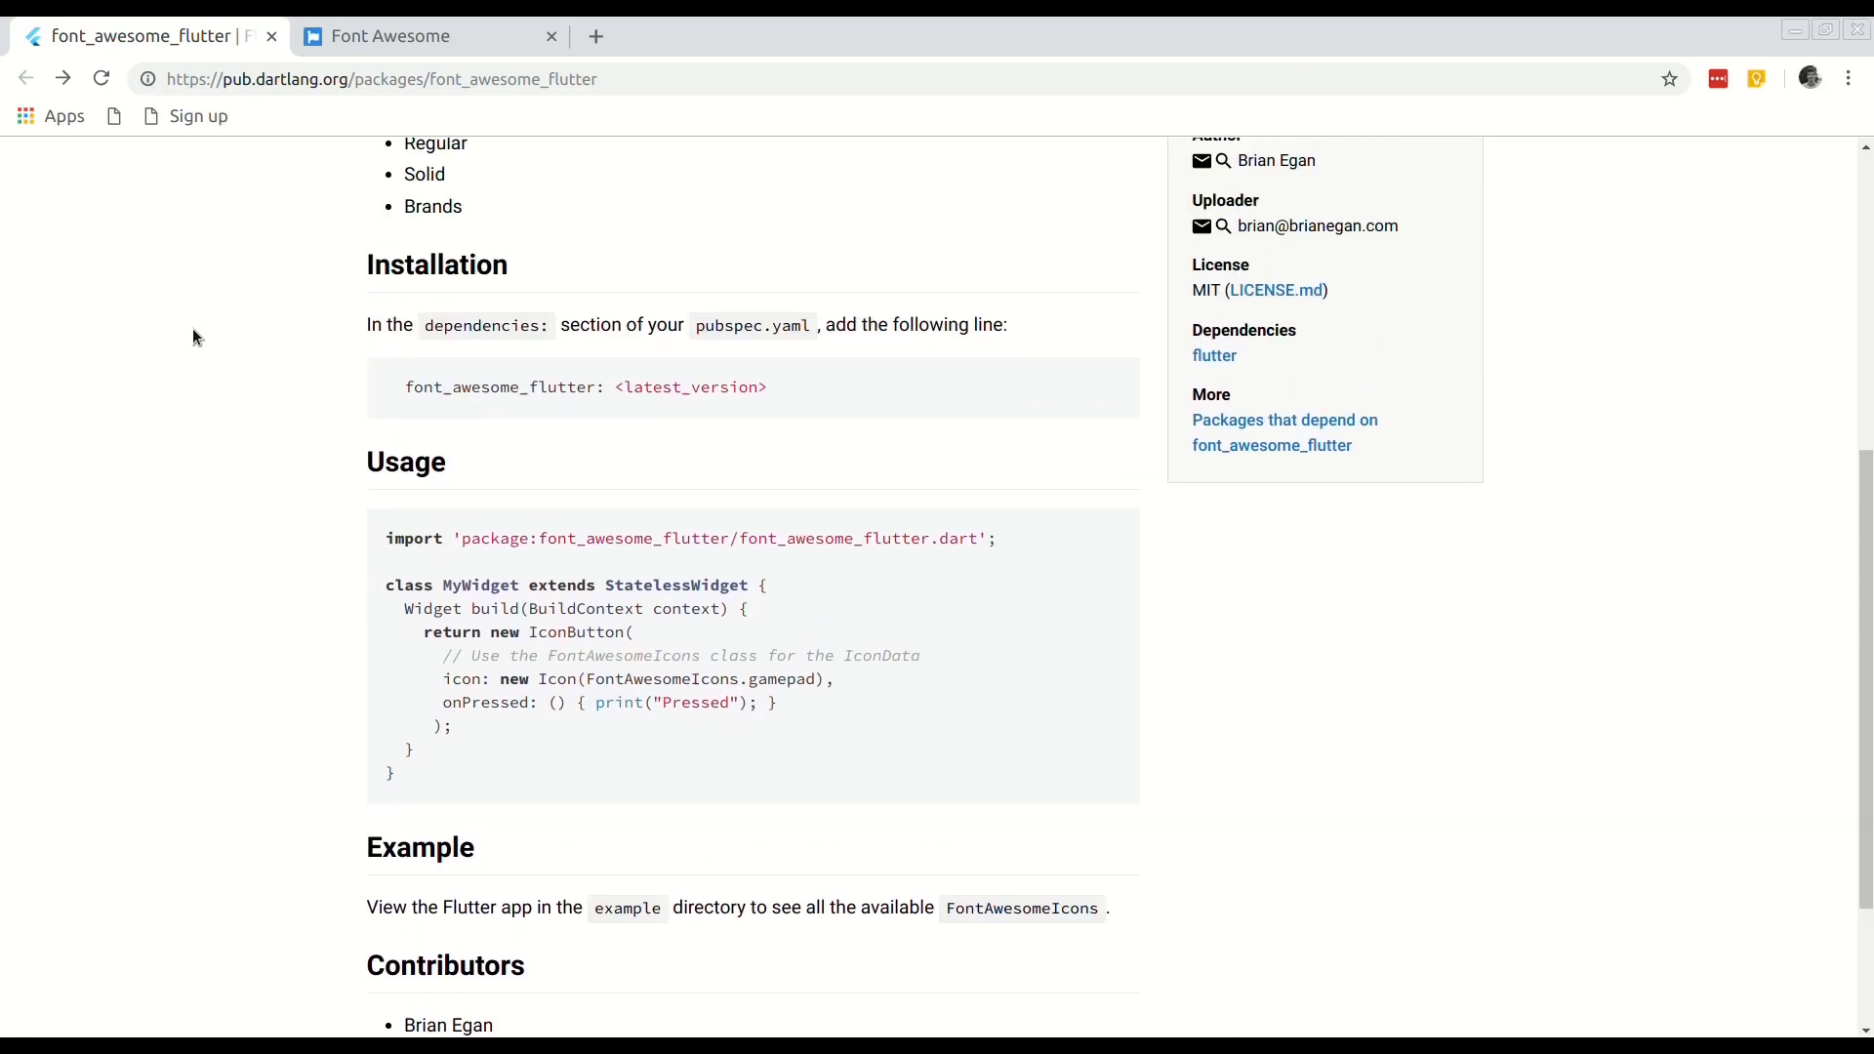
pyautogui.click(425, 36)
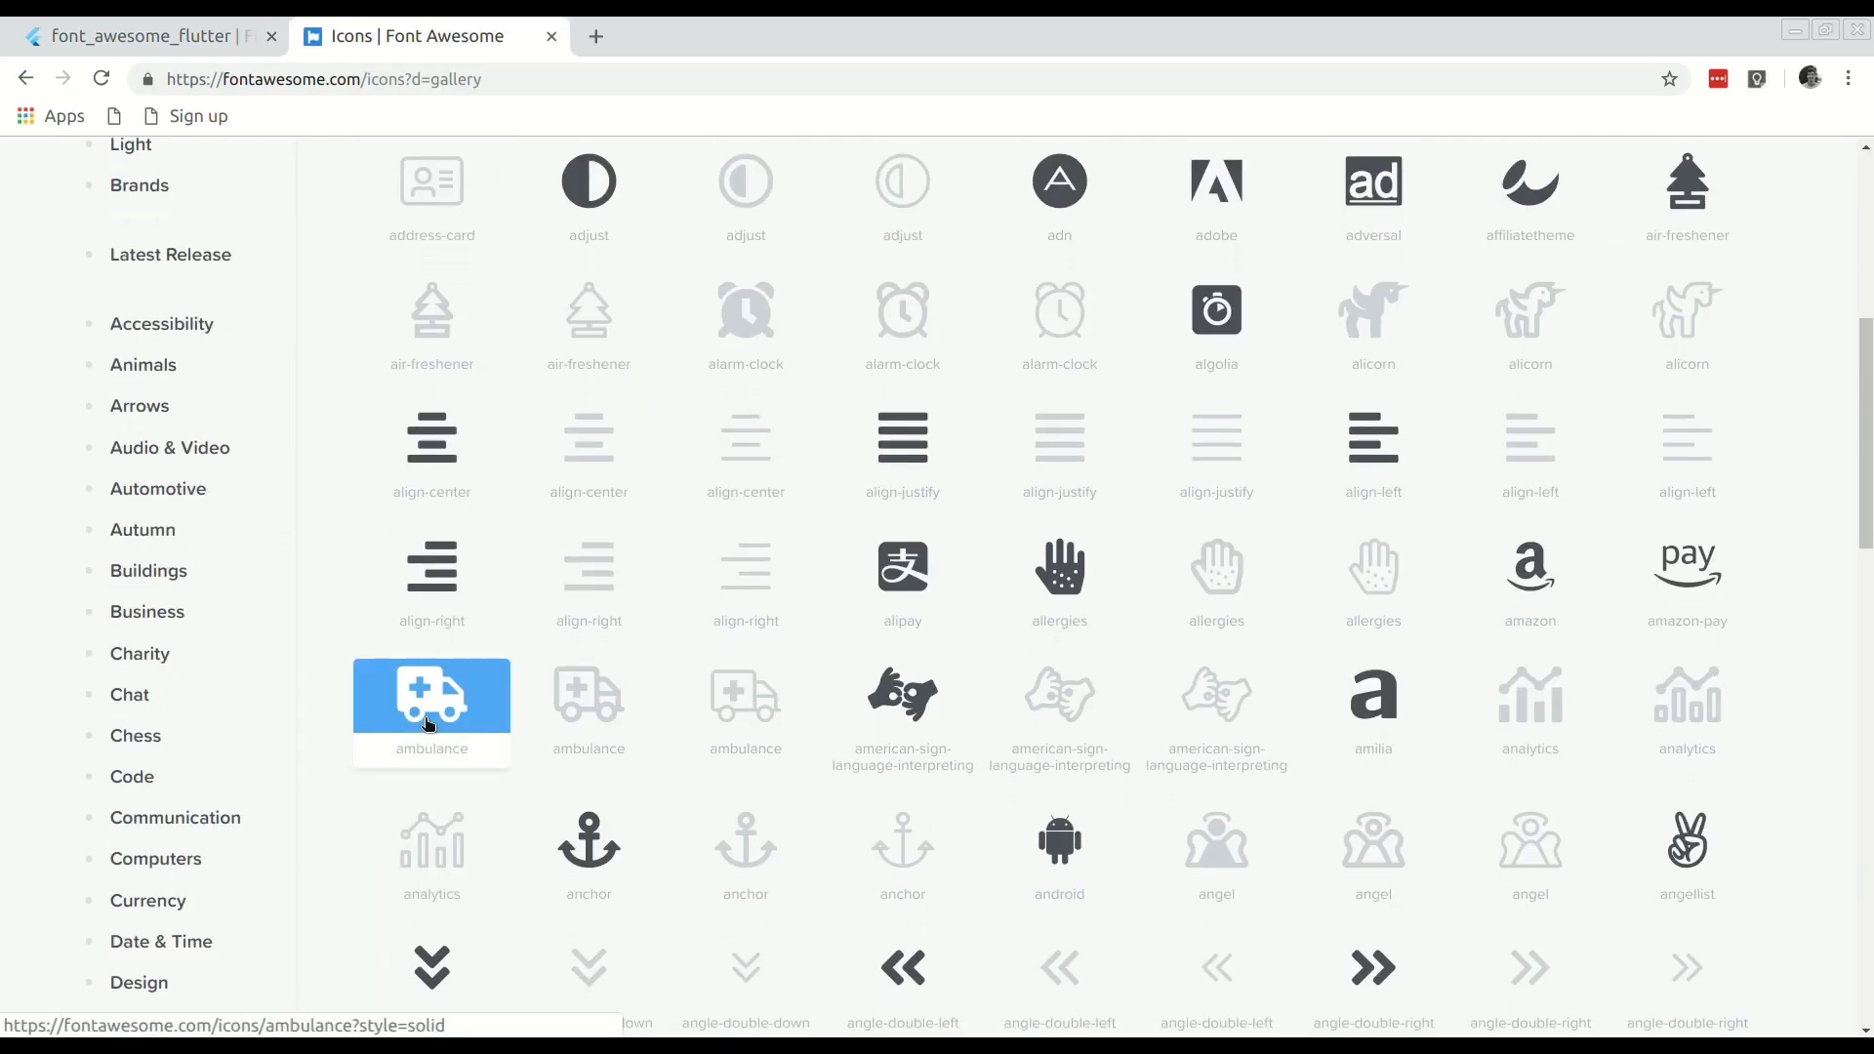
# Step: Filter the Font Awesome gallery to the 96 Computers category icons and browse them
pyautogui.scroll(-3)
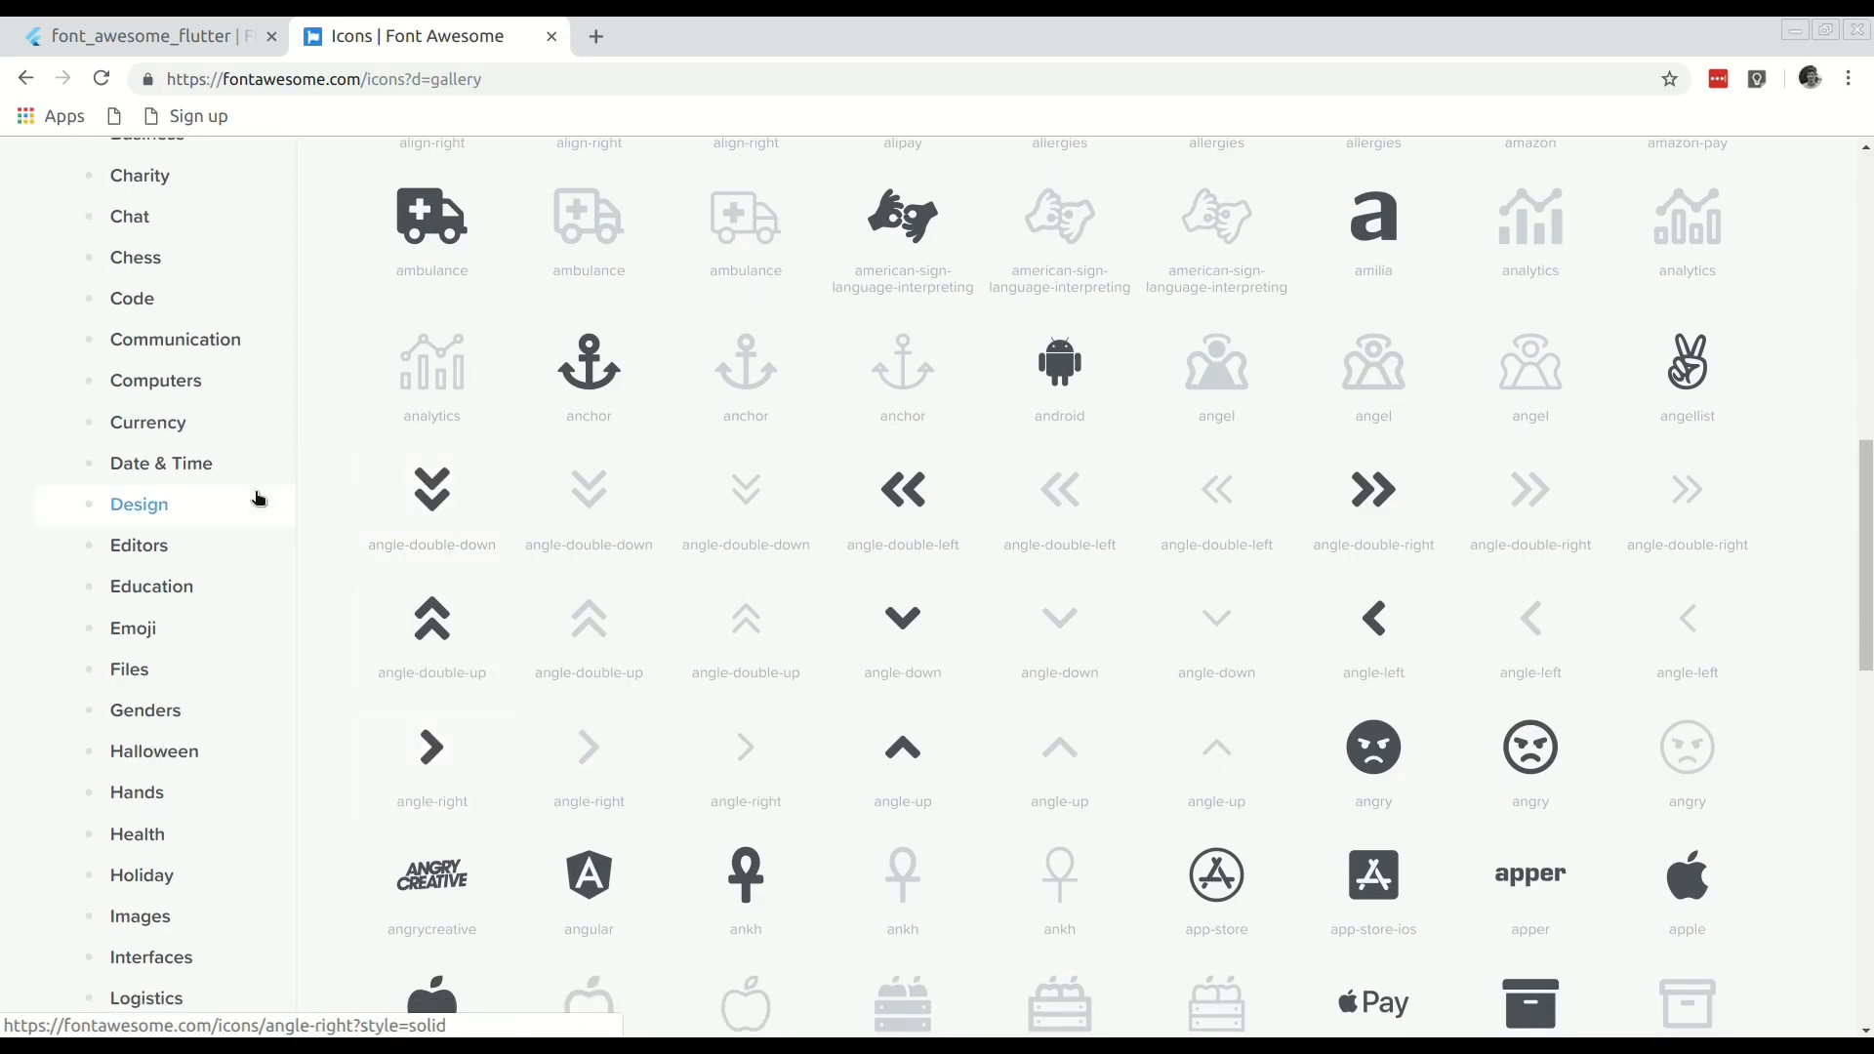
pyautogui.click(155, 380)
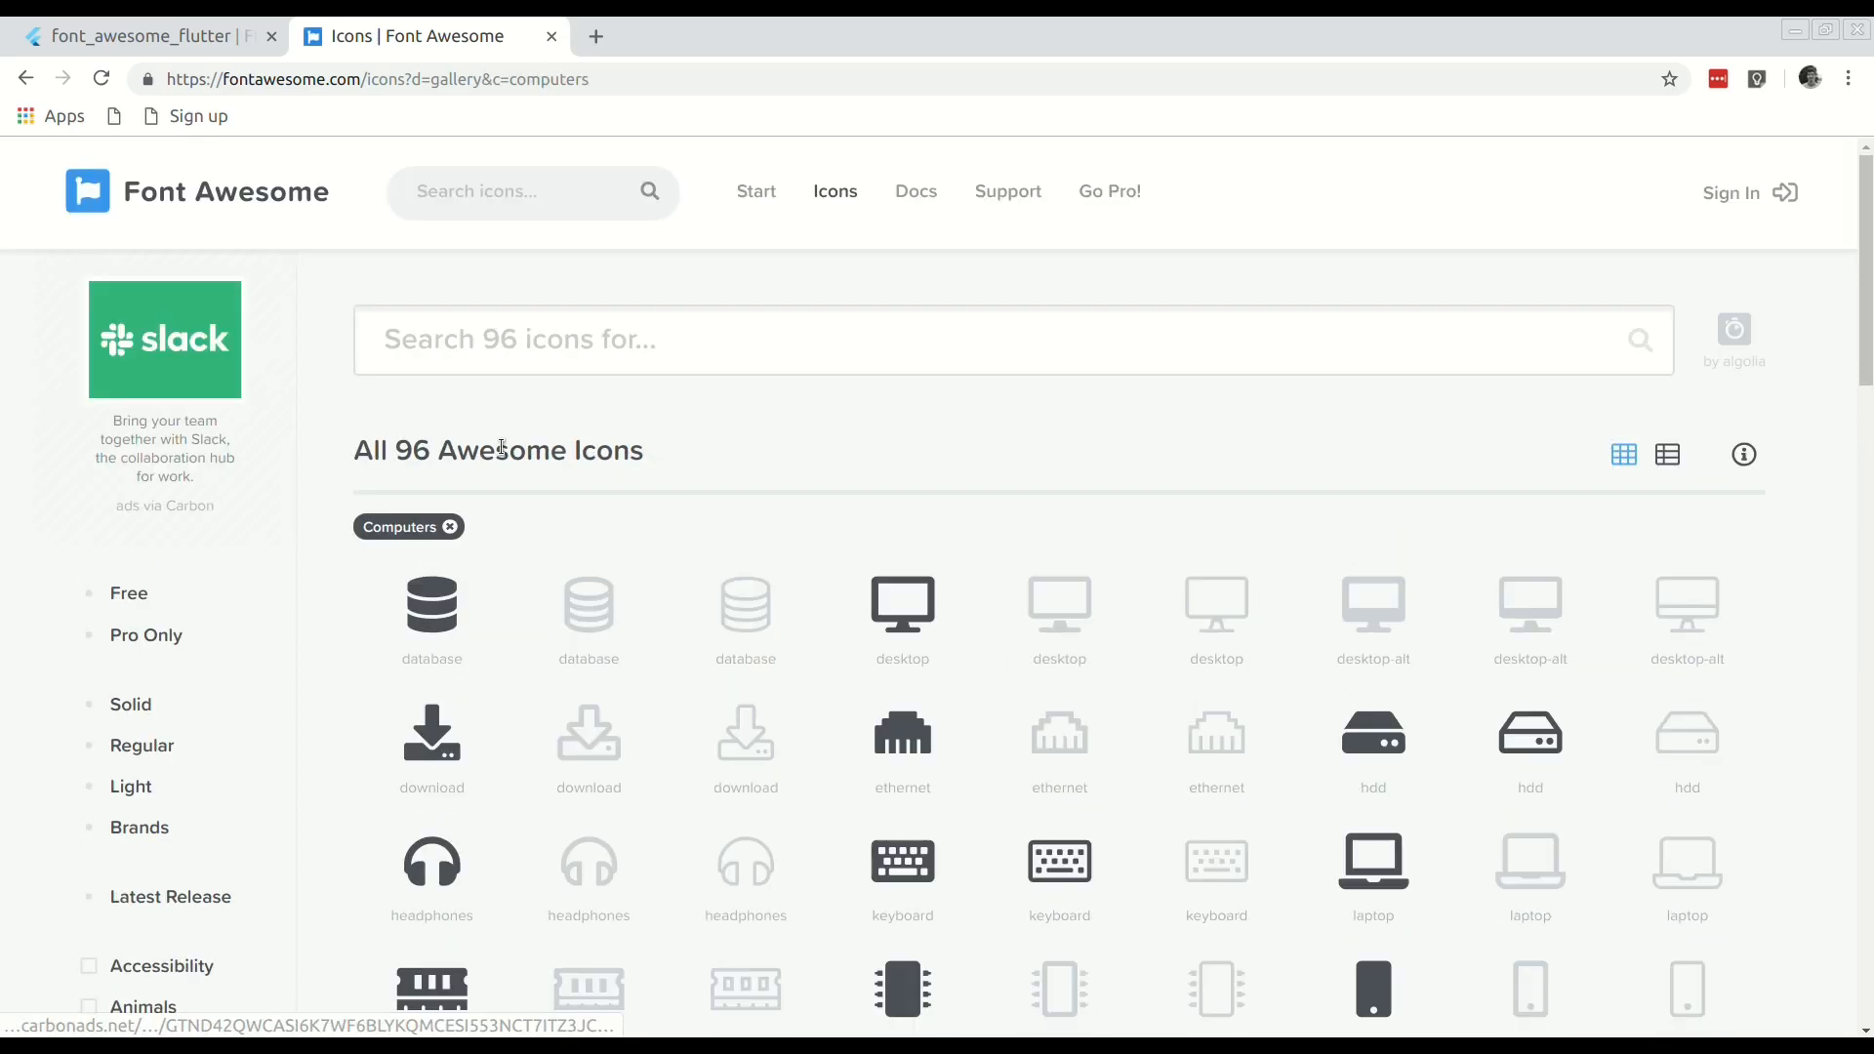
pyautogui.scroll(-3)
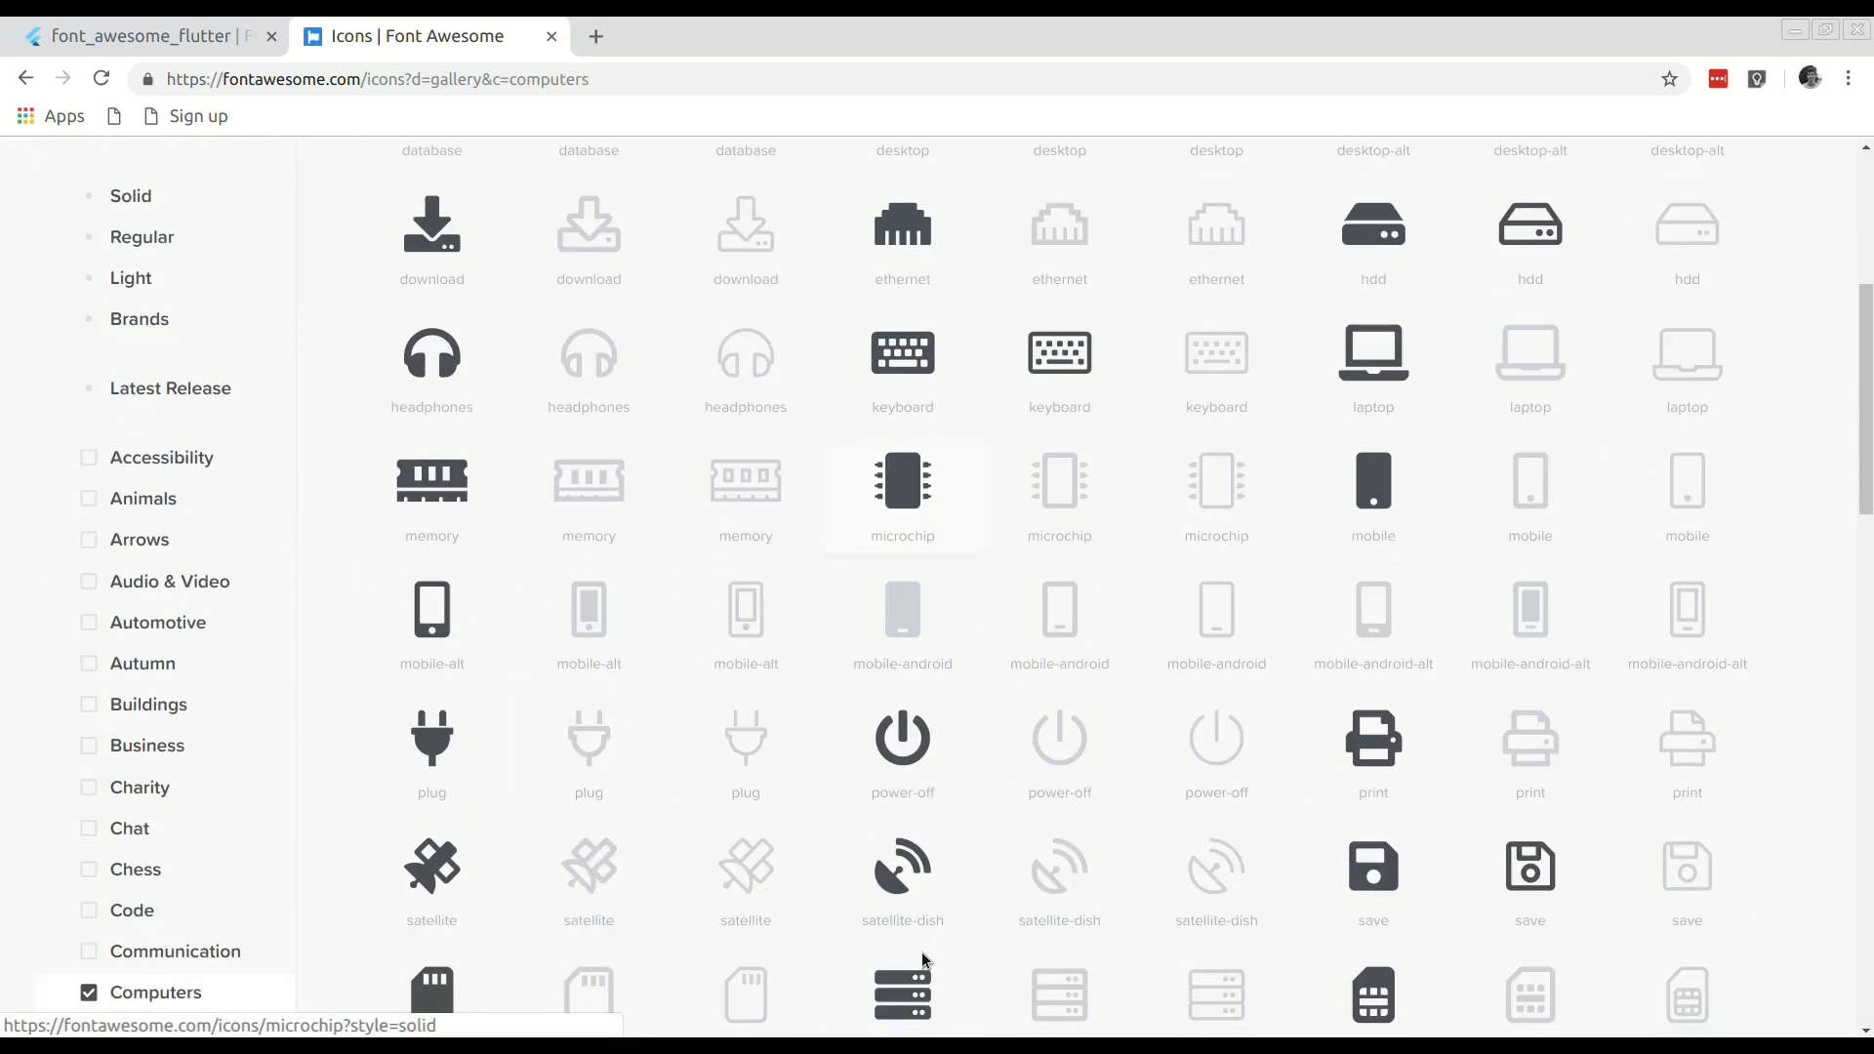
pyautogui.moveTo(587, 490)
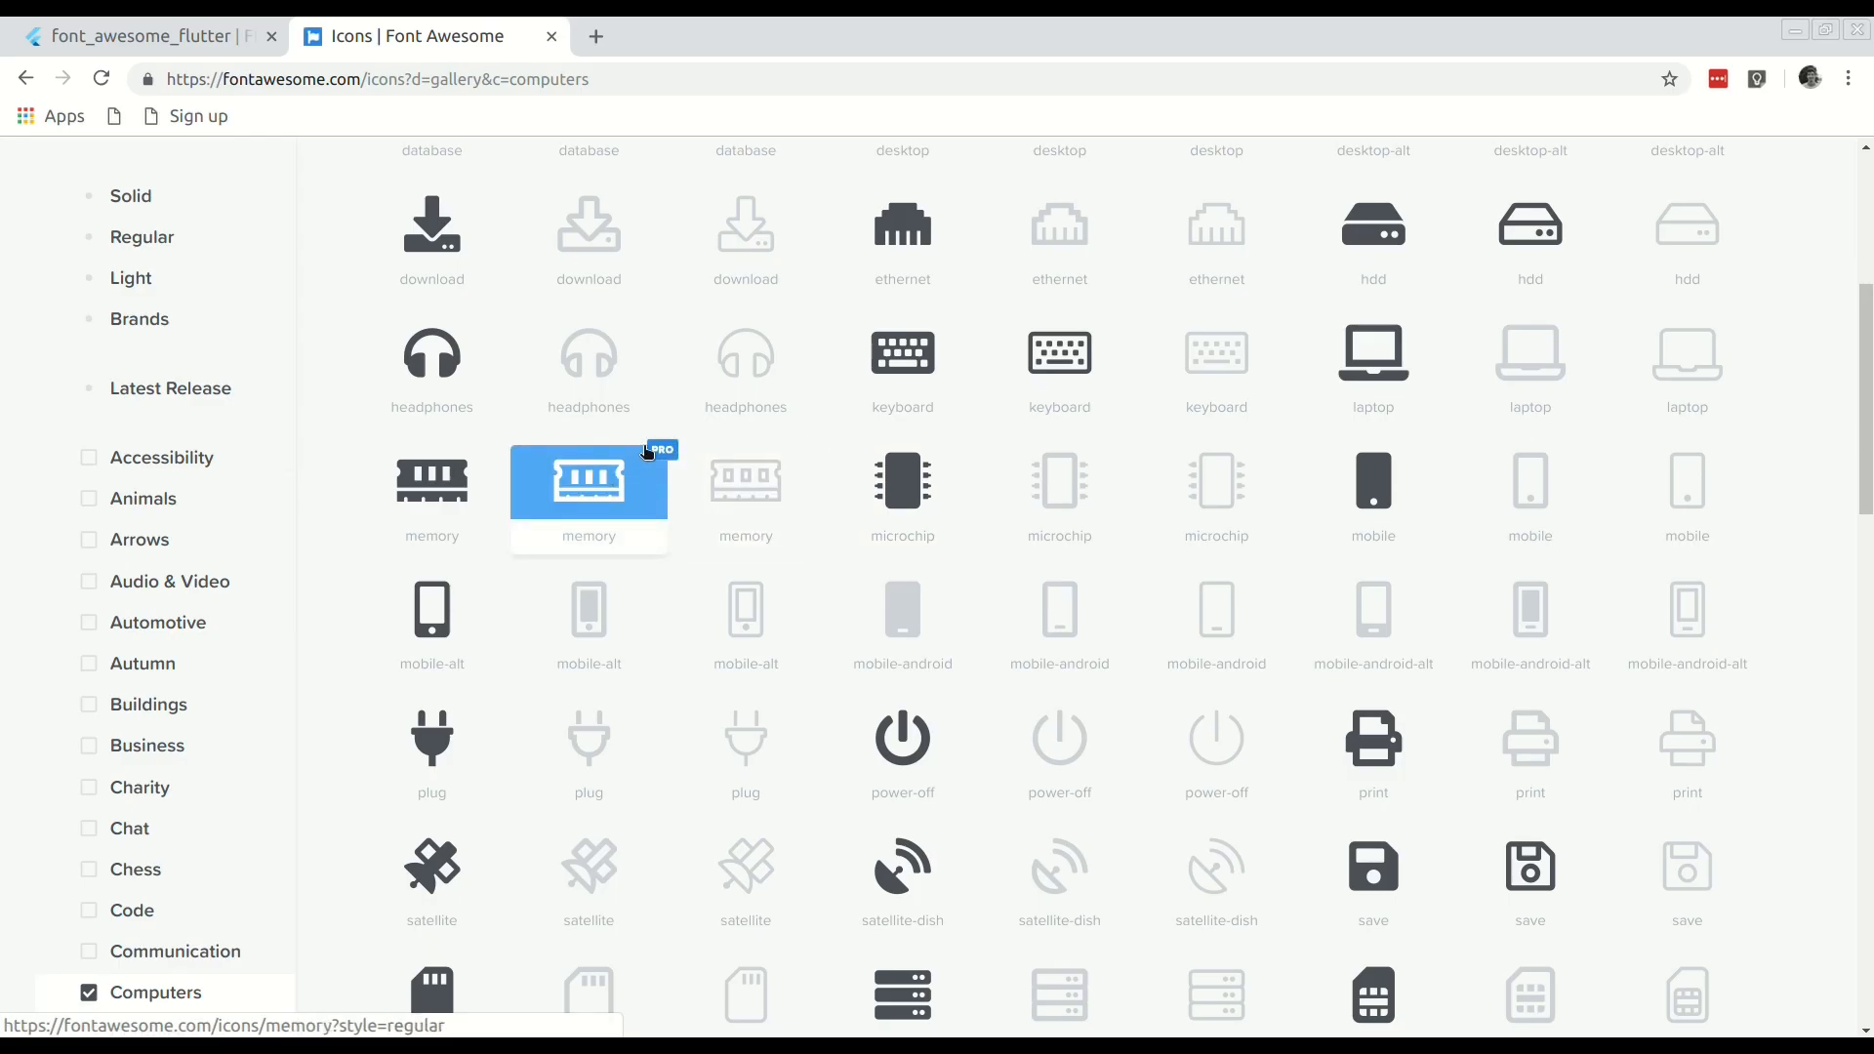
pyautogui.moveTo(662, 451)
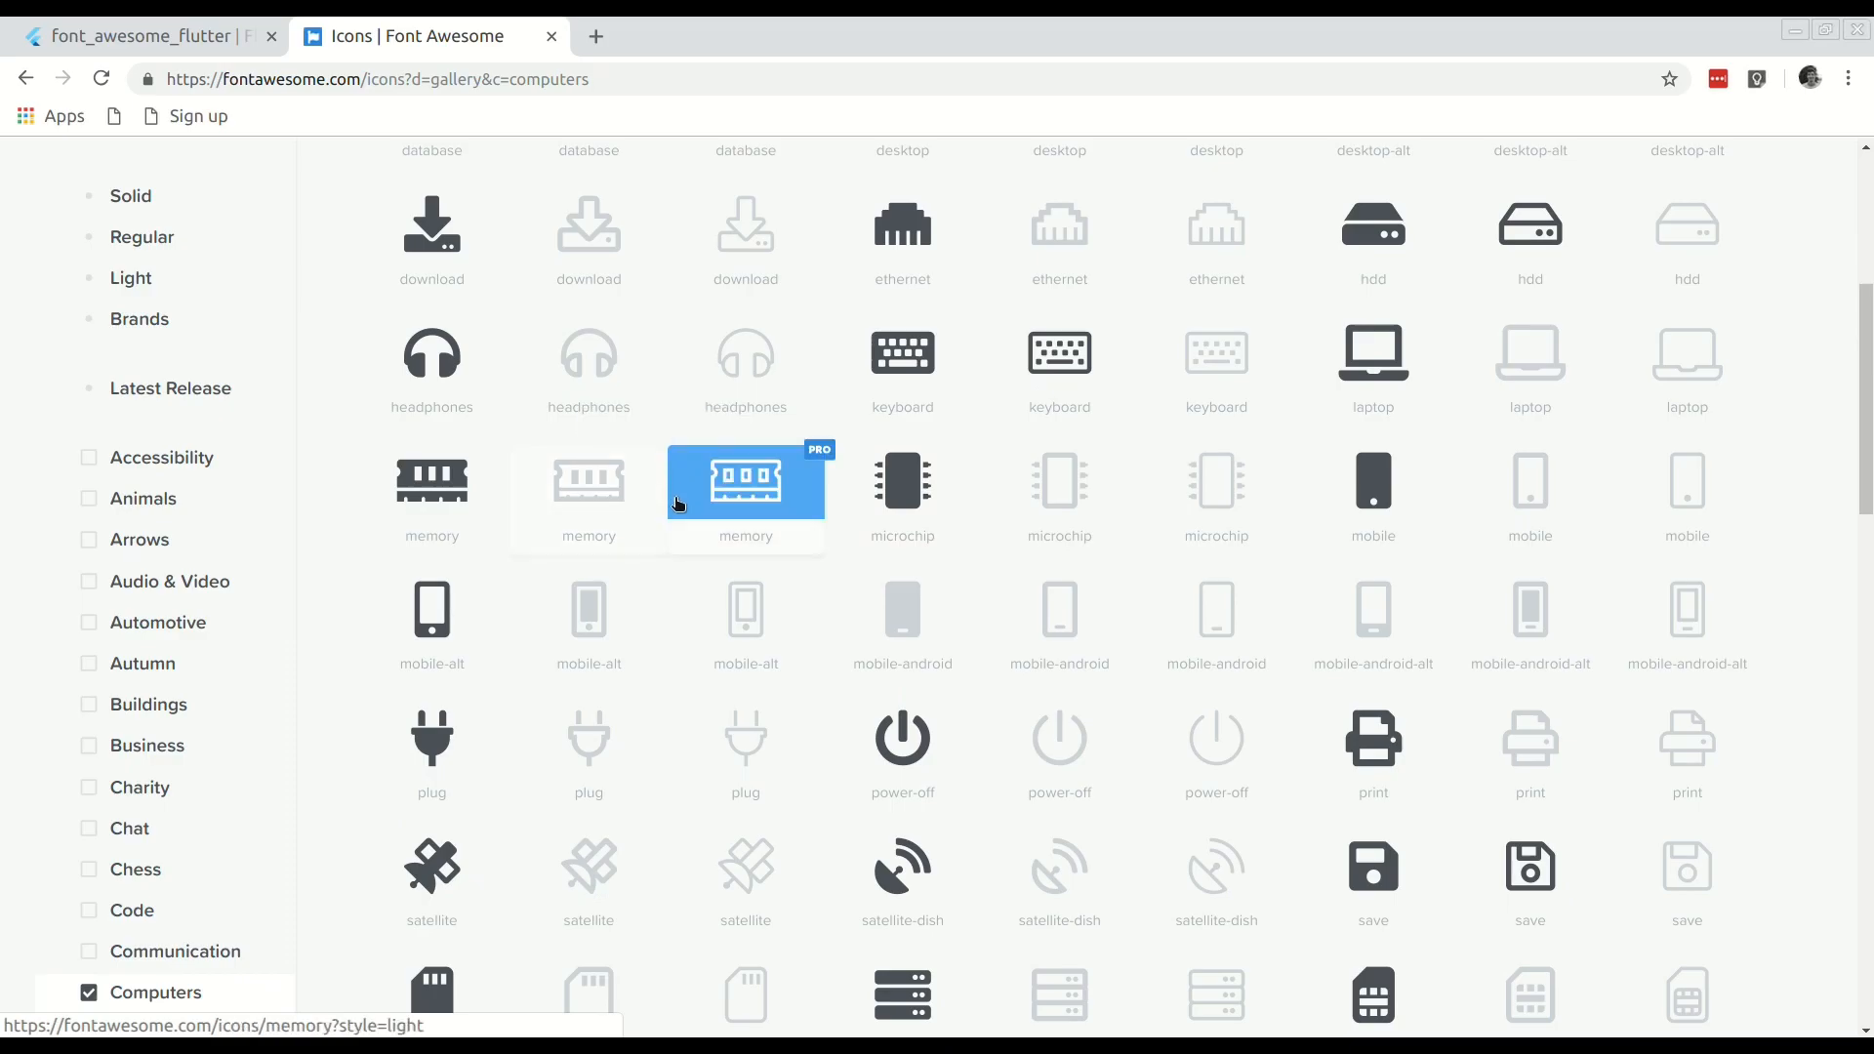
pyautogui.scroll(3)
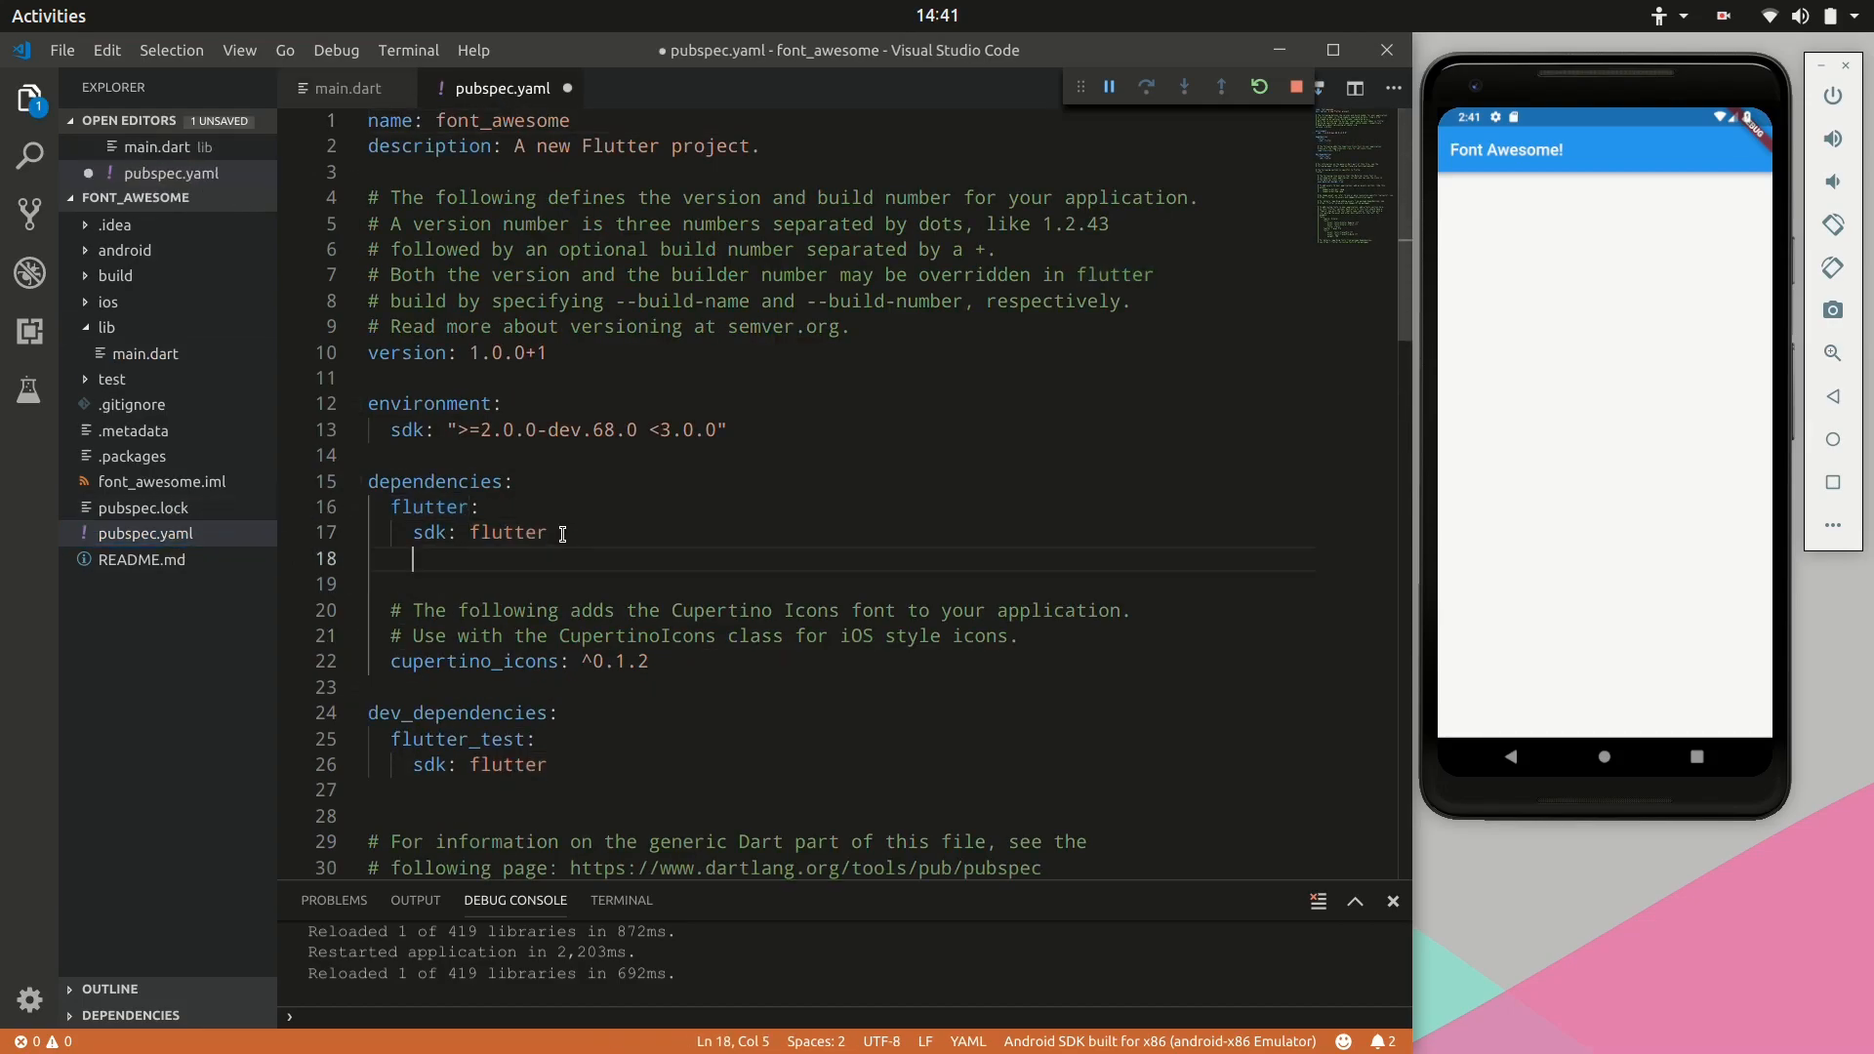
# Step: Add 'font_awesome_flutter: ^8.2.0' under dependencies in pubspec.yaml and fetch packages
pyautogui.write('font_awesome_flutter:')
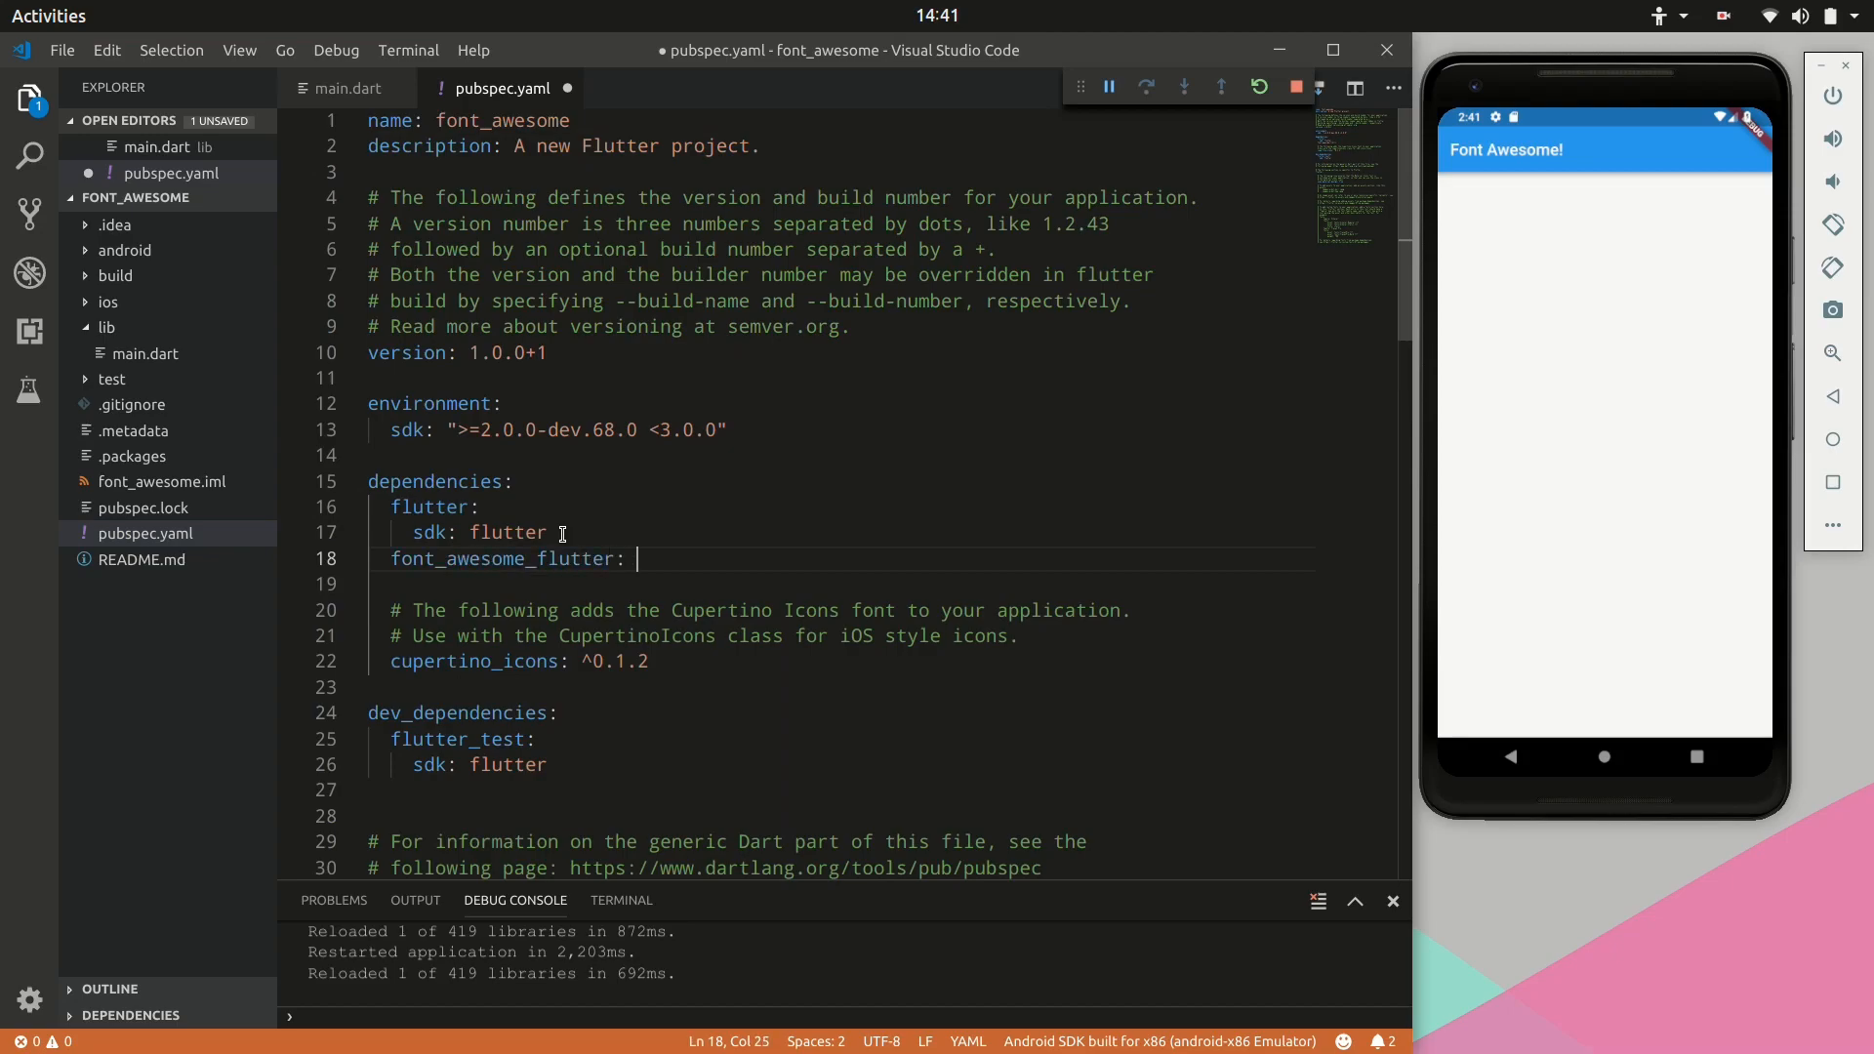
pyautogui.write('^')
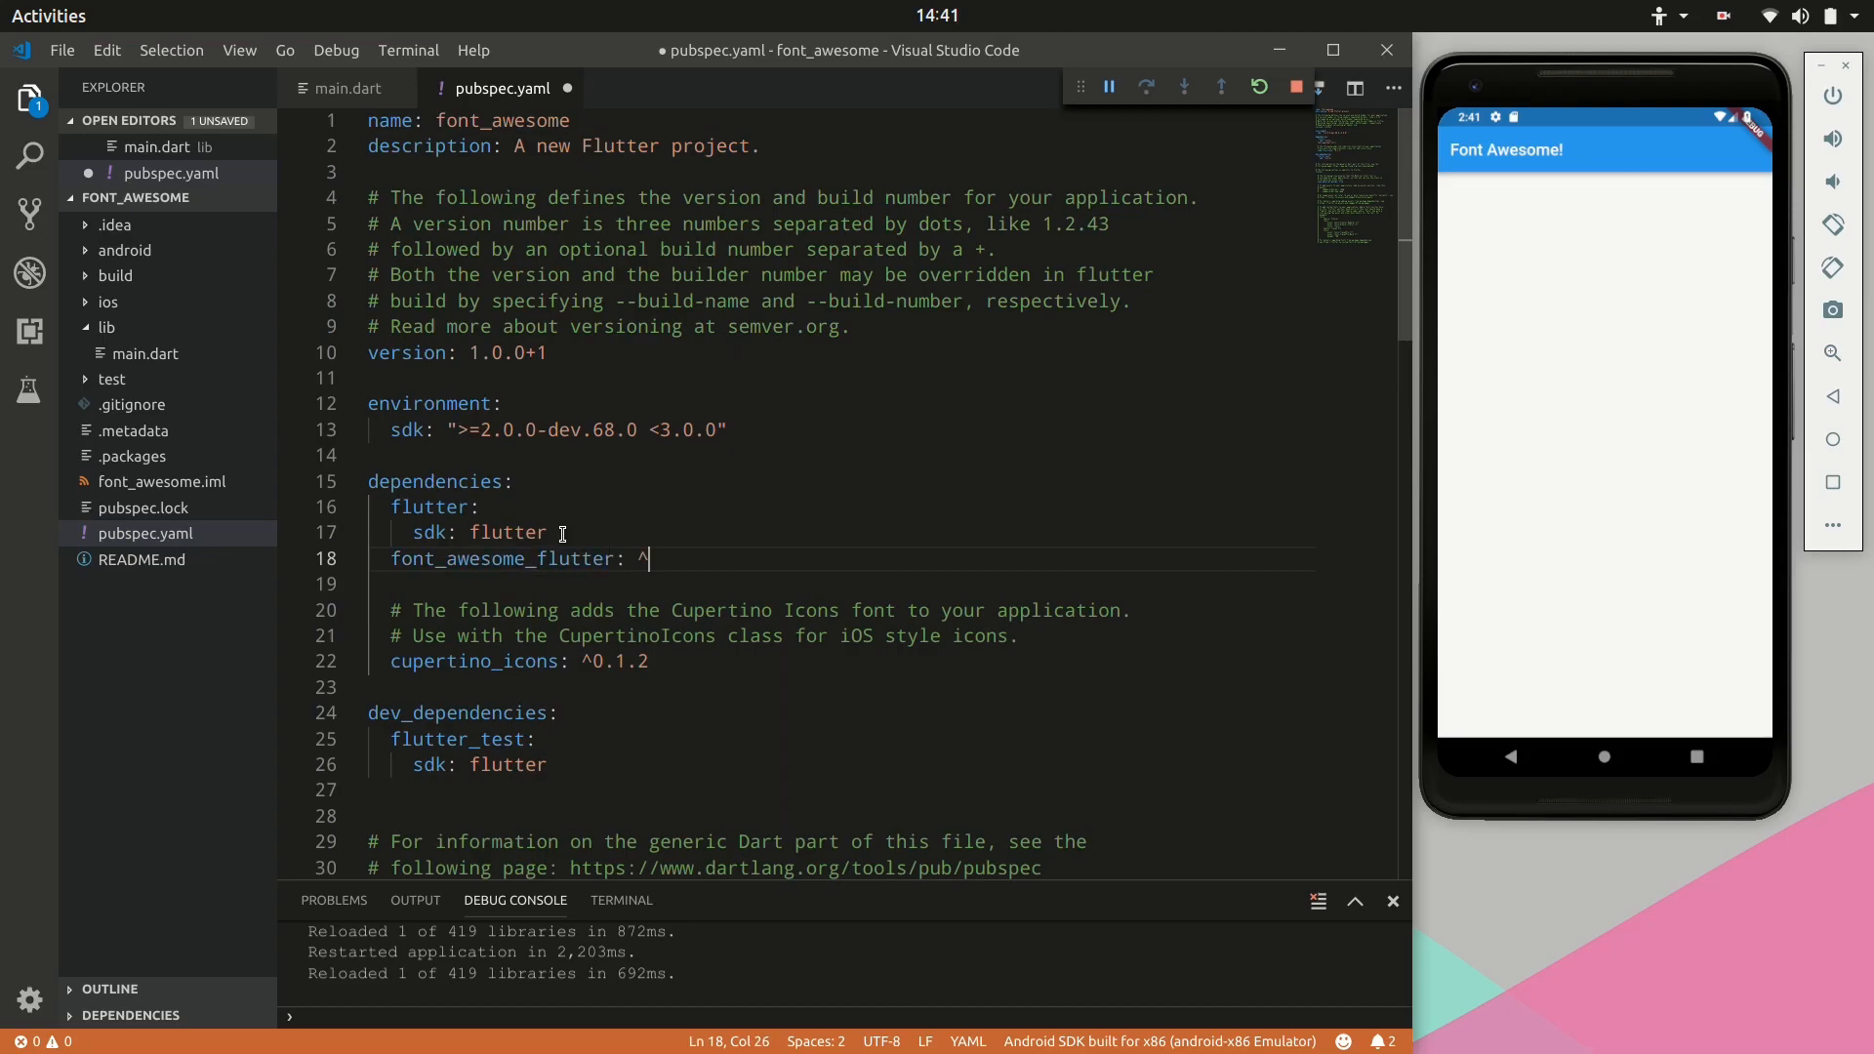
pyautogui.write('8.2.0')
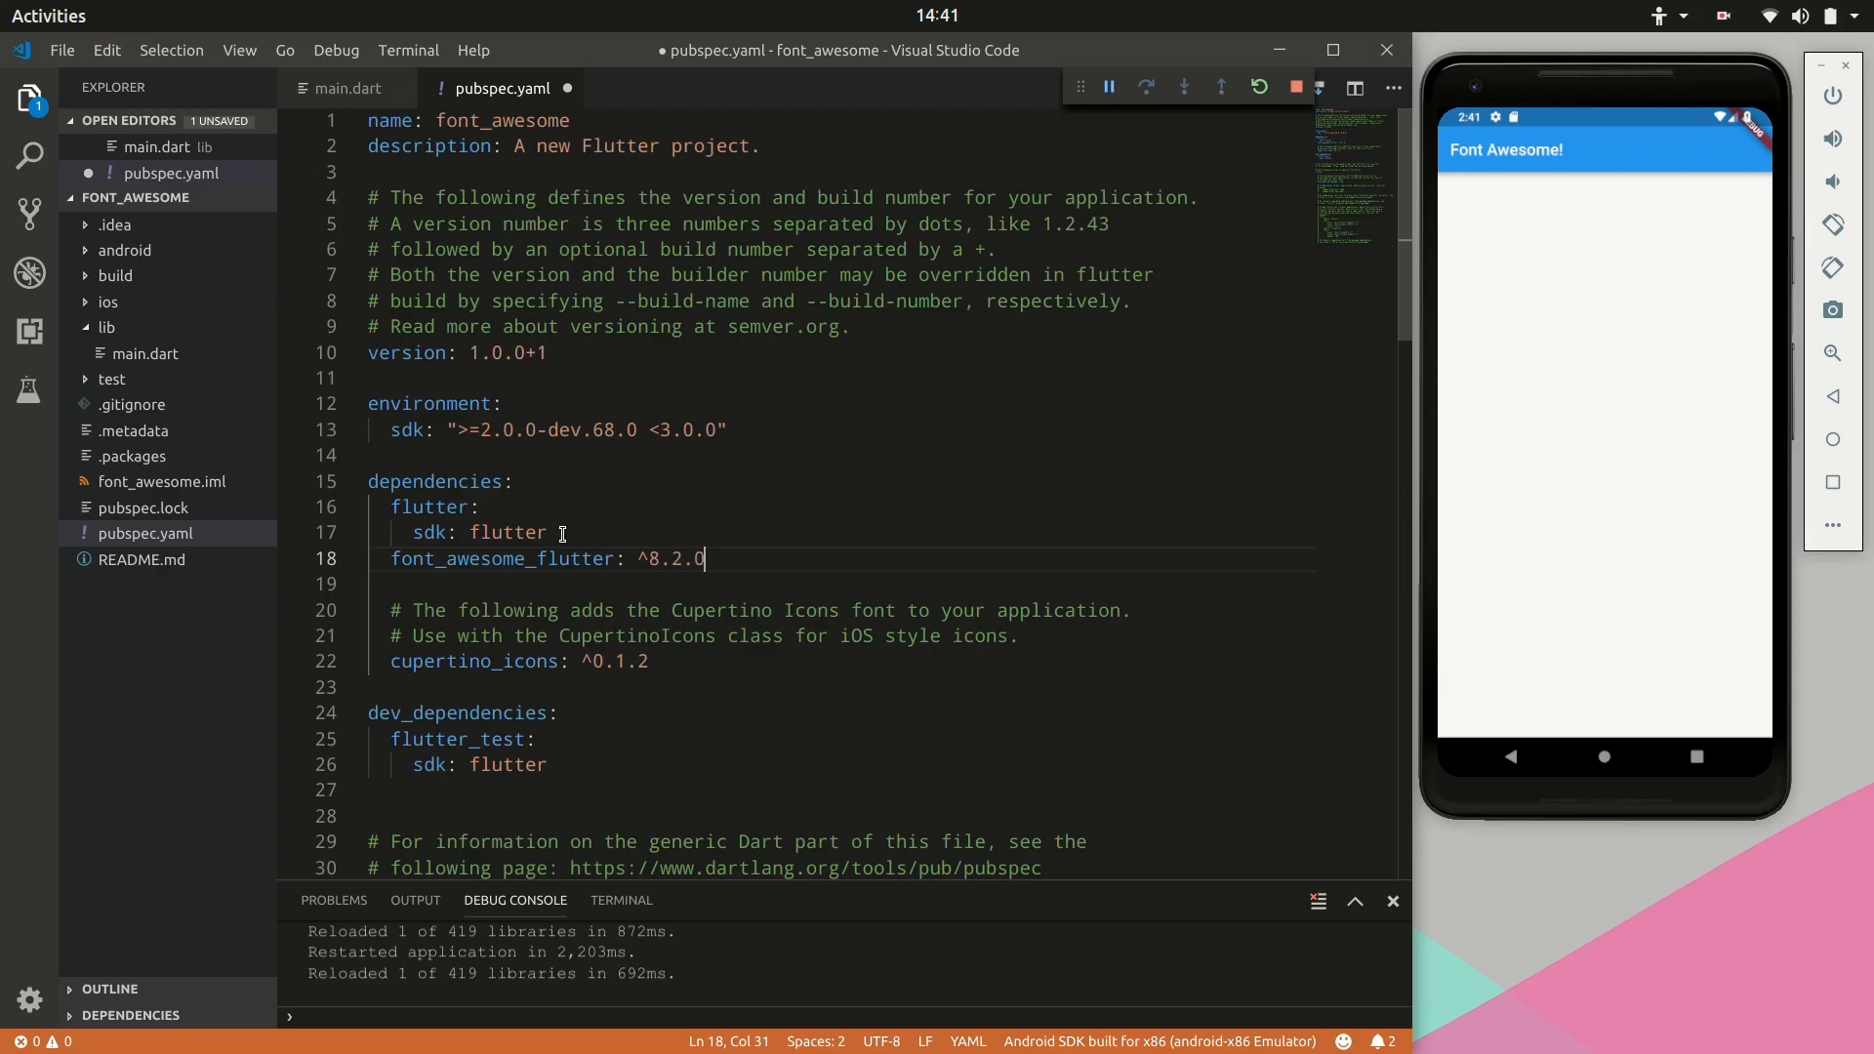
pyautogui.click(347, 87)
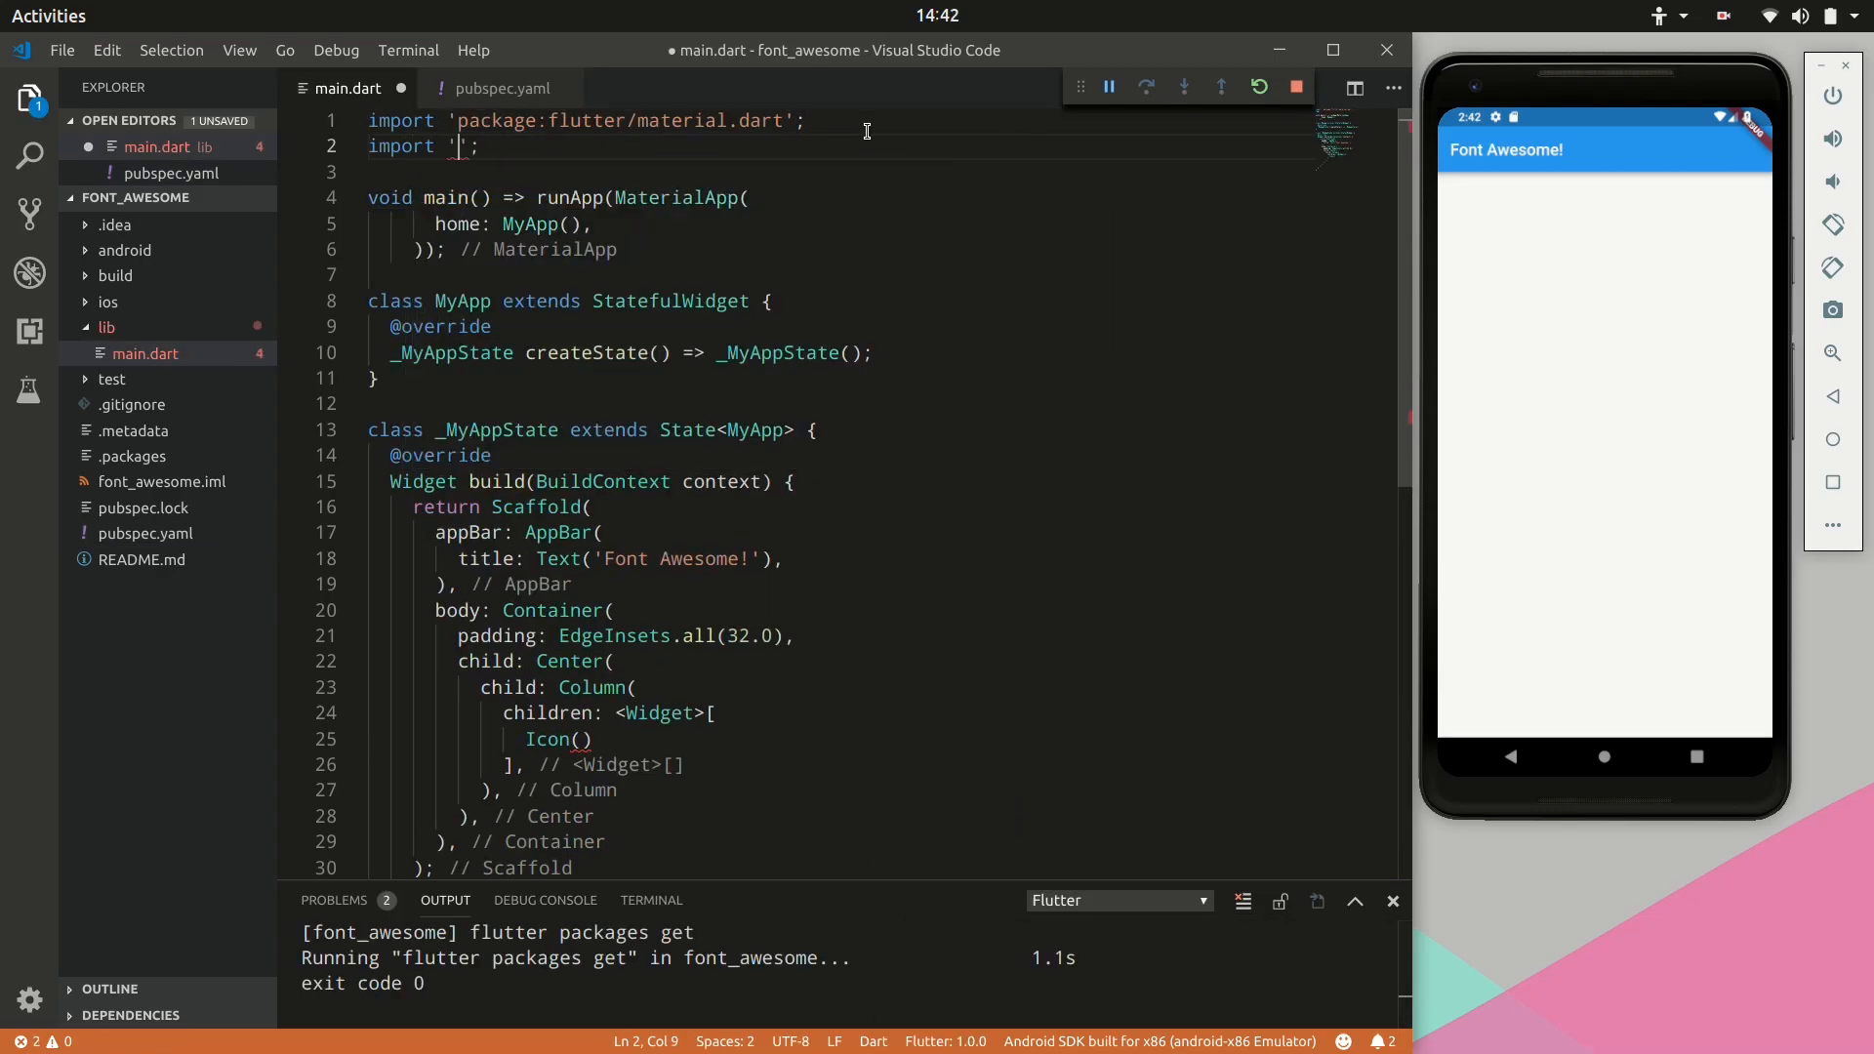
# Step: Import font_awesome_flutter and add Icon(FontAwesomeIcons.android, size: 100), hot-reloading the app
pyautogui.write('fonta')
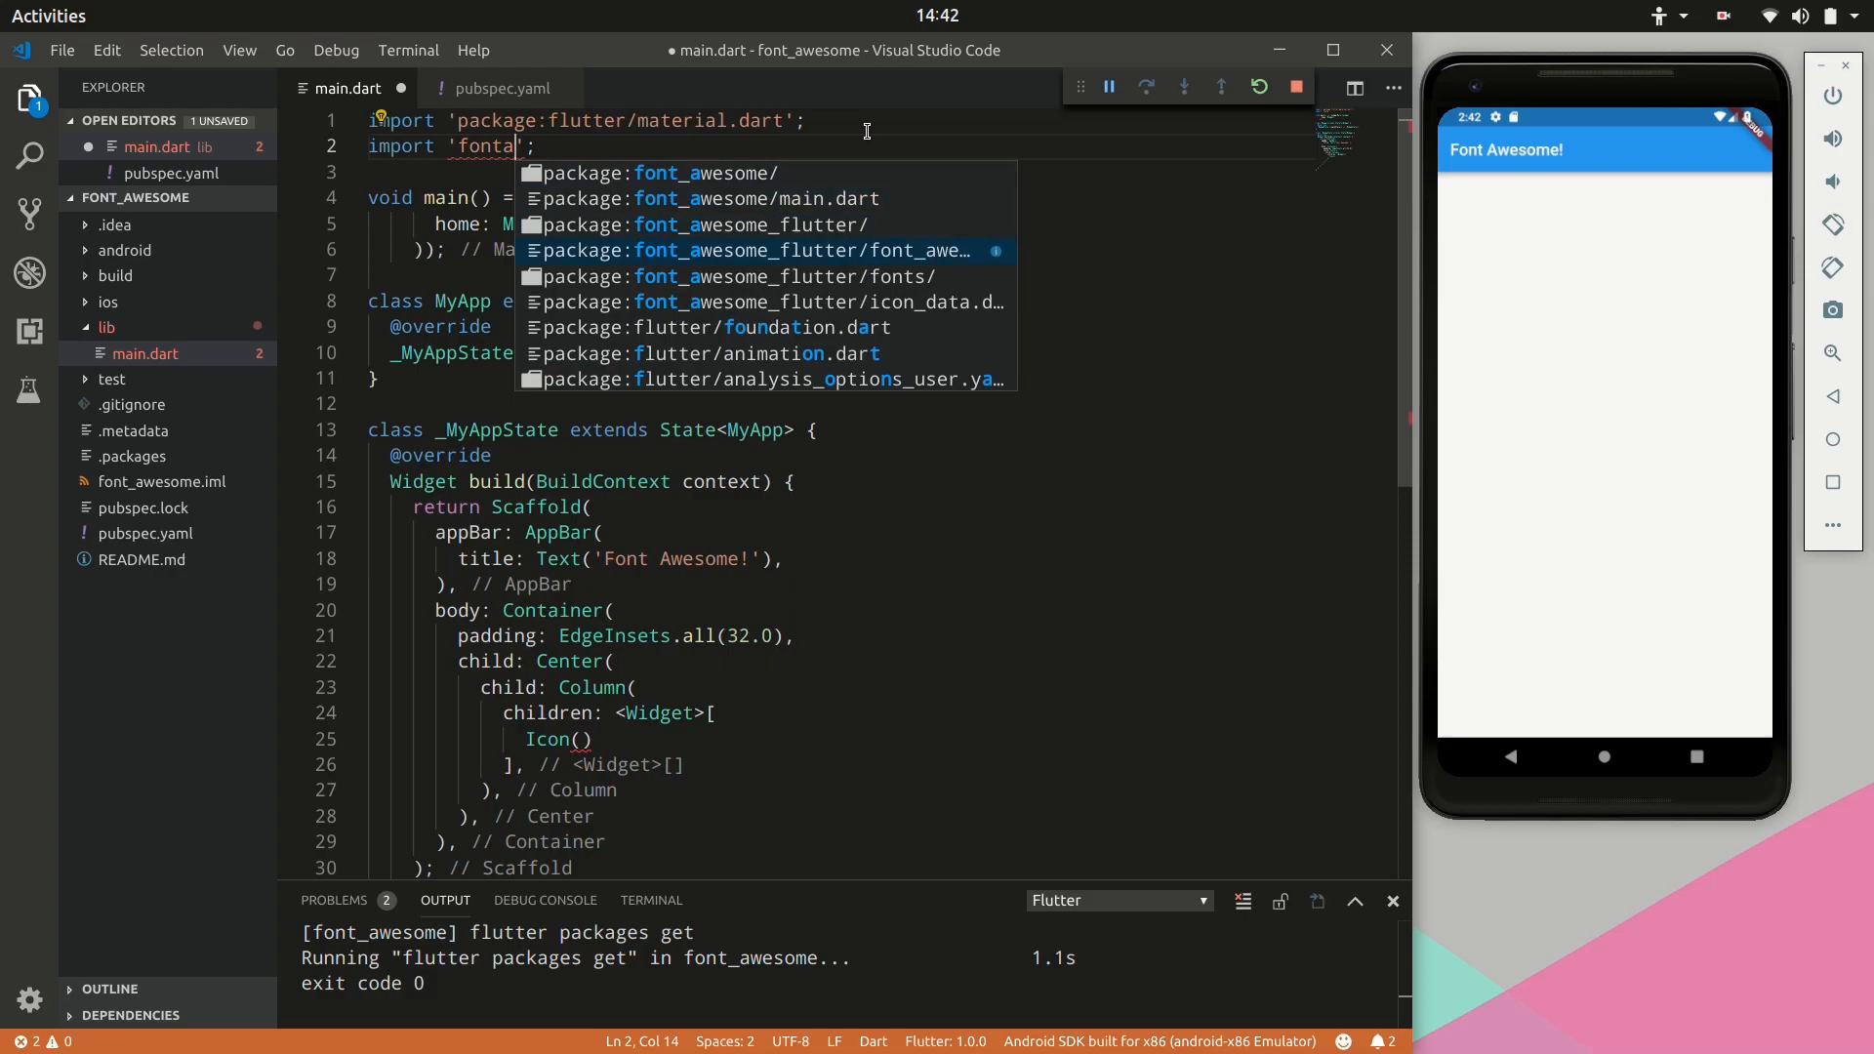
pyautogui.click(765, 250)
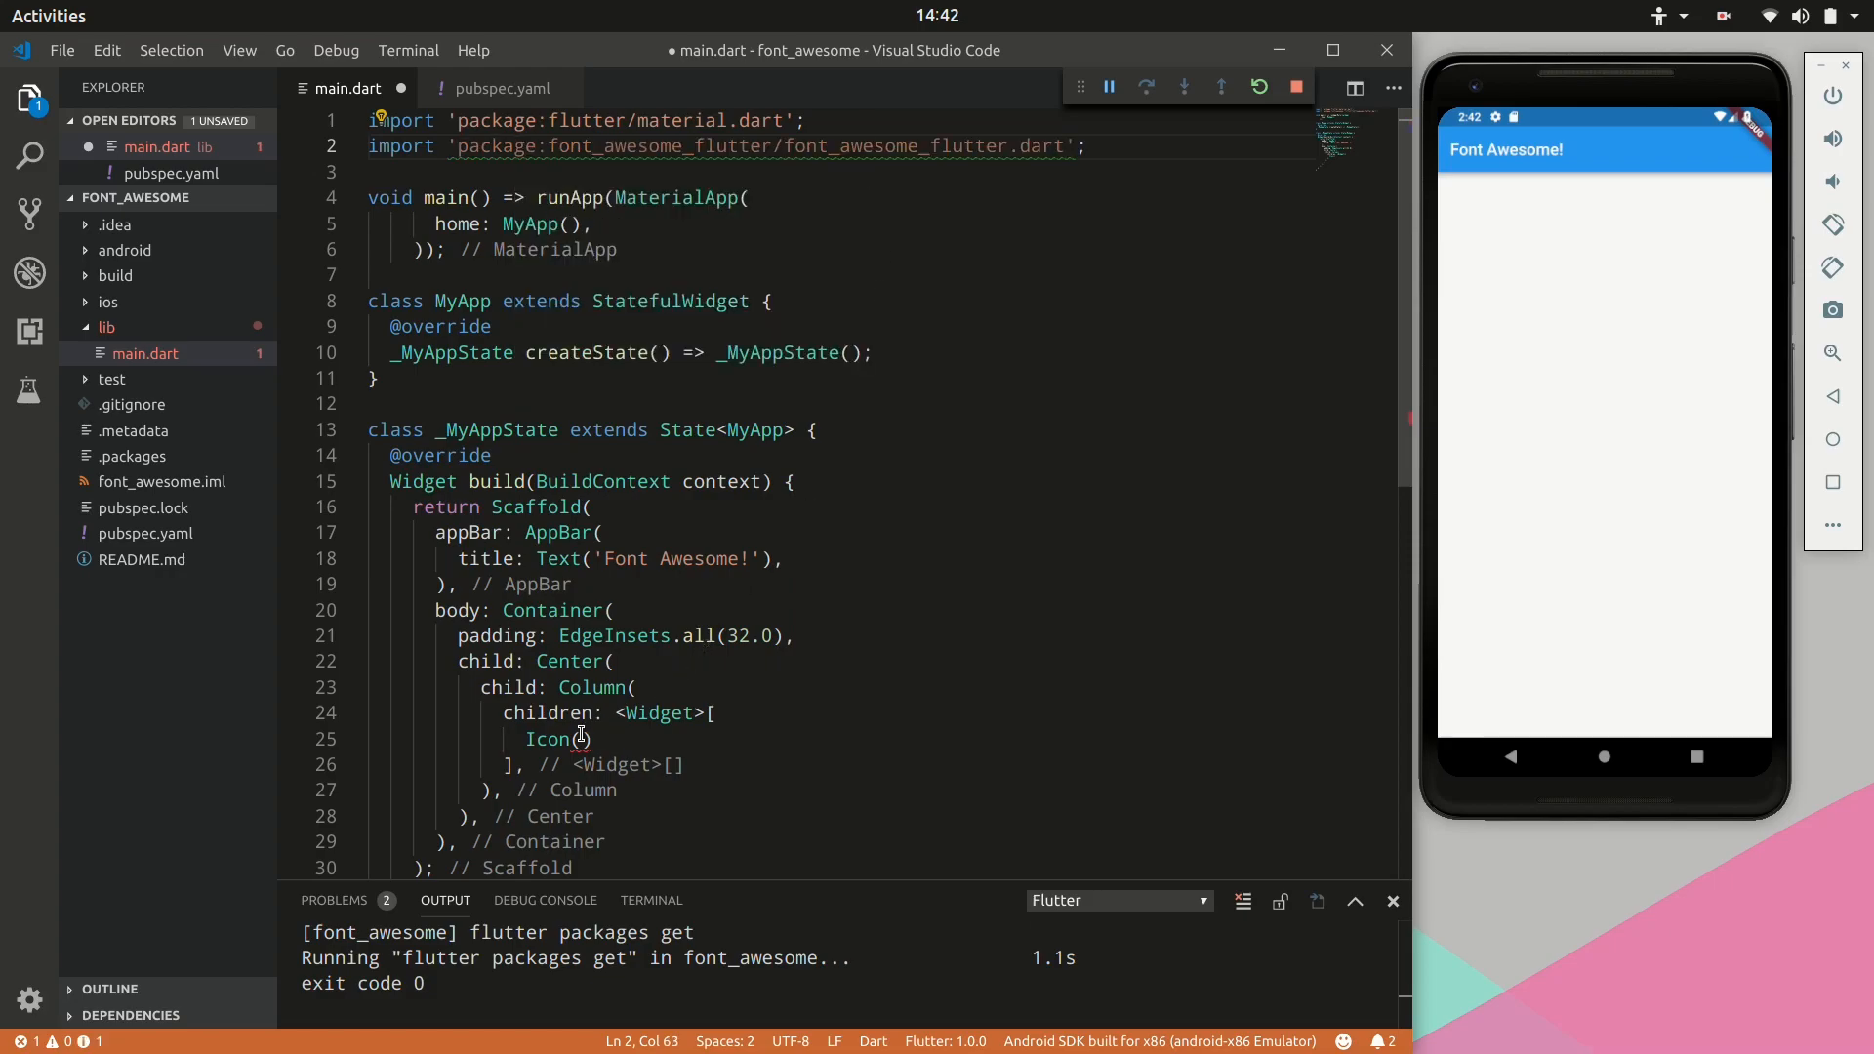
pyautogui.write('FontAwesomeIcons.android')
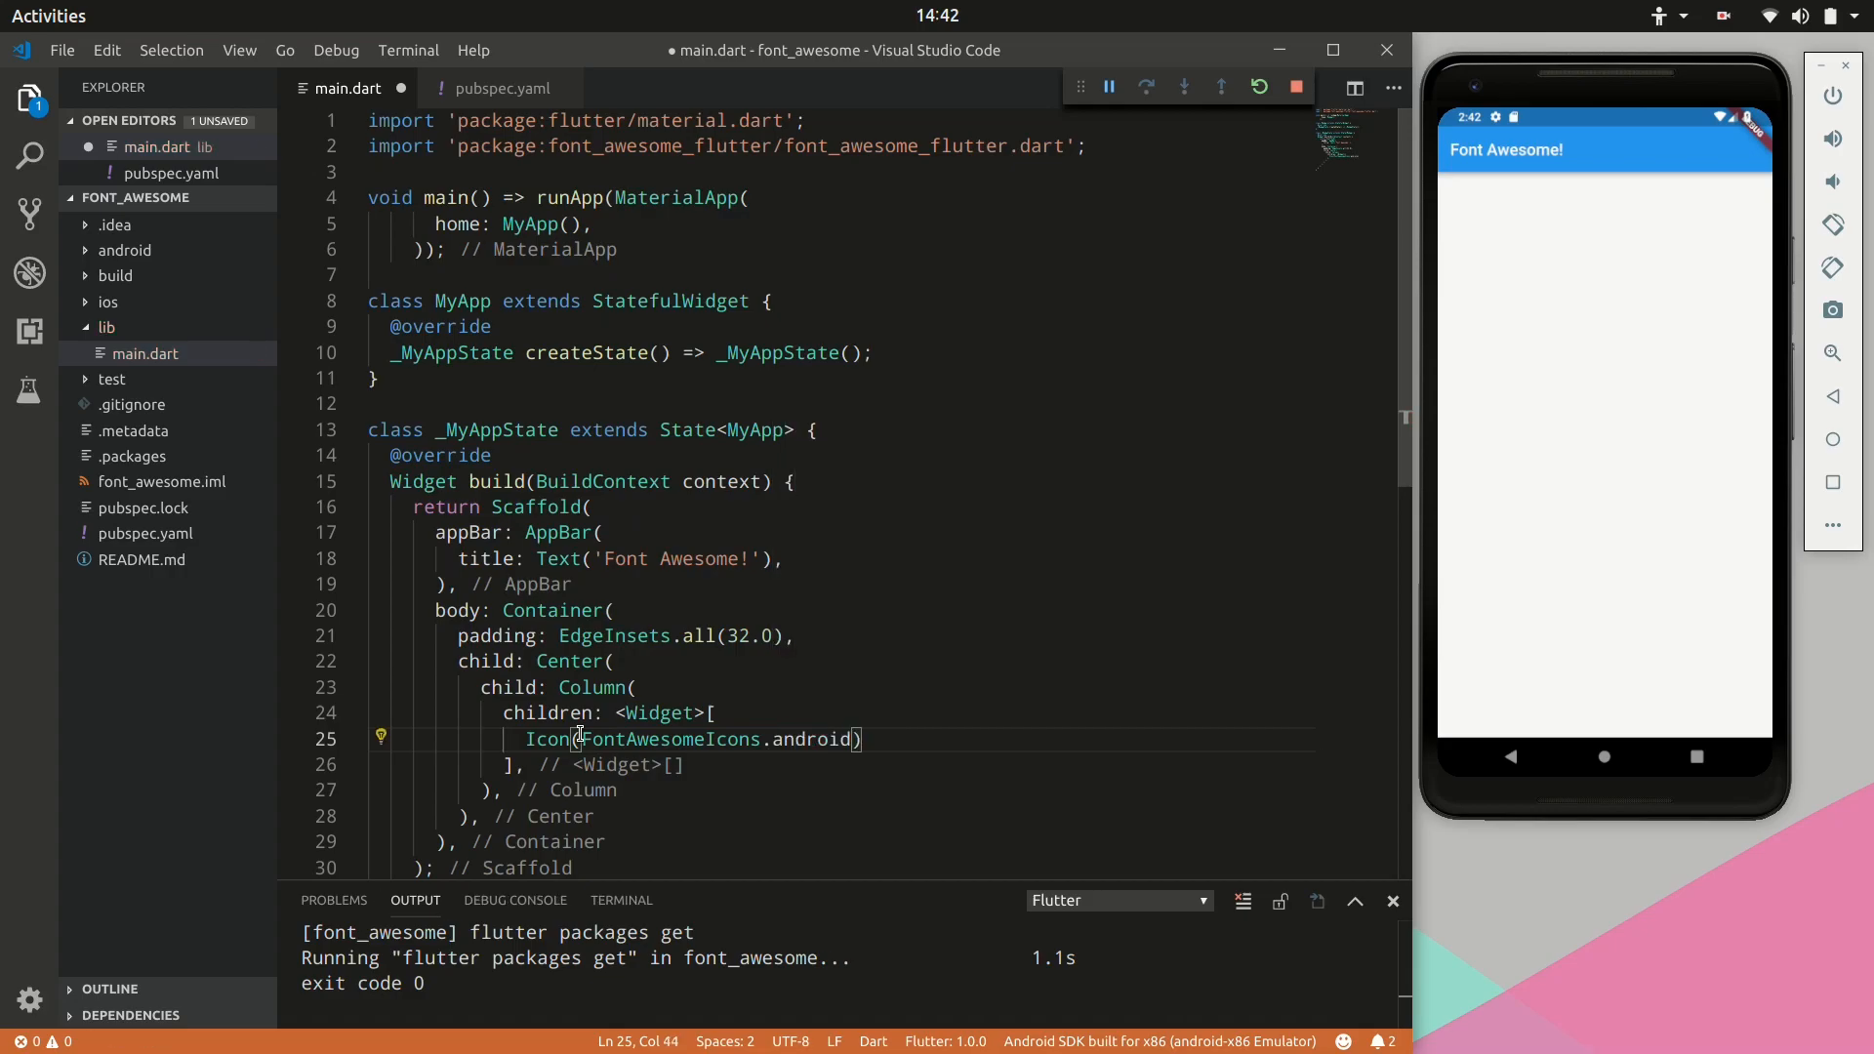
pyautogui.press('ctrl+s')
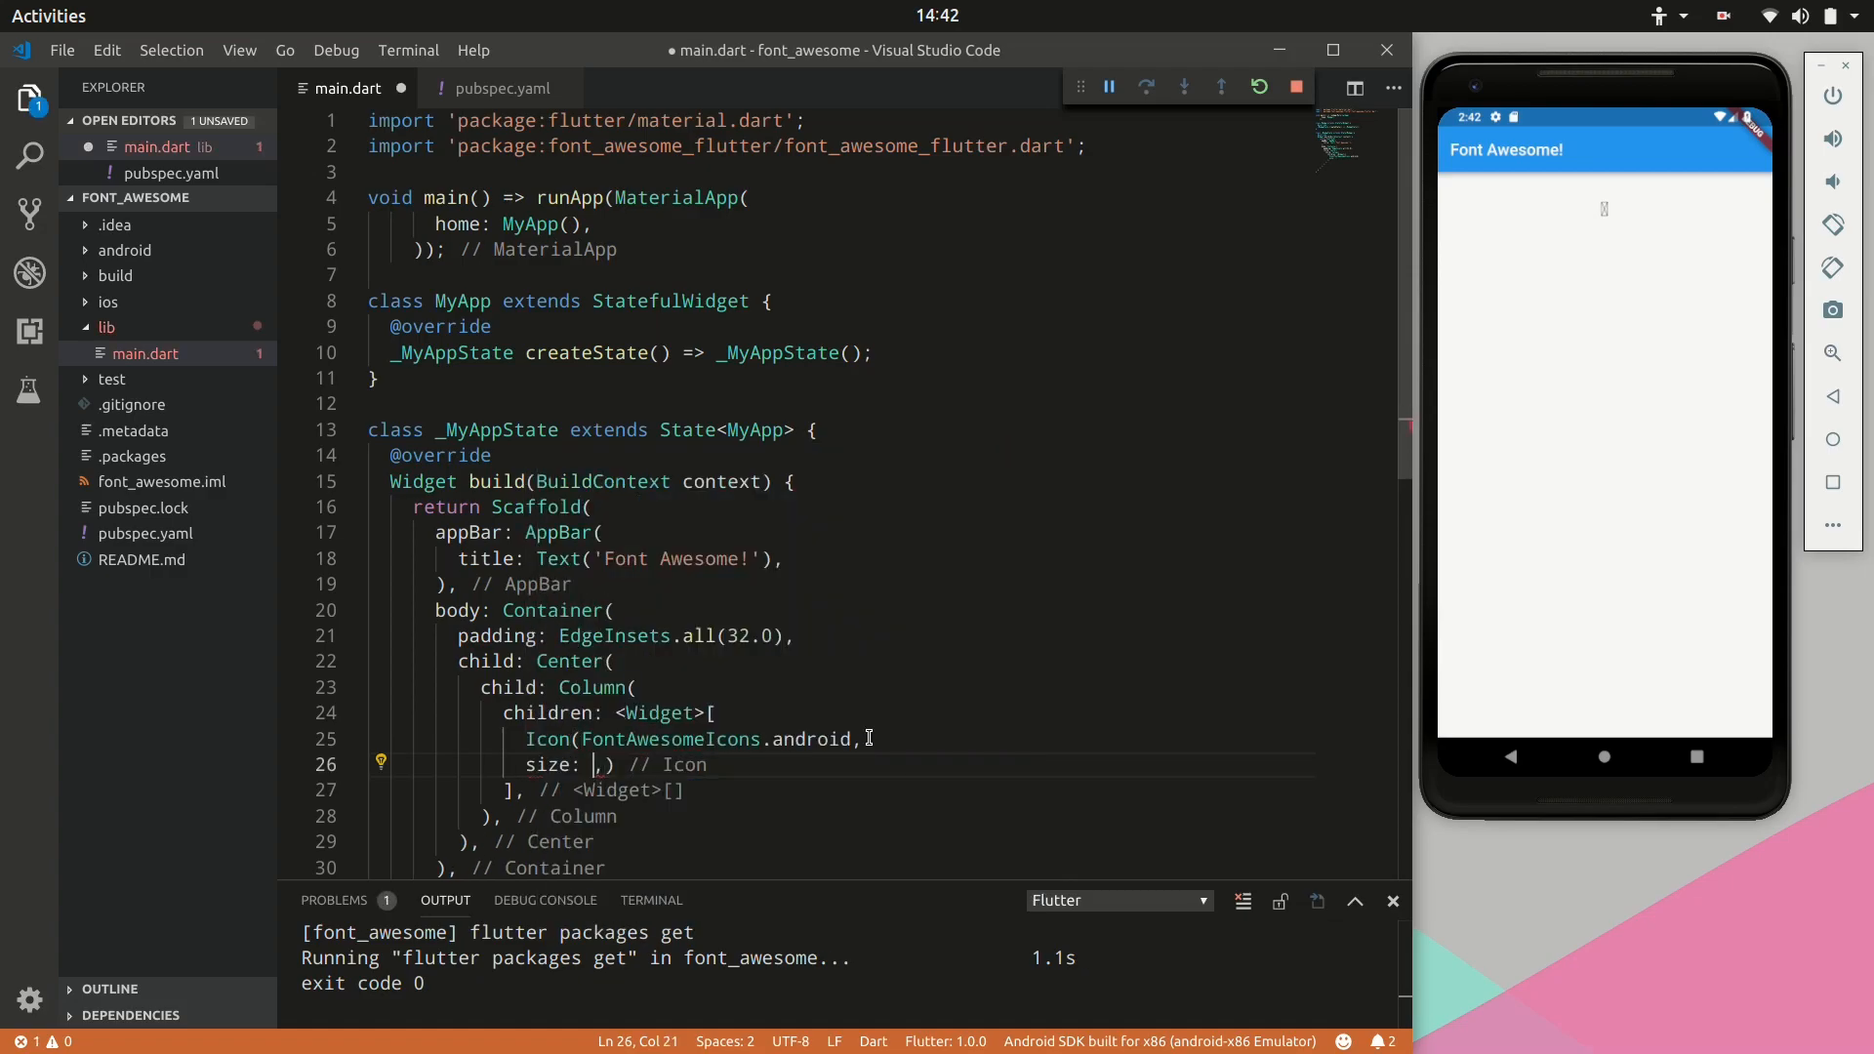
pyautogui.write('100')
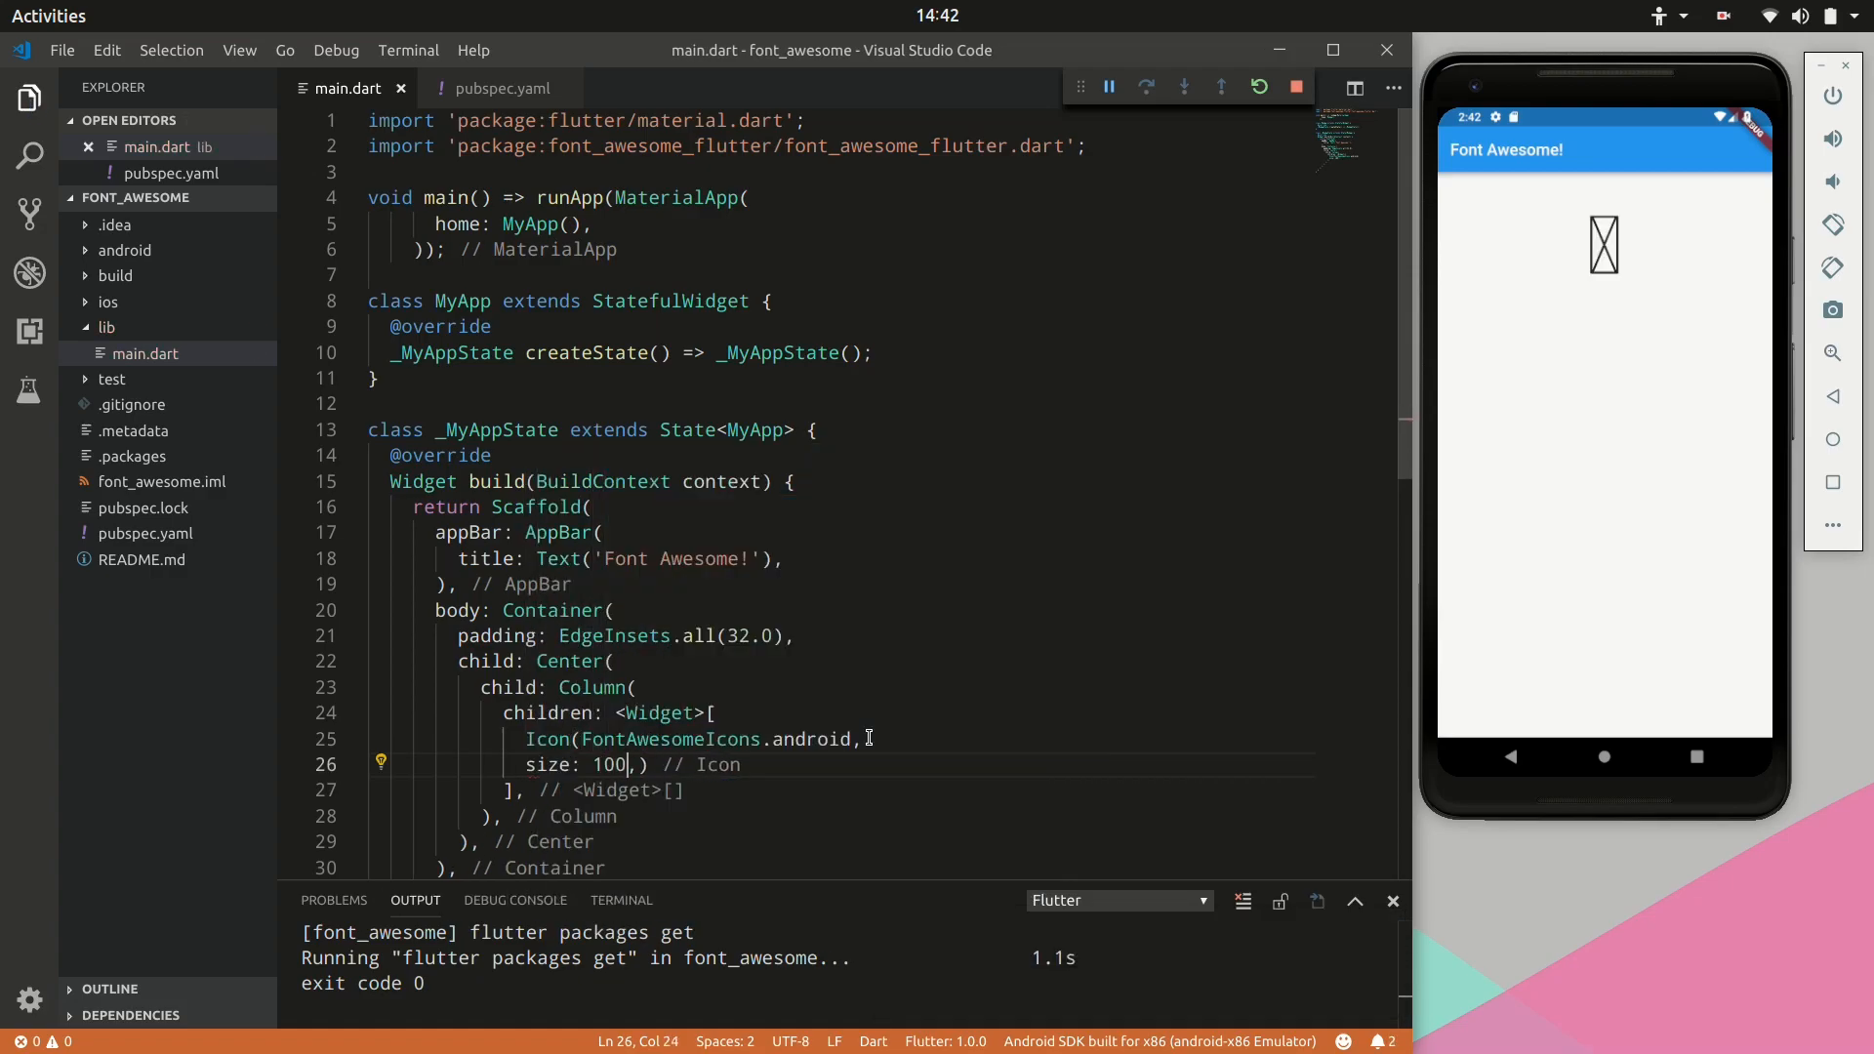
pyautogui.press('ctrl+shift+p')
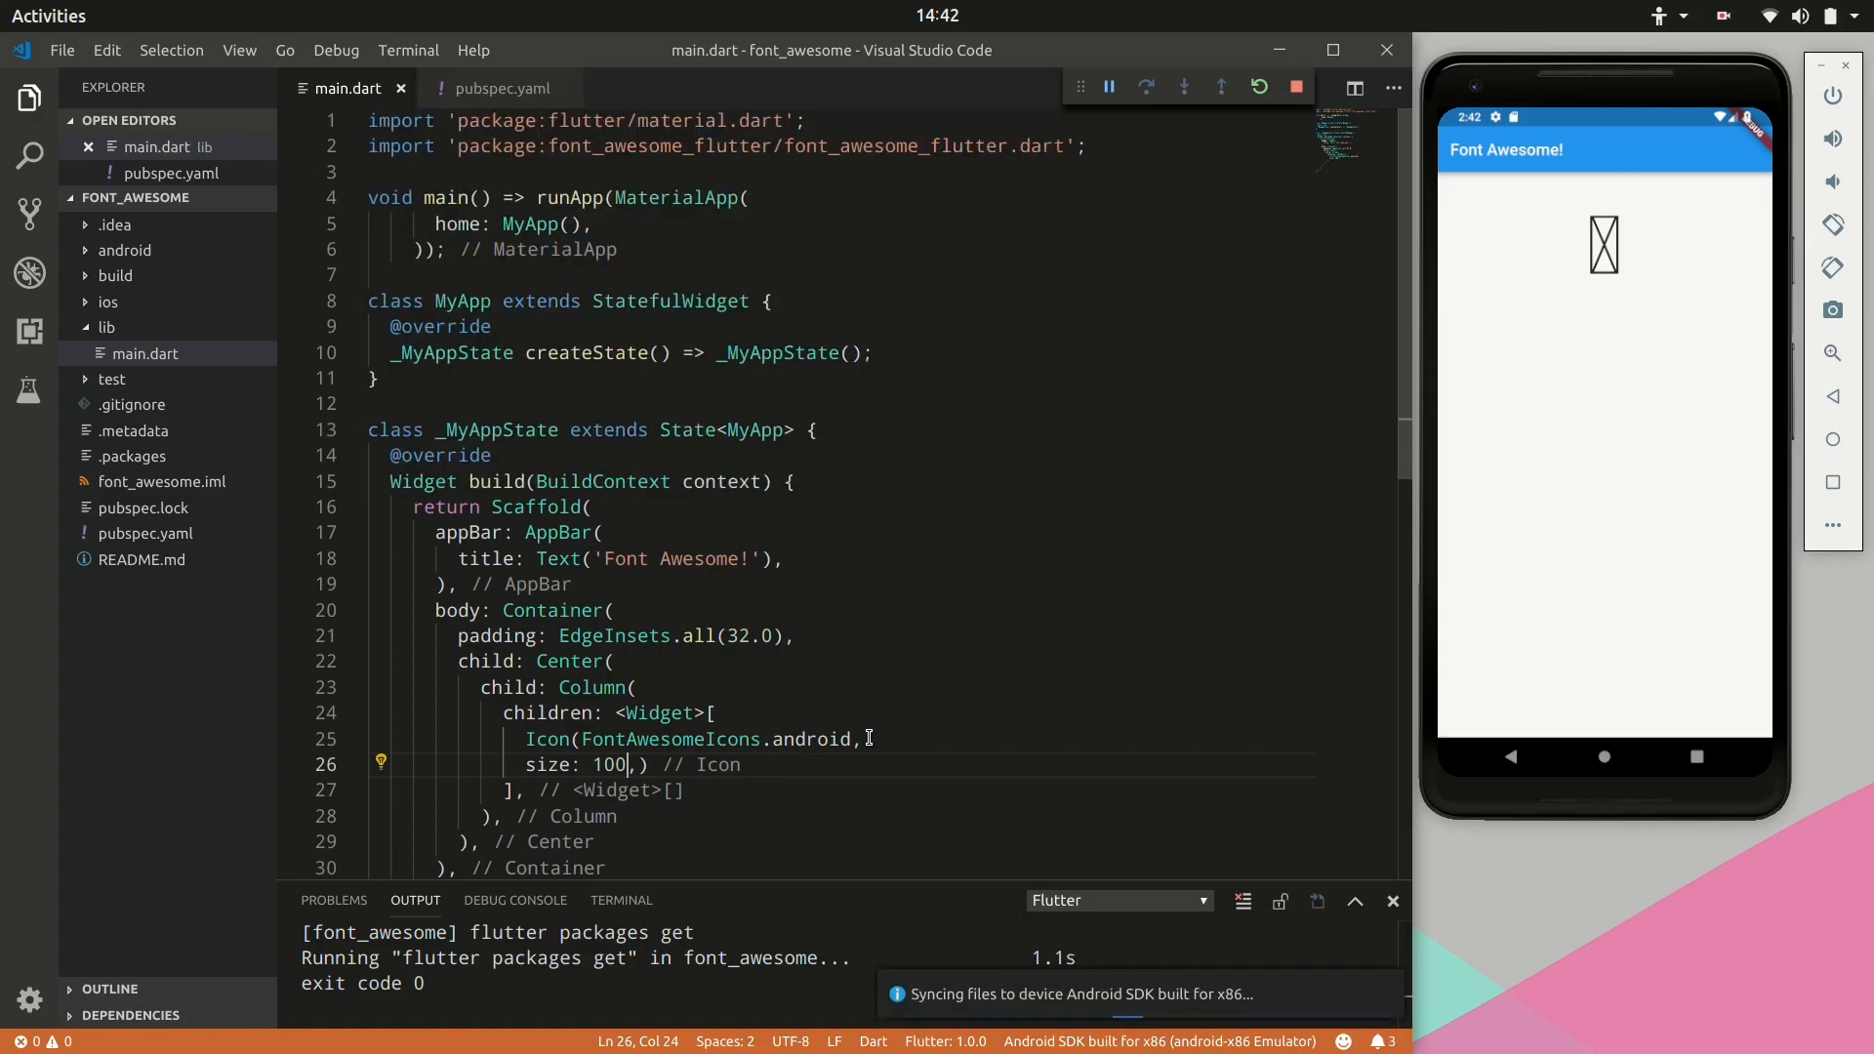
pyautogui.click(1257, 86)
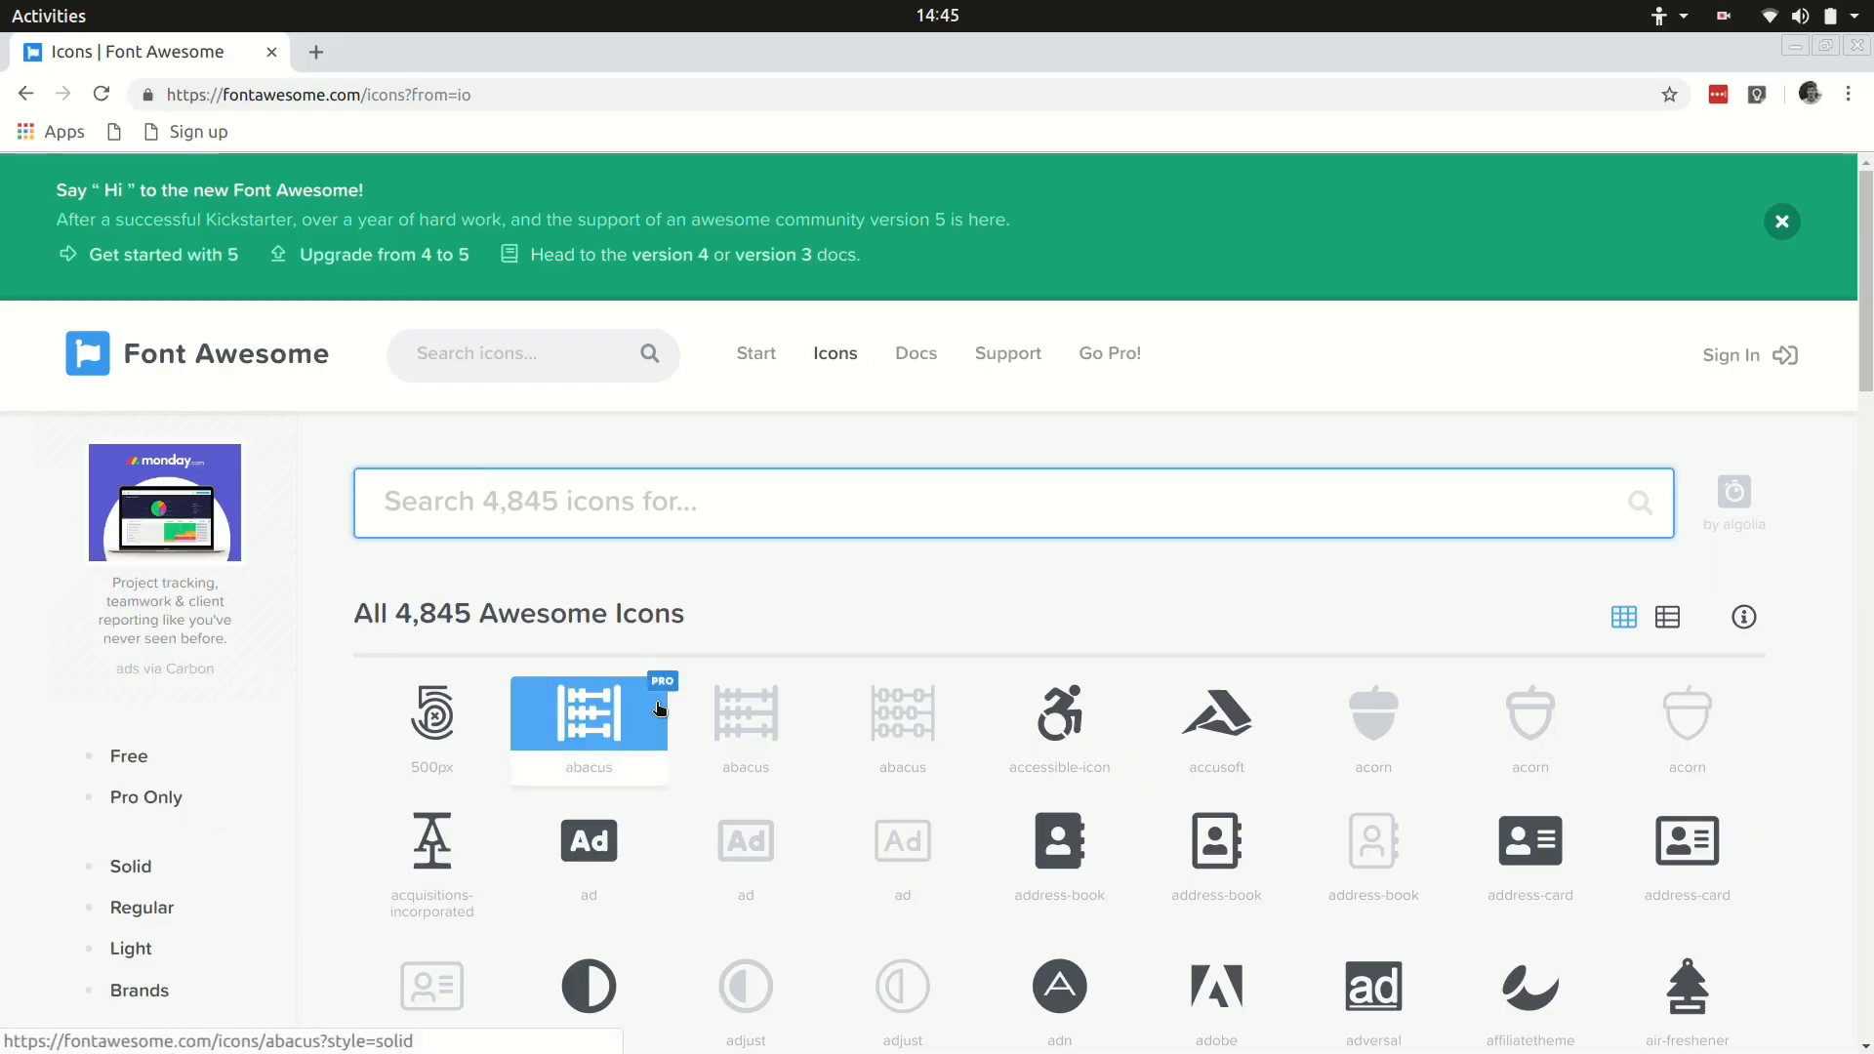
# Step: Show free icons, try and remove Mathematics, then filter to Code and Halloween
pyautogui.click(128, 756)
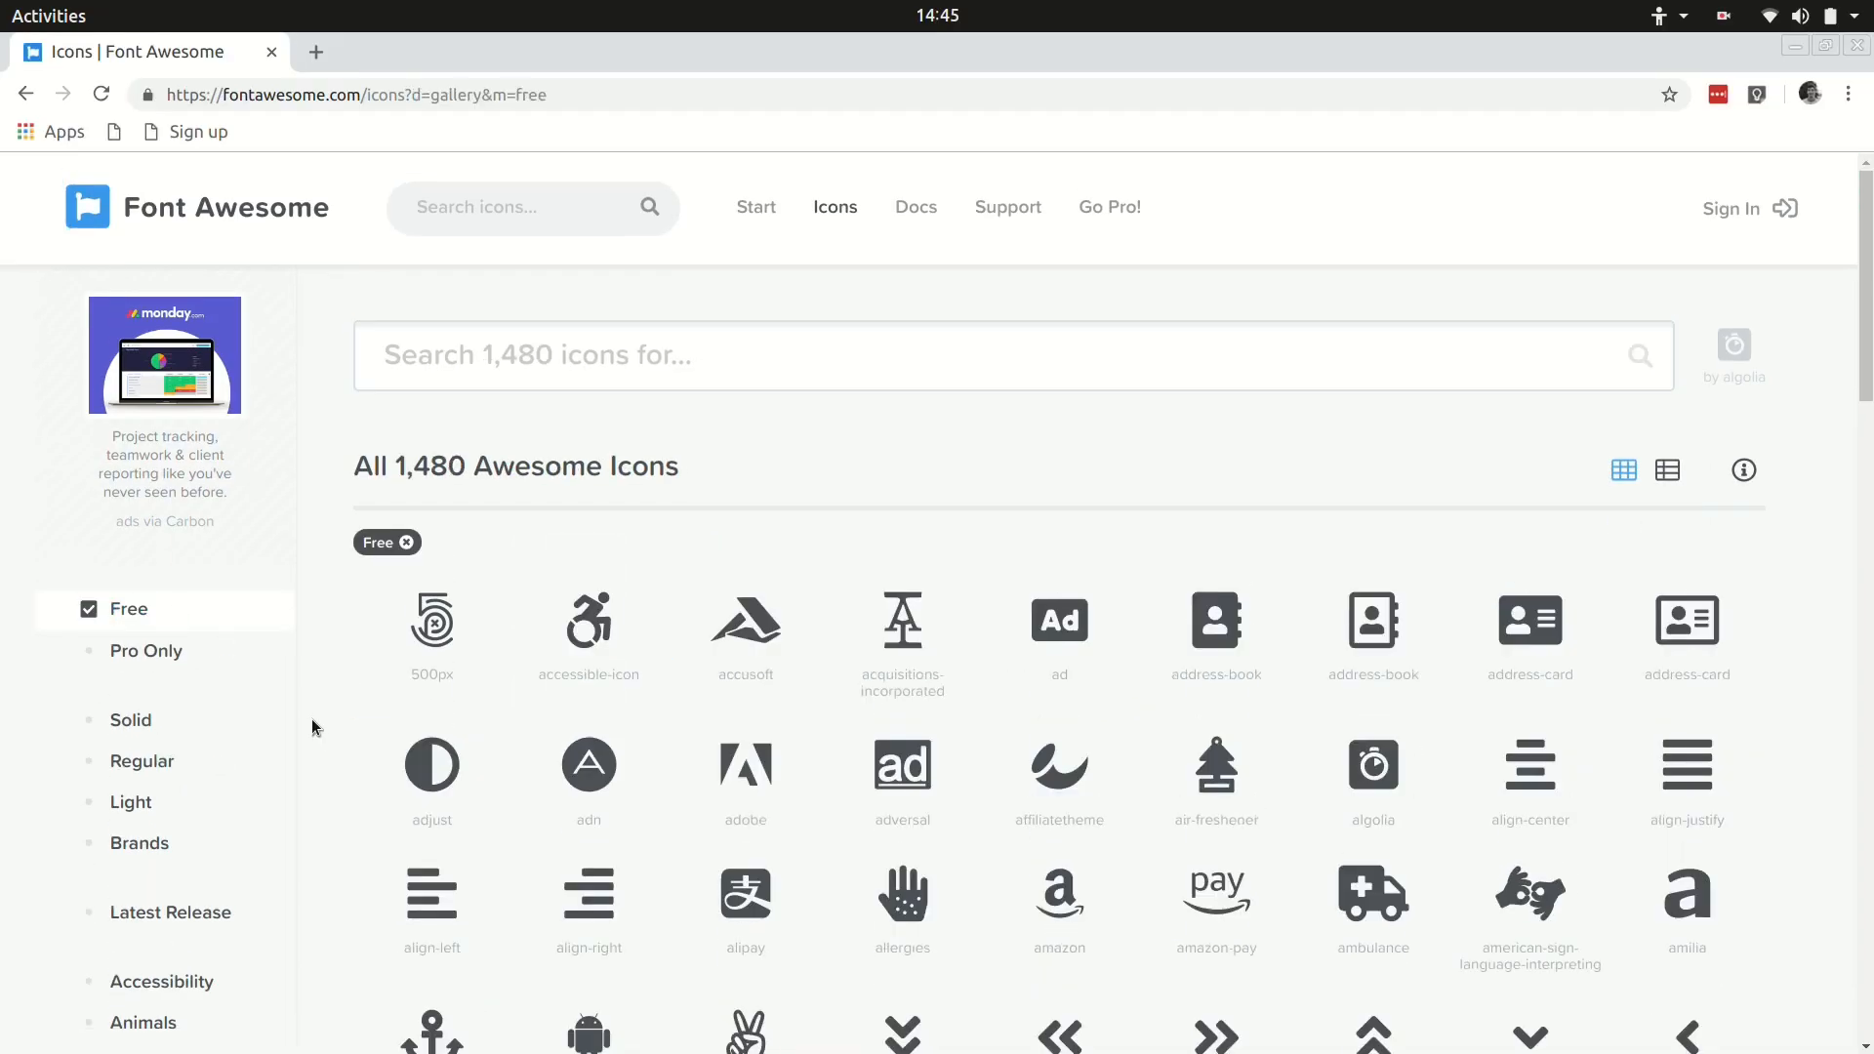
pyautogui.scroll(-3)
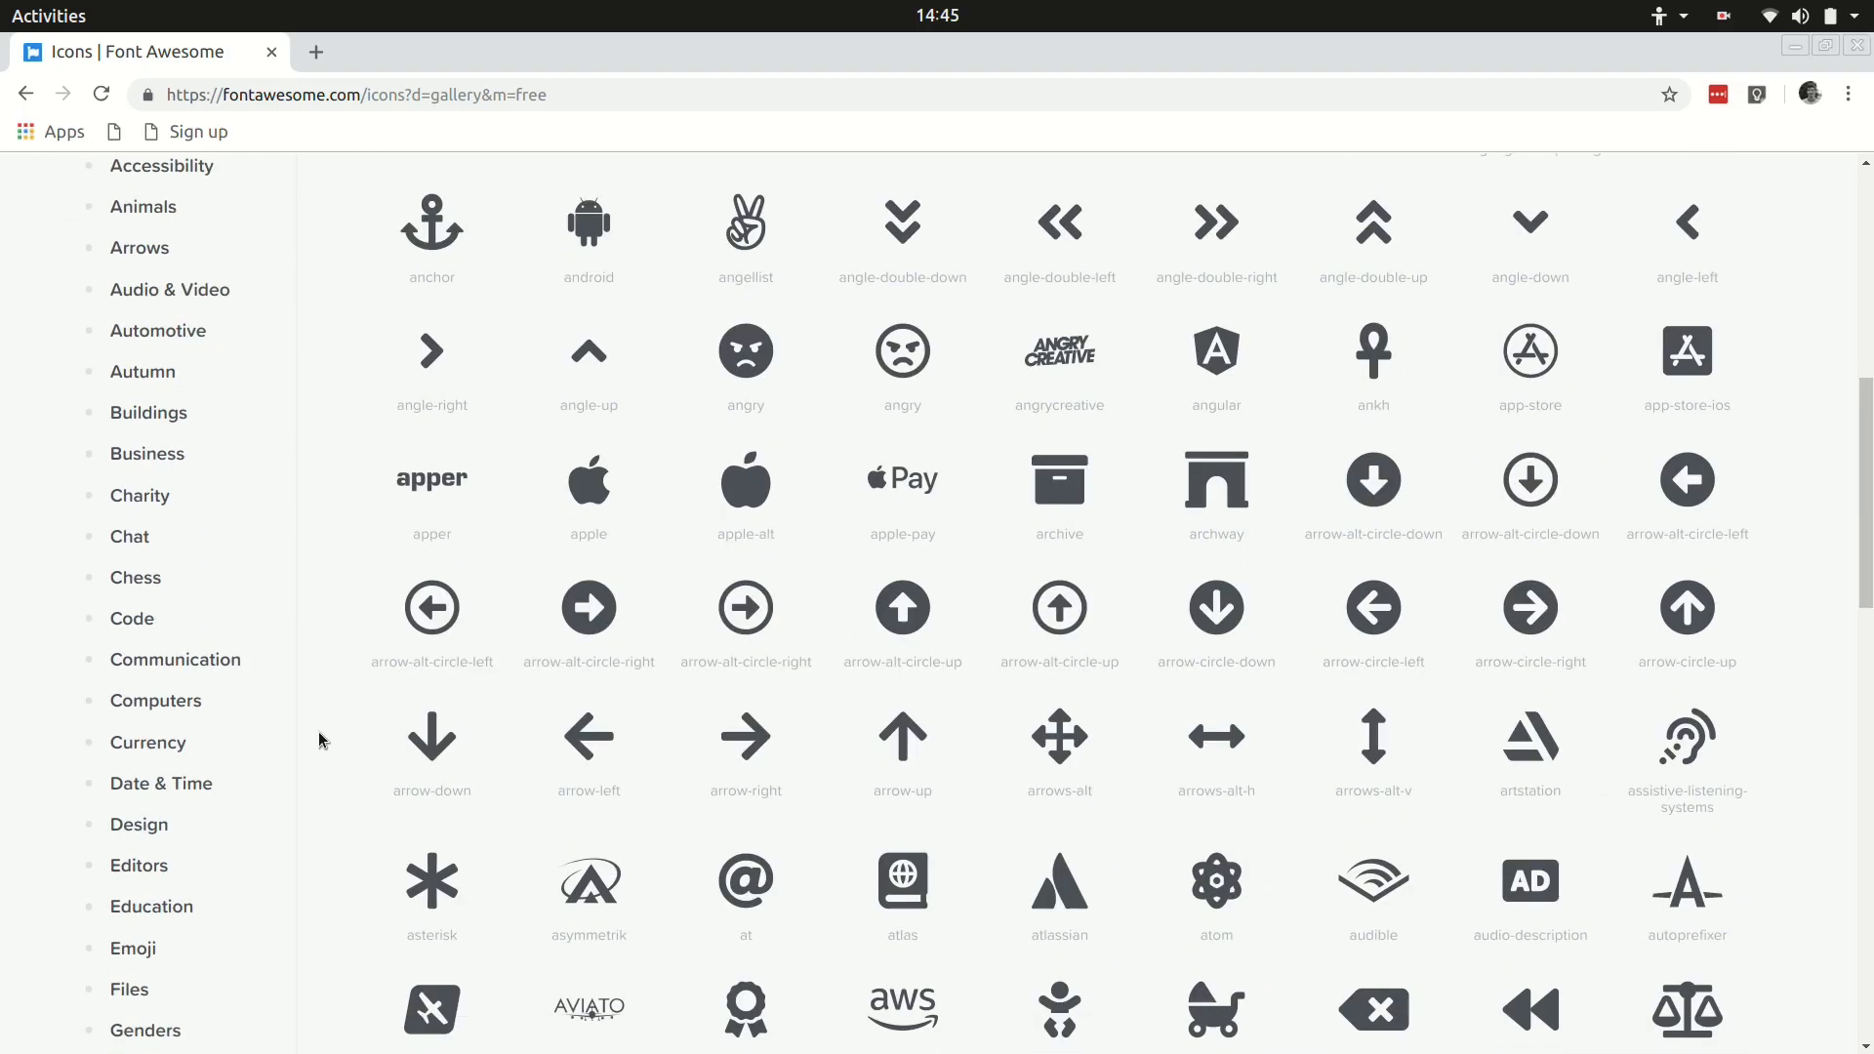
pyautogui.scroll(-3)
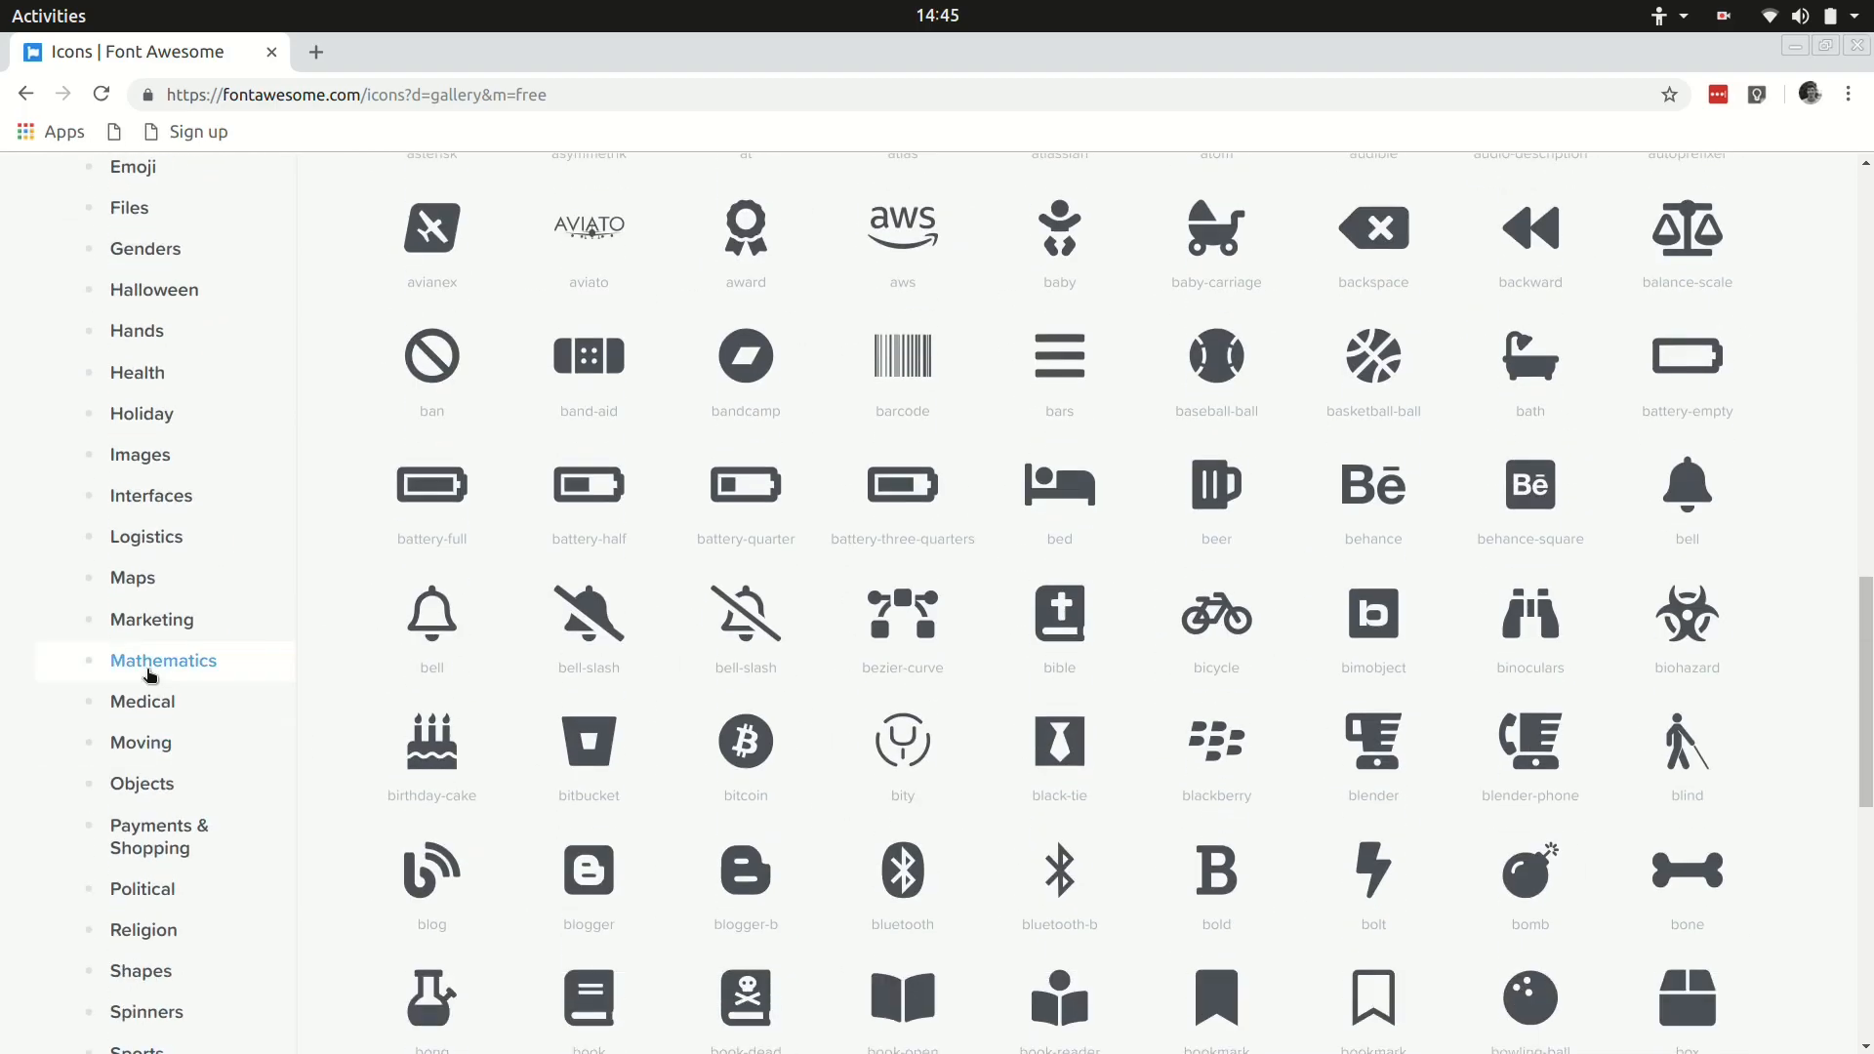
pyautogui.click(163, 660)
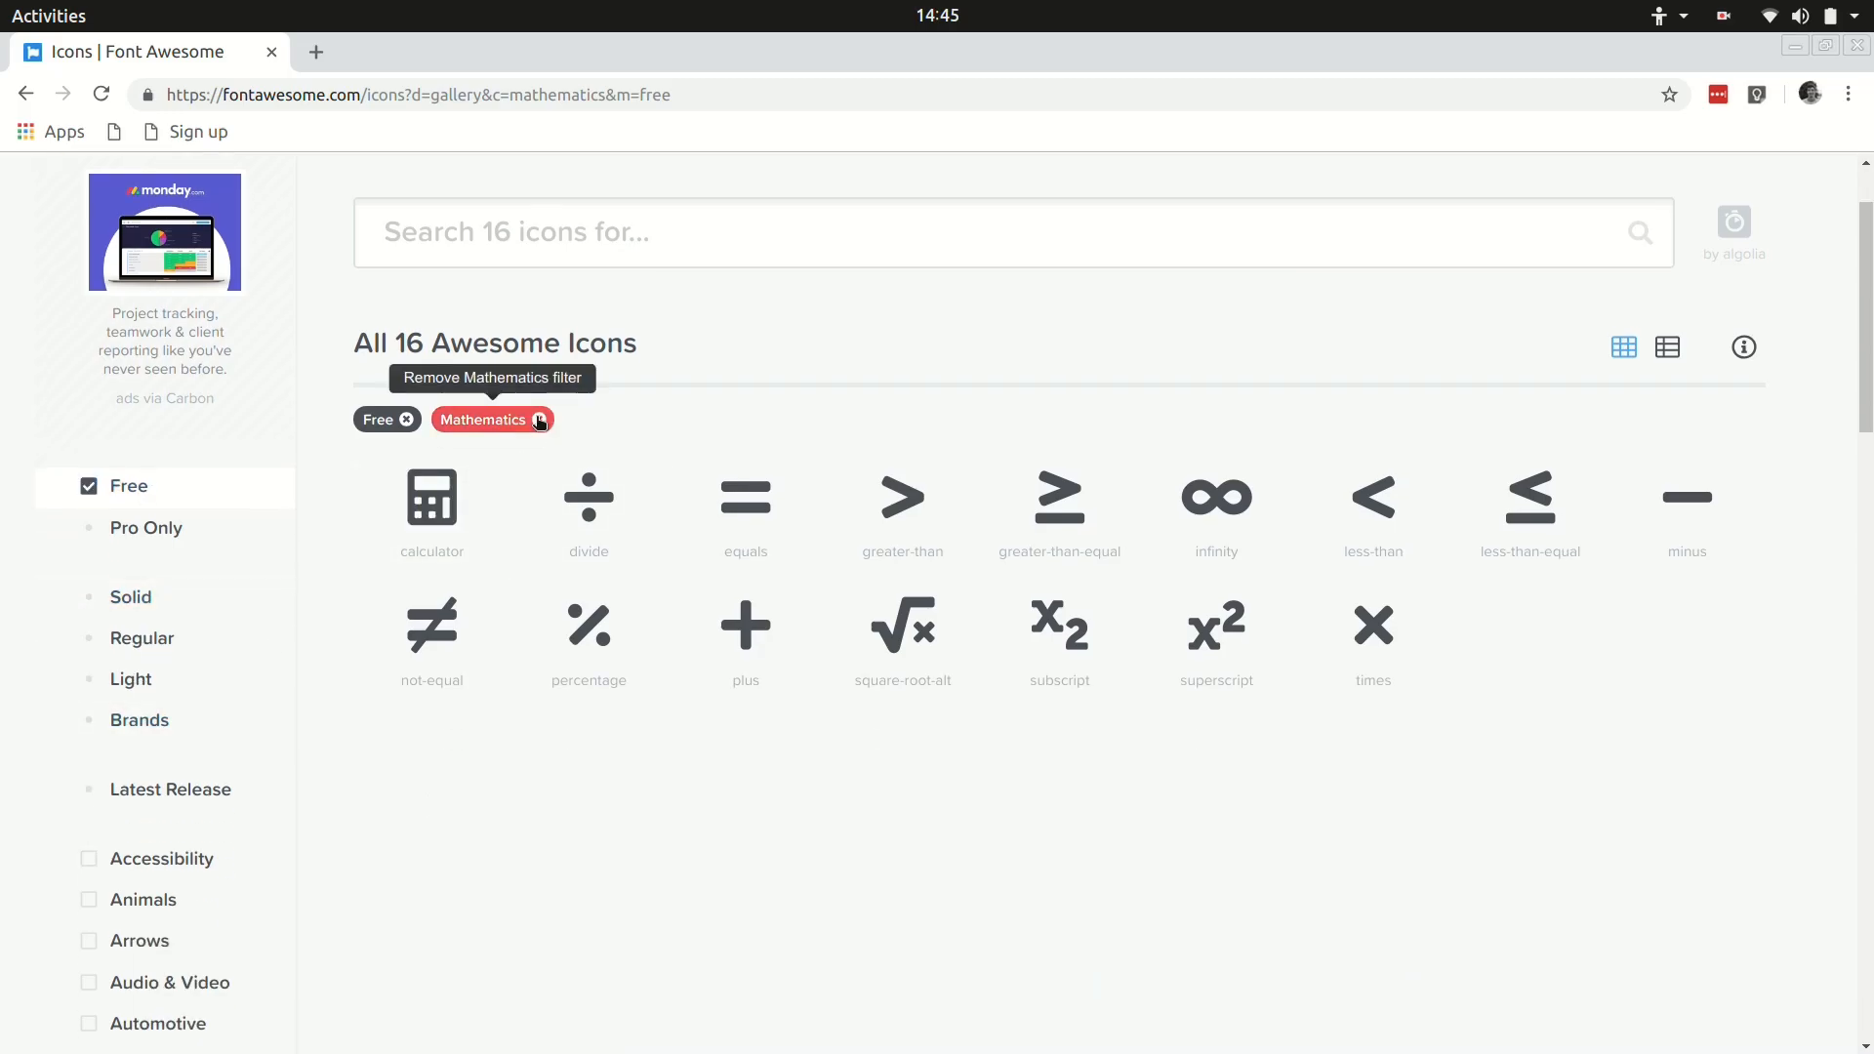
pyautogui.click(539, 420)
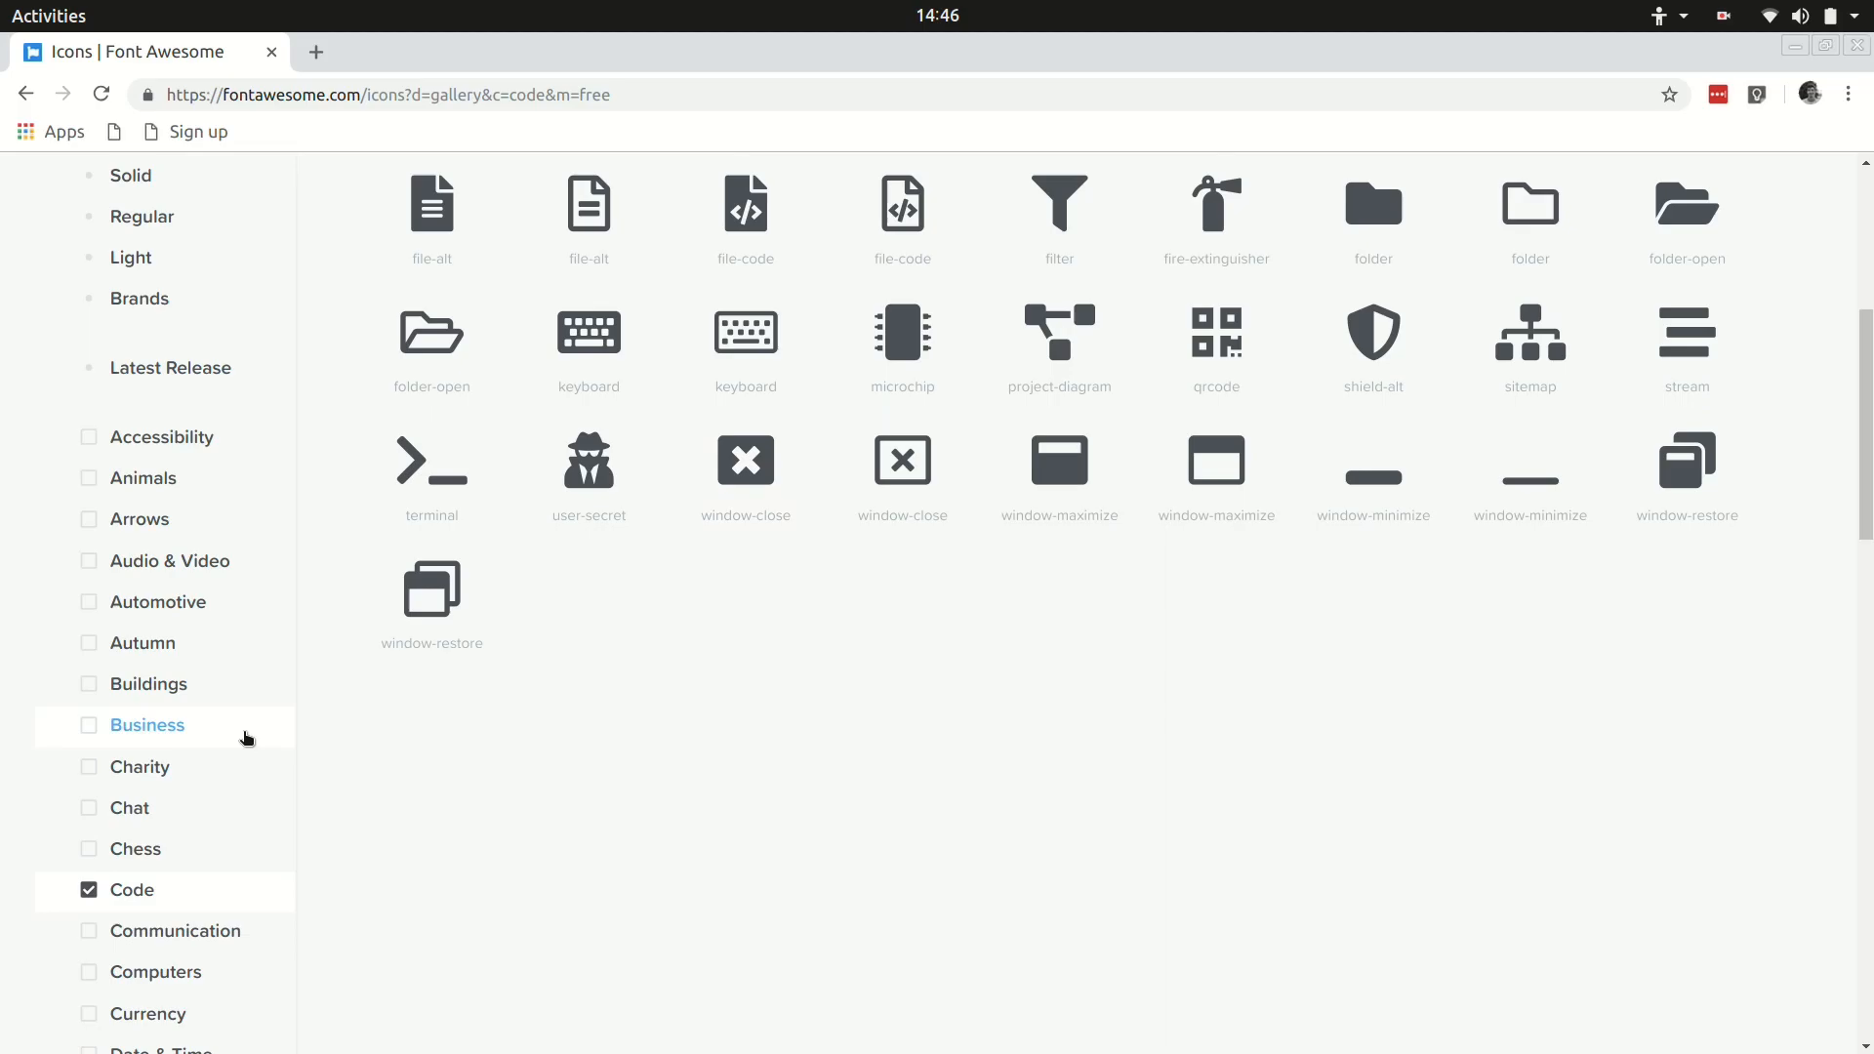
pyautogui.scroll(-3)
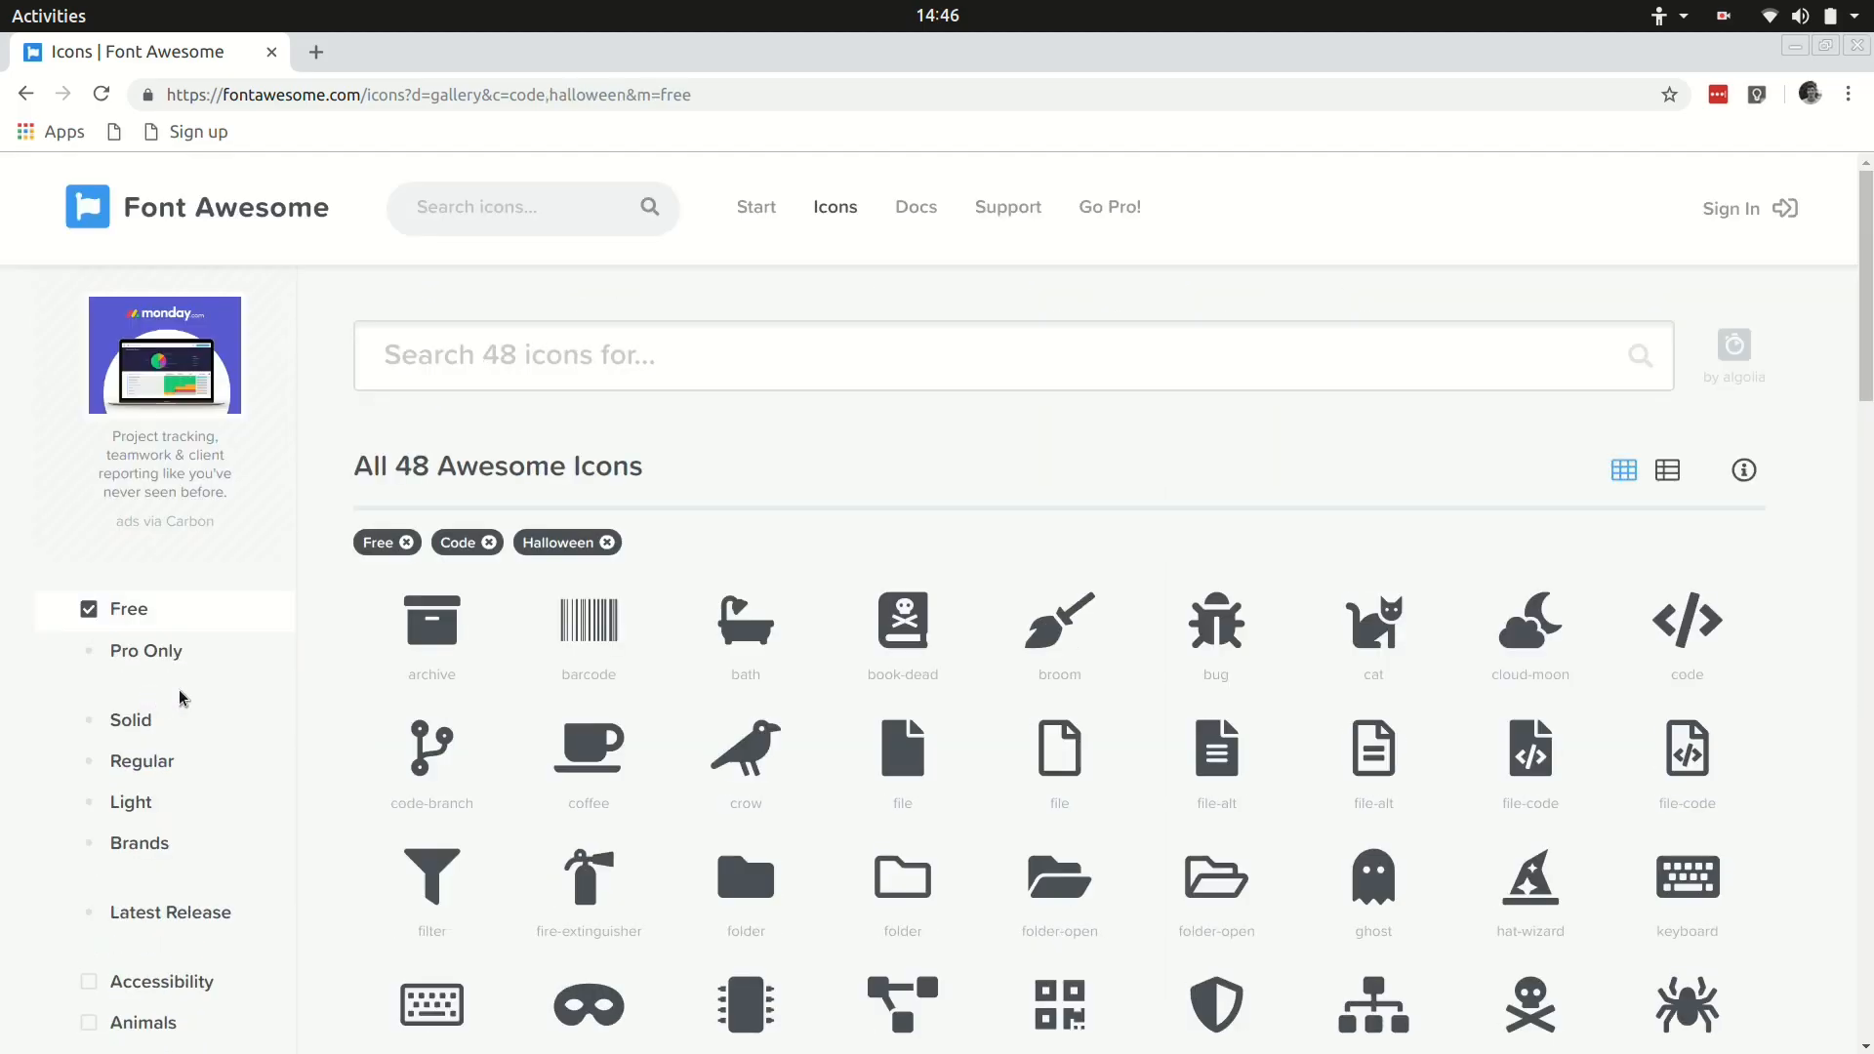
pyautogui.click(489, 543)
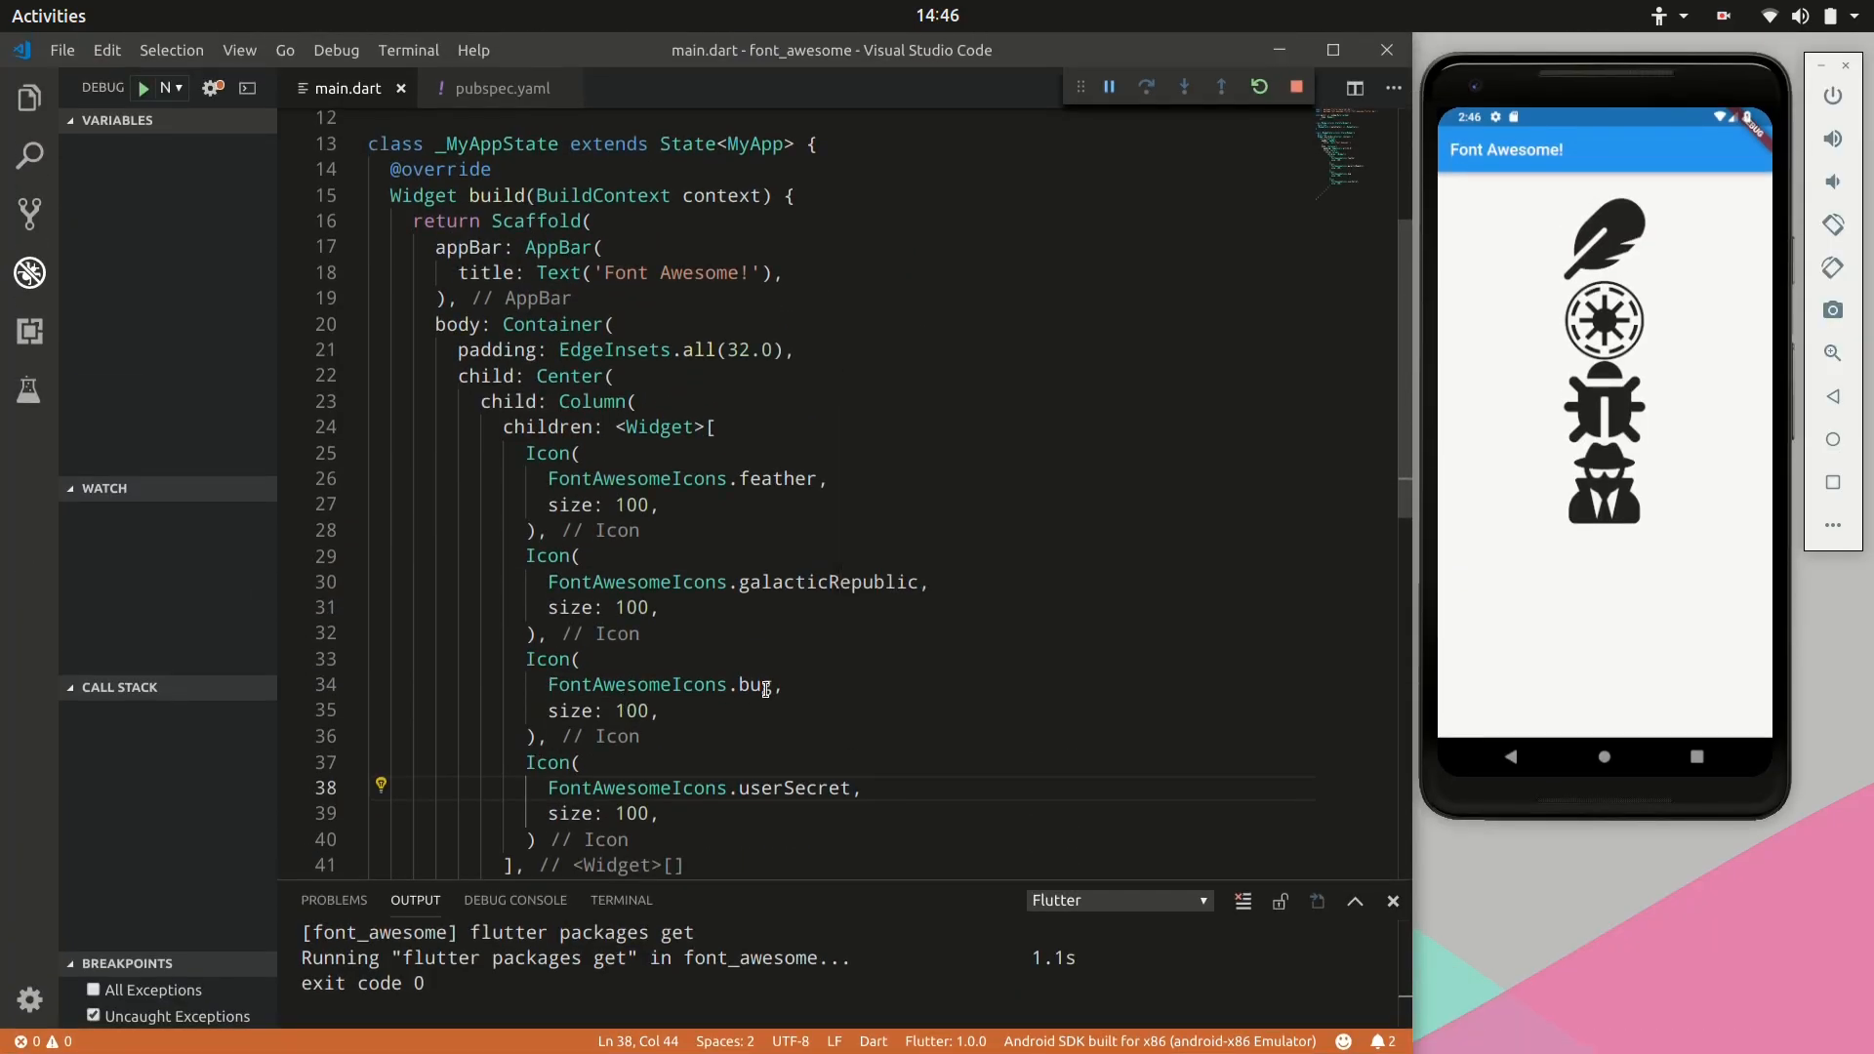
# Step: Switch the icons to snowflake, spider and ghost, coloring the spider Colors.blue
pyautogui.doubleClick(756, 683)
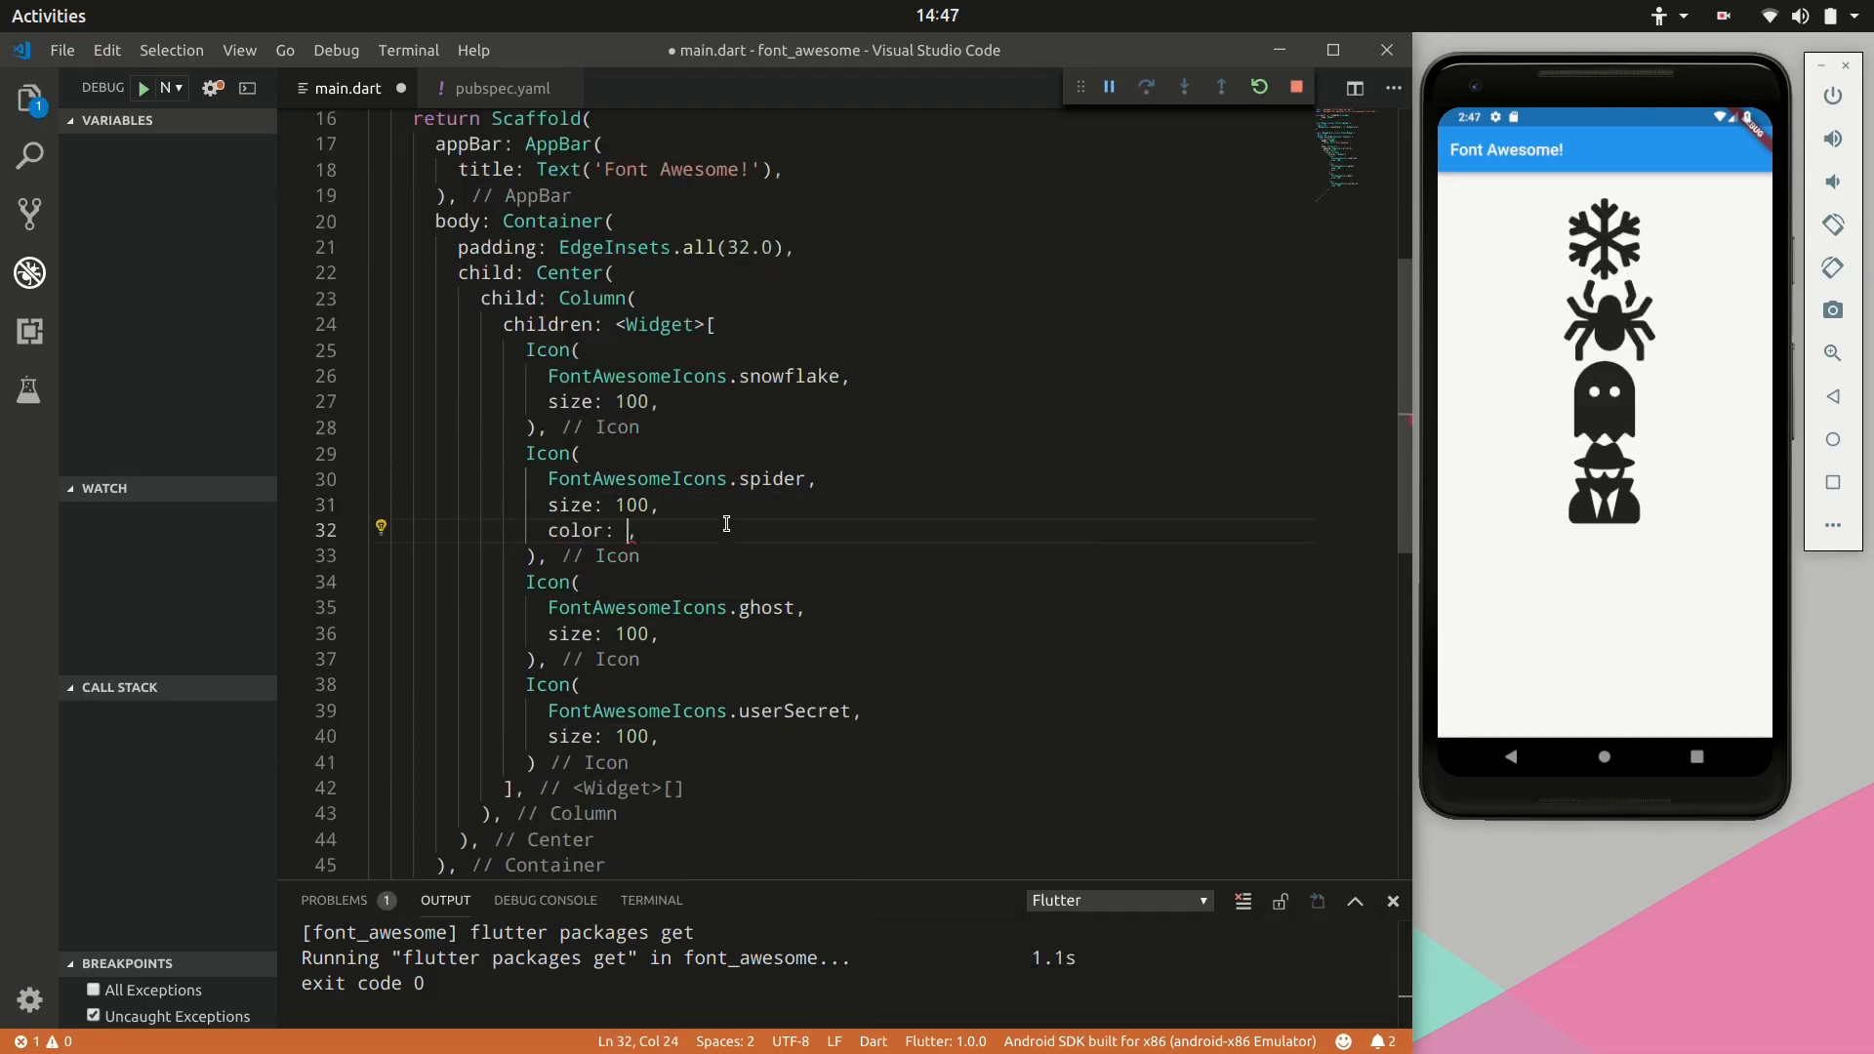
pyautogui.write('Colors.red')
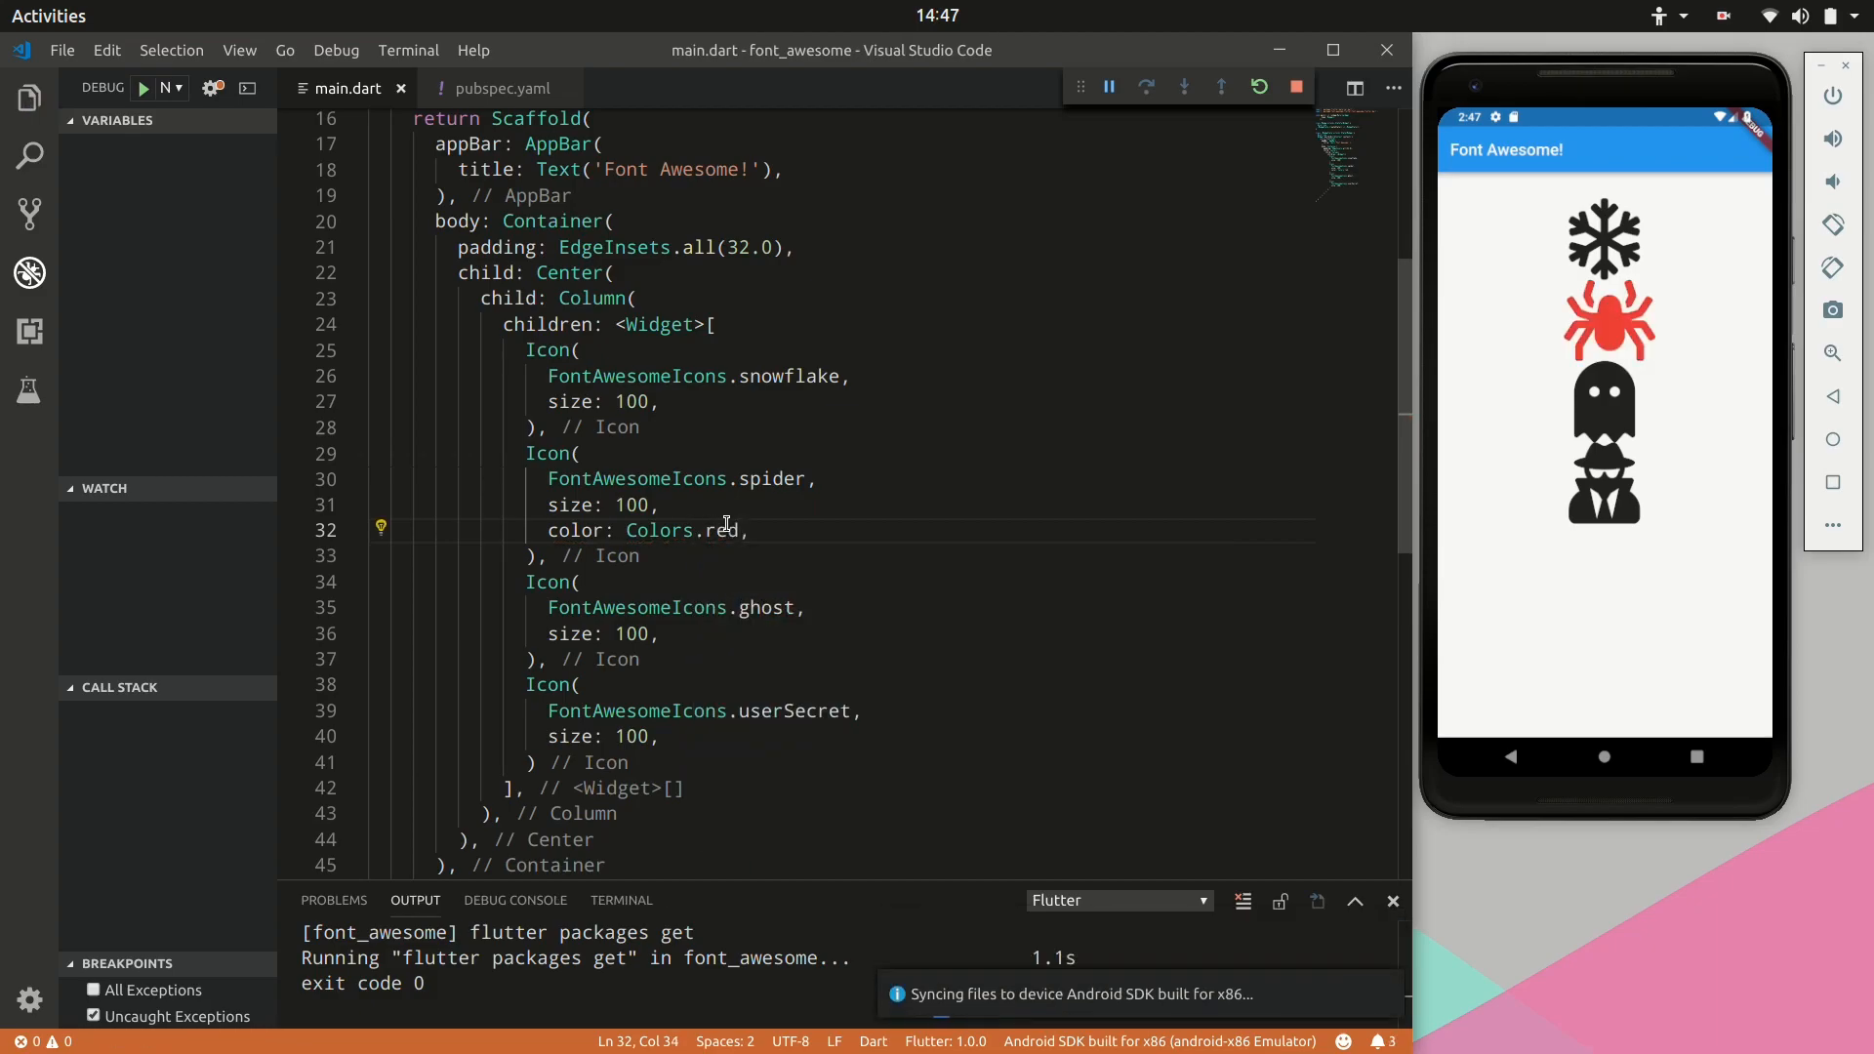
pyautogui.write('blue')
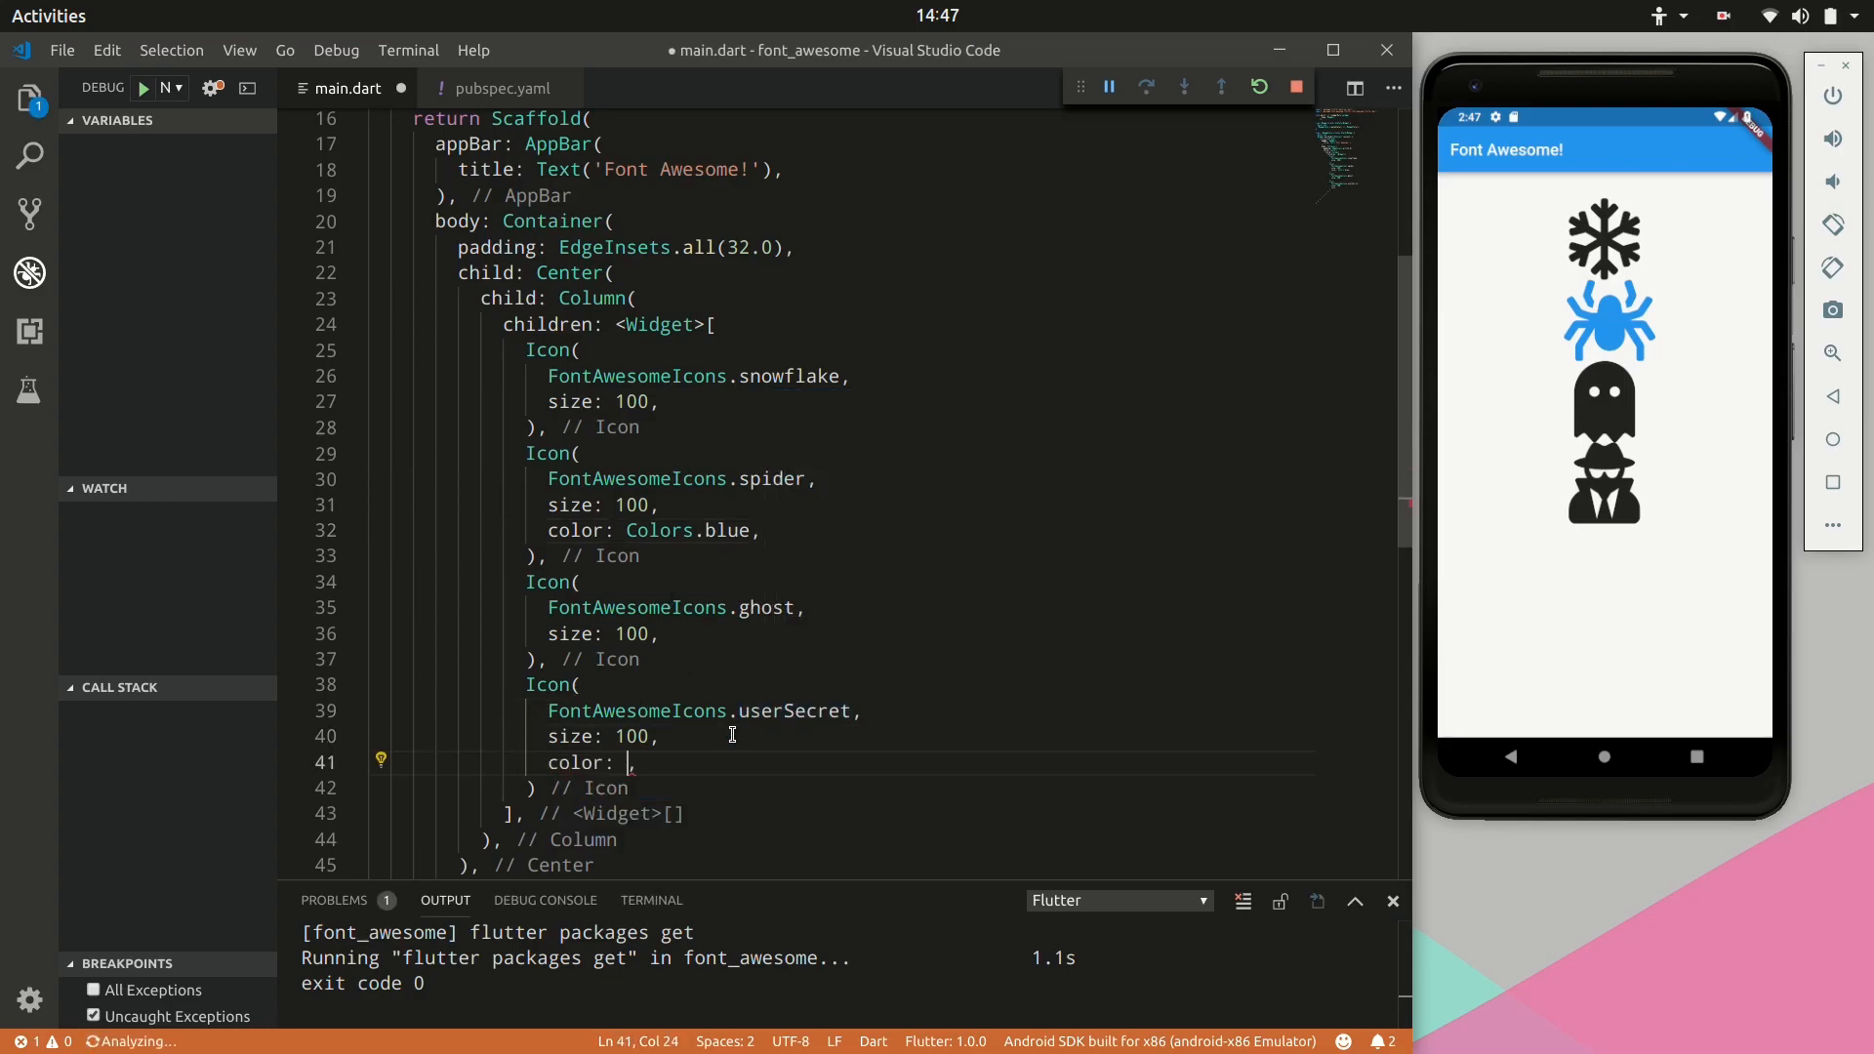
pyautogui.write('Colors.Grey')
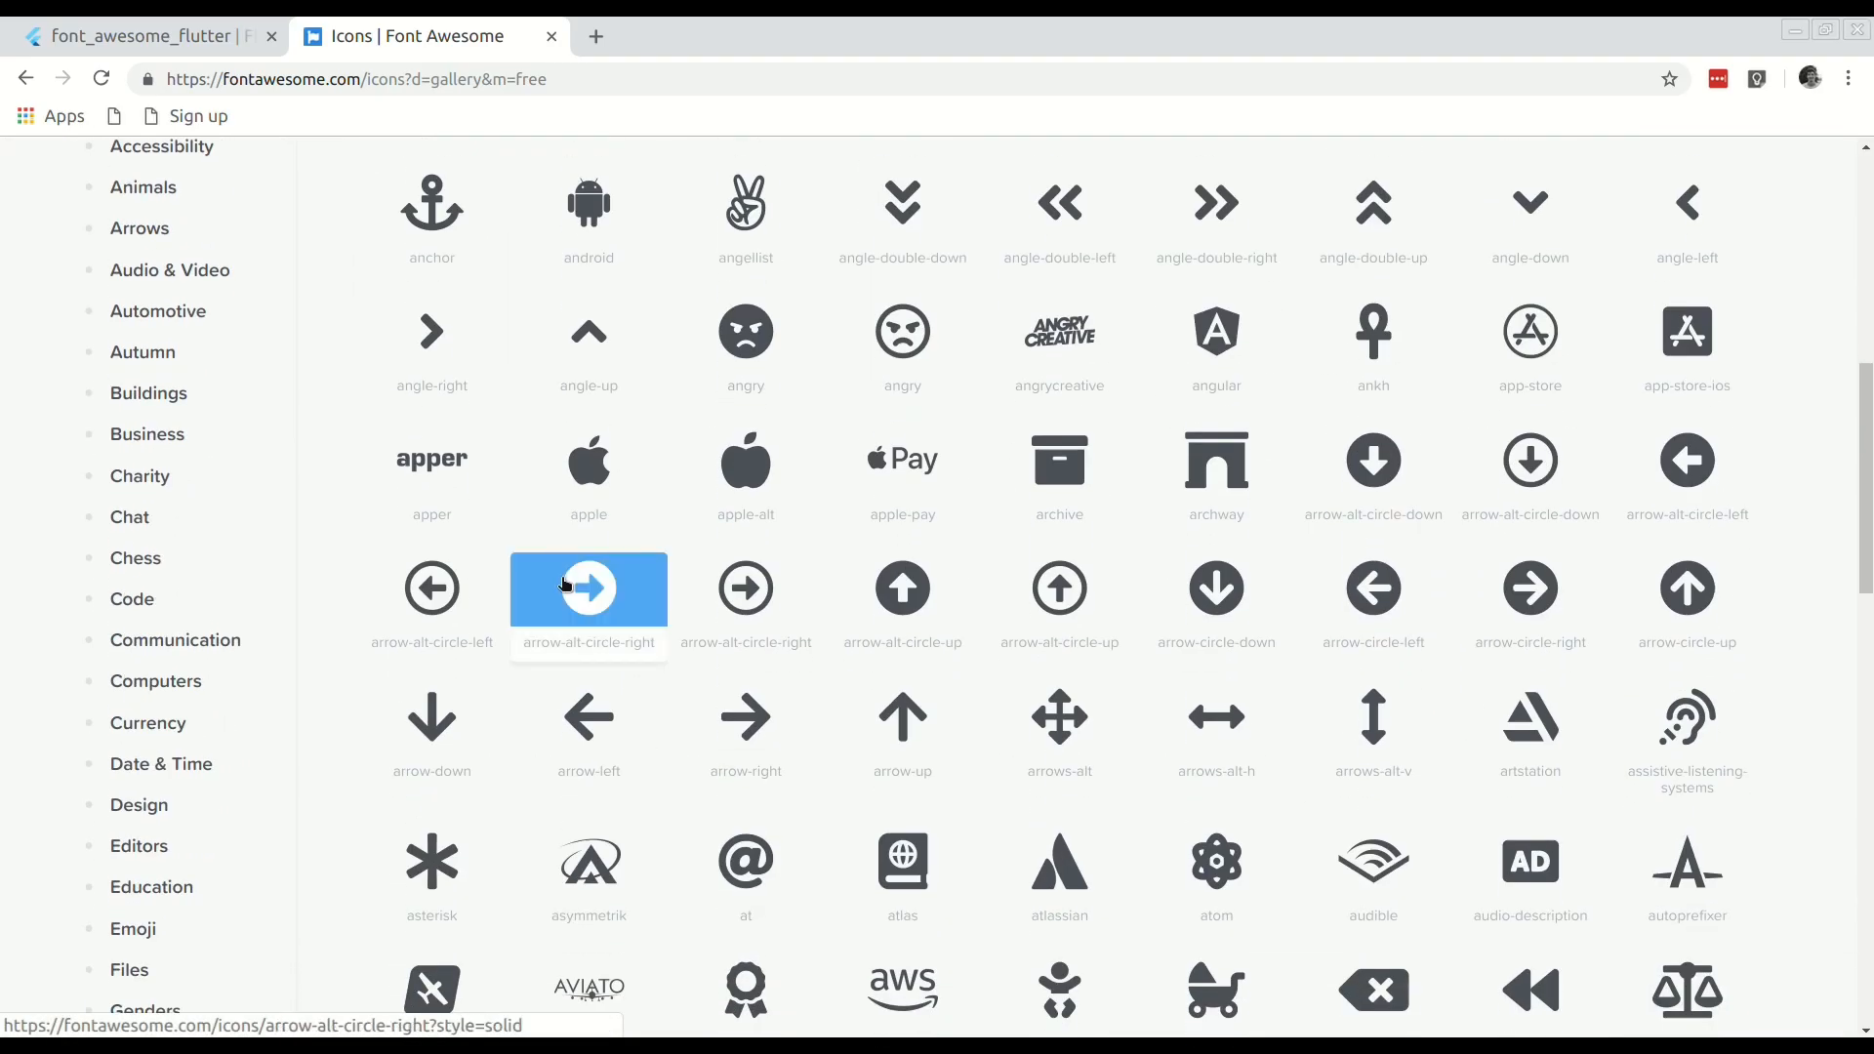
# Step: Scroll the free Font Awesome gallery down to the chess and chevron icons
pyautogui.scroll(-3)
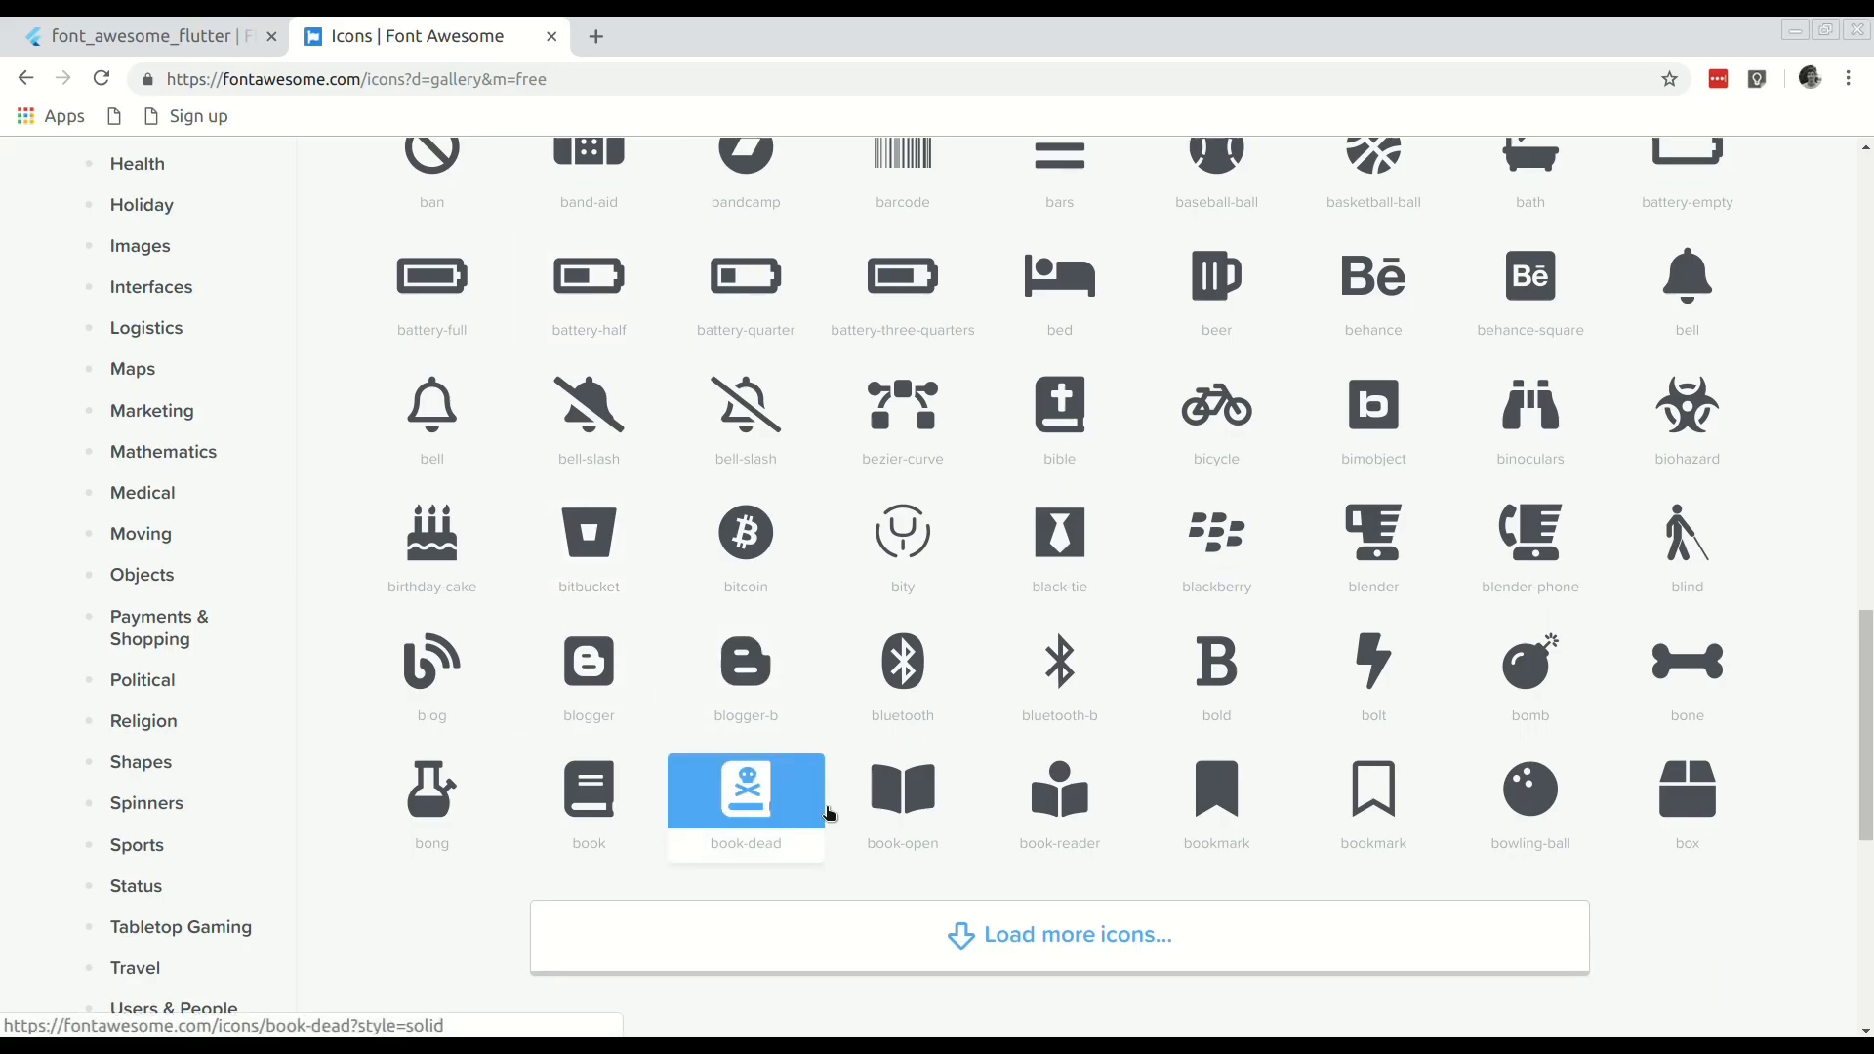
pyautogui.scroll(-3)
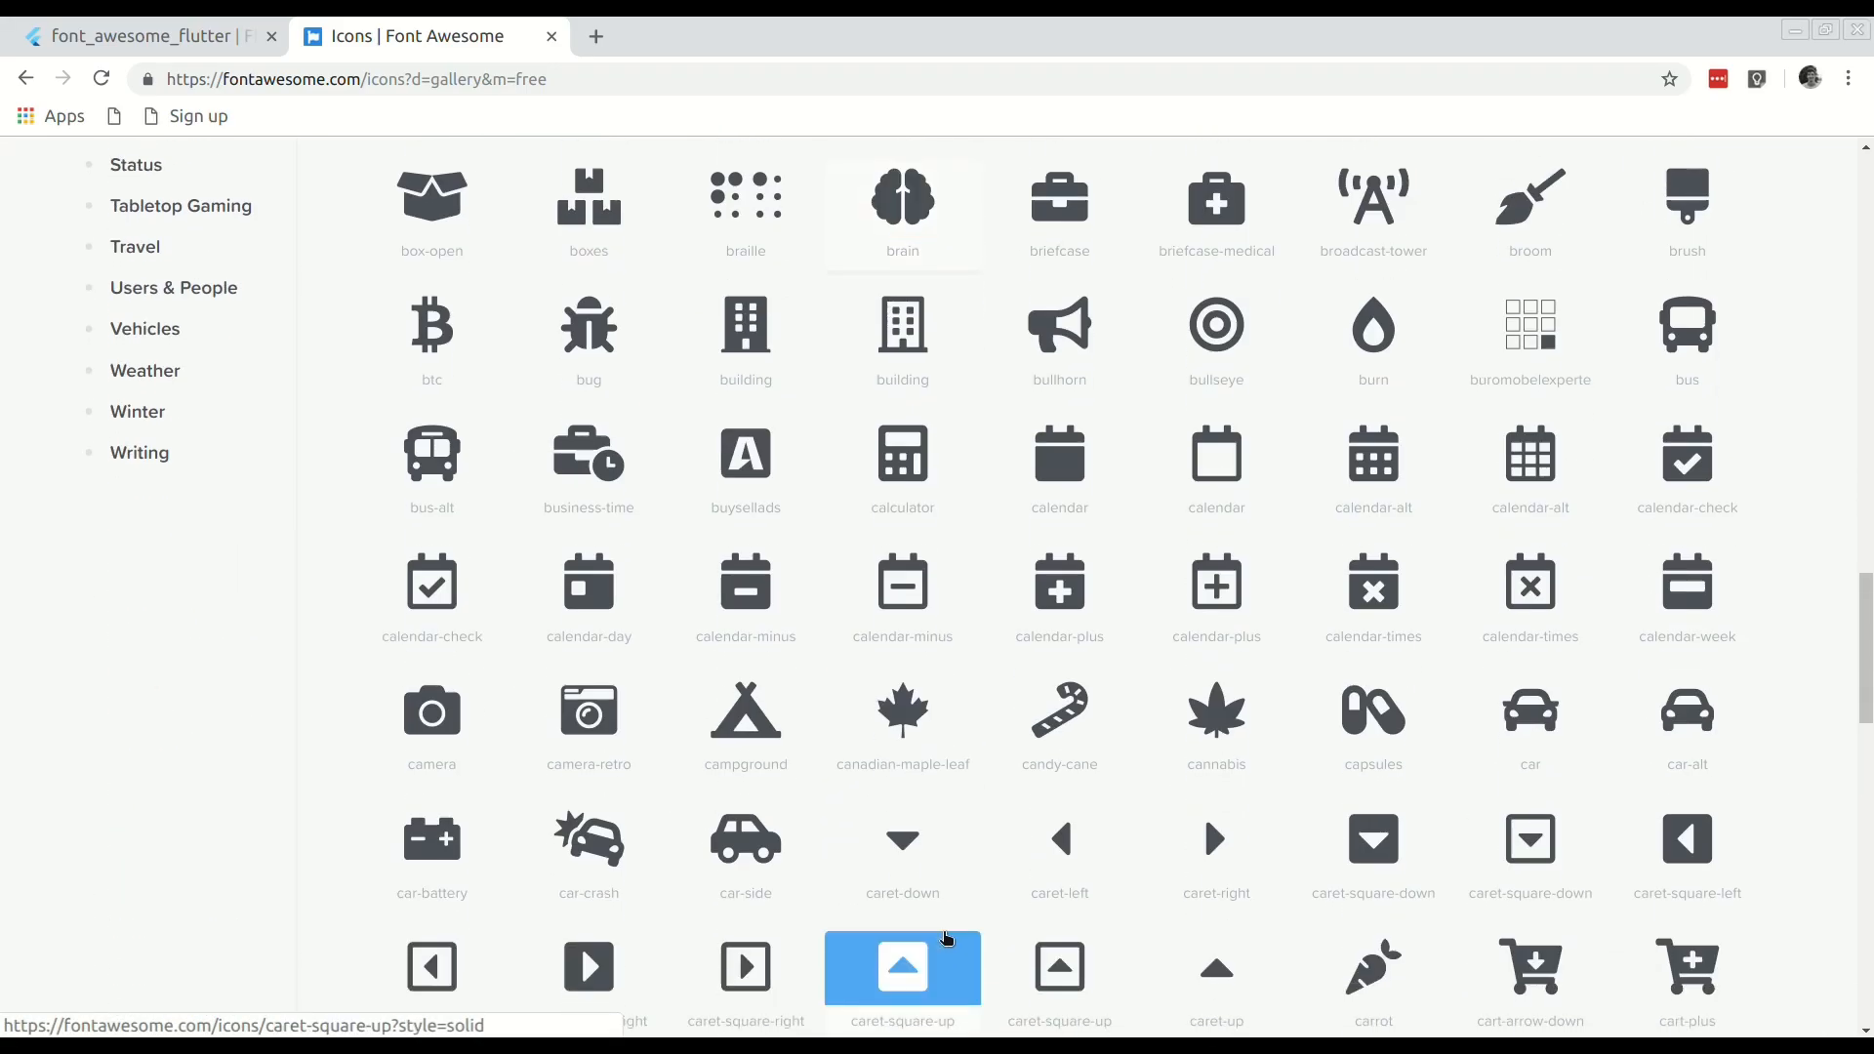
pyautogui.scroll(-3)
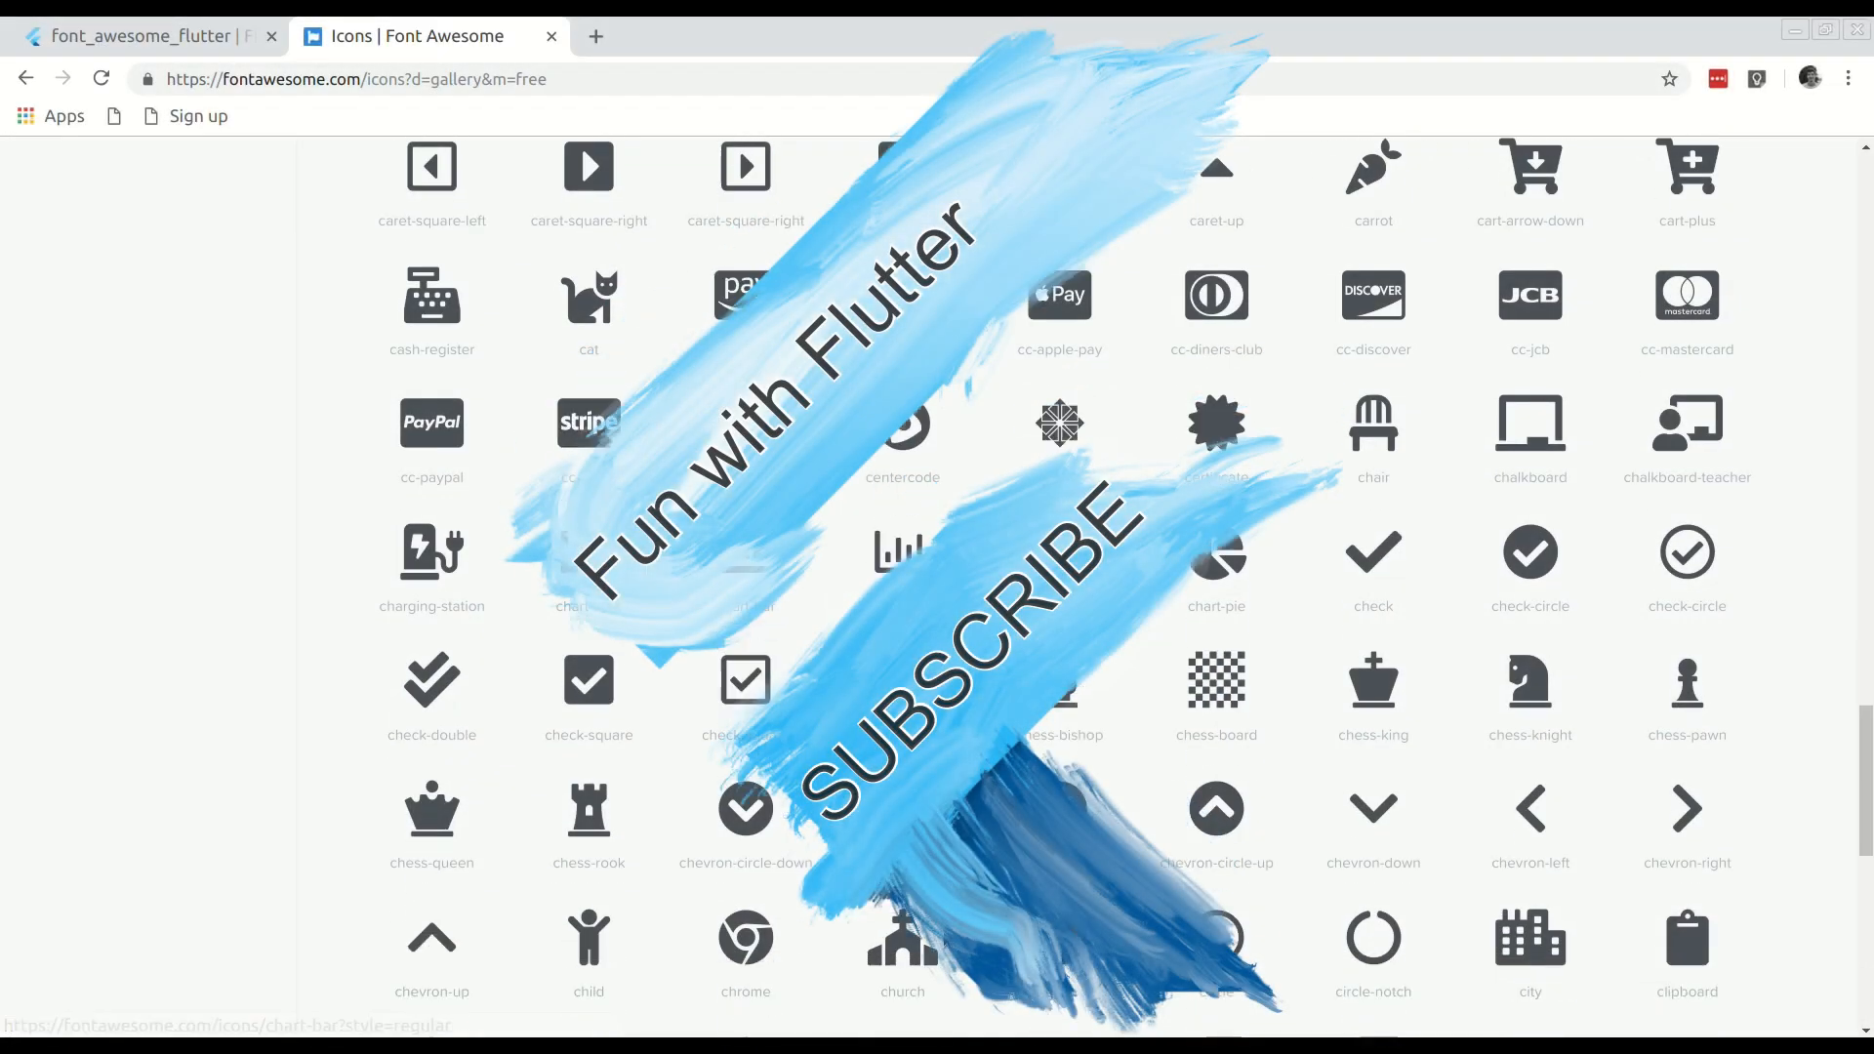